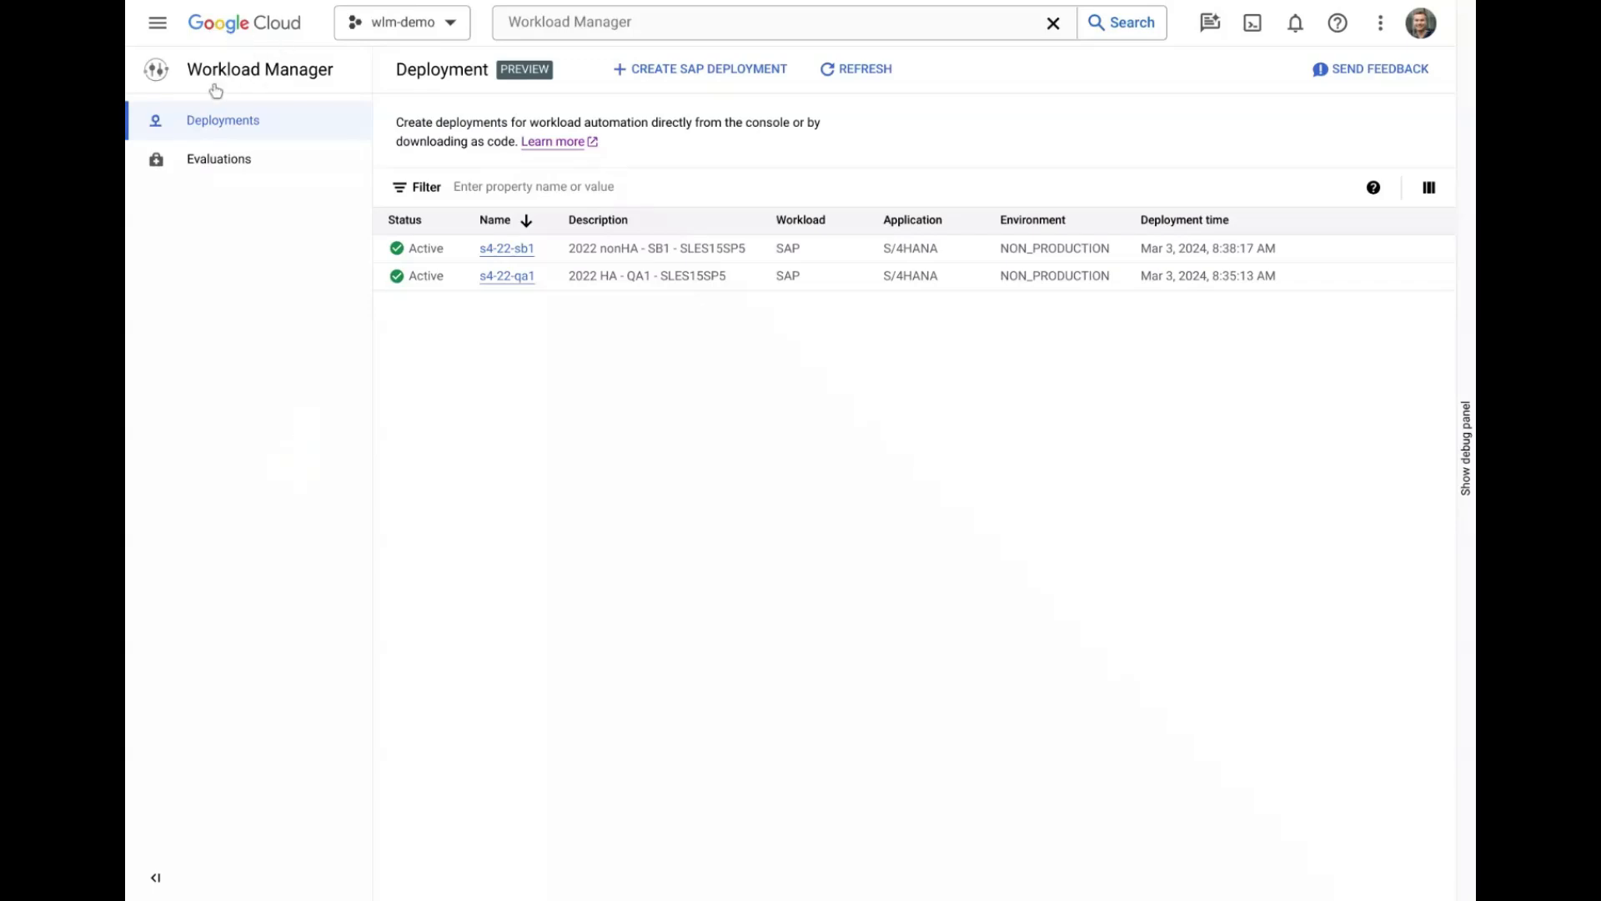
Enter 'Demo for video' as the deployment description.
{"action": "left_click", "coordinate": [158, 23]}
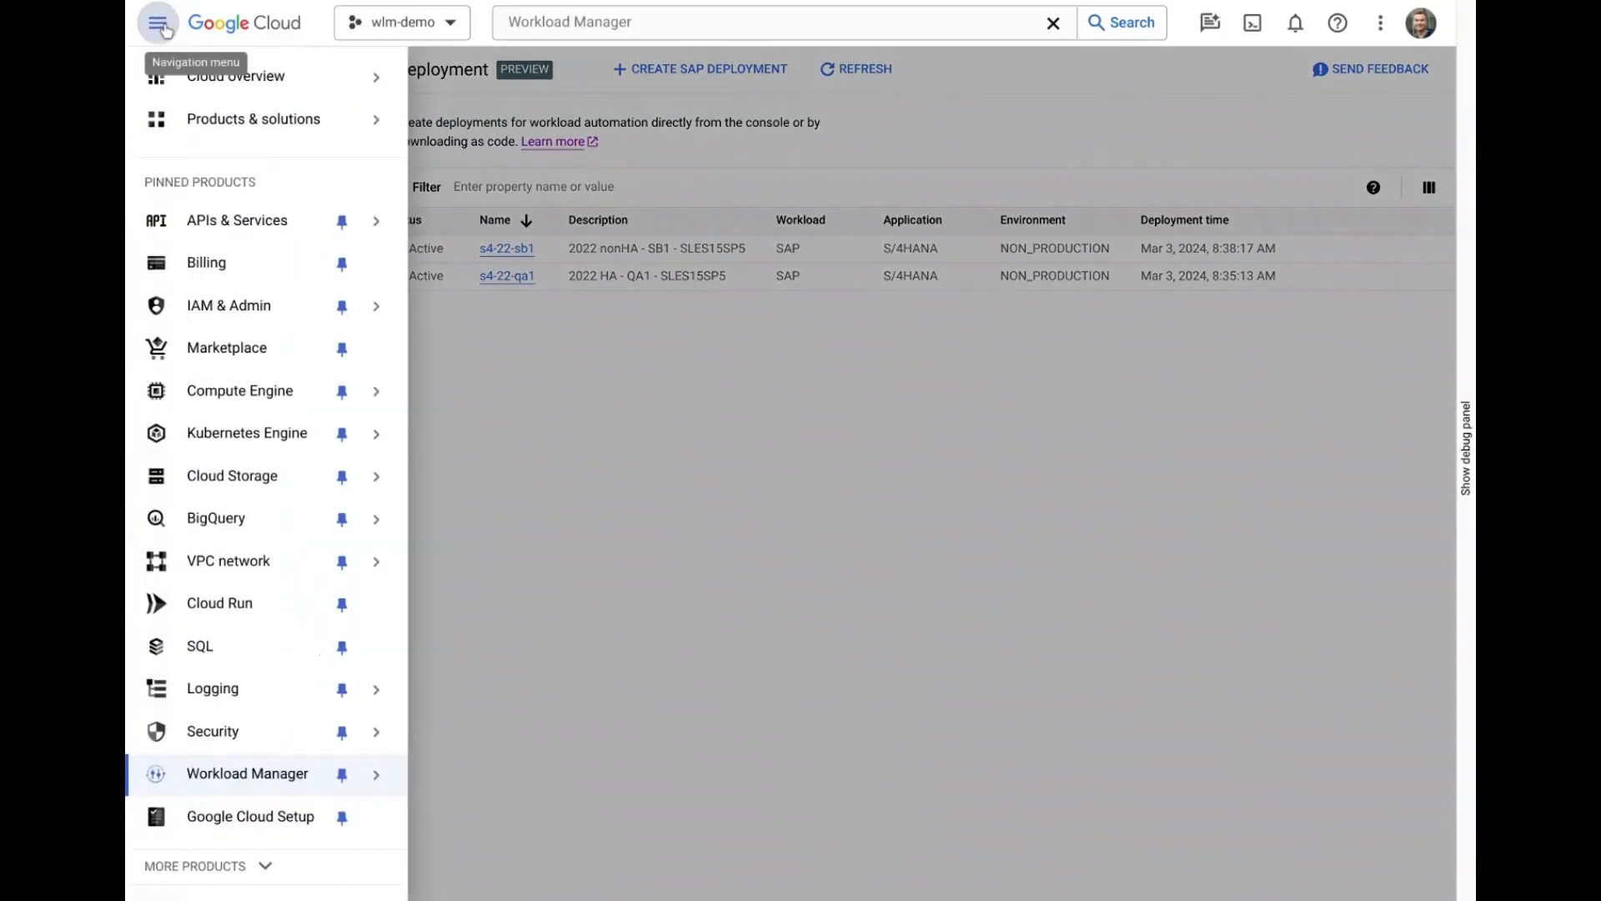
{"action": "left_click", "coordinate": [158, 22]}
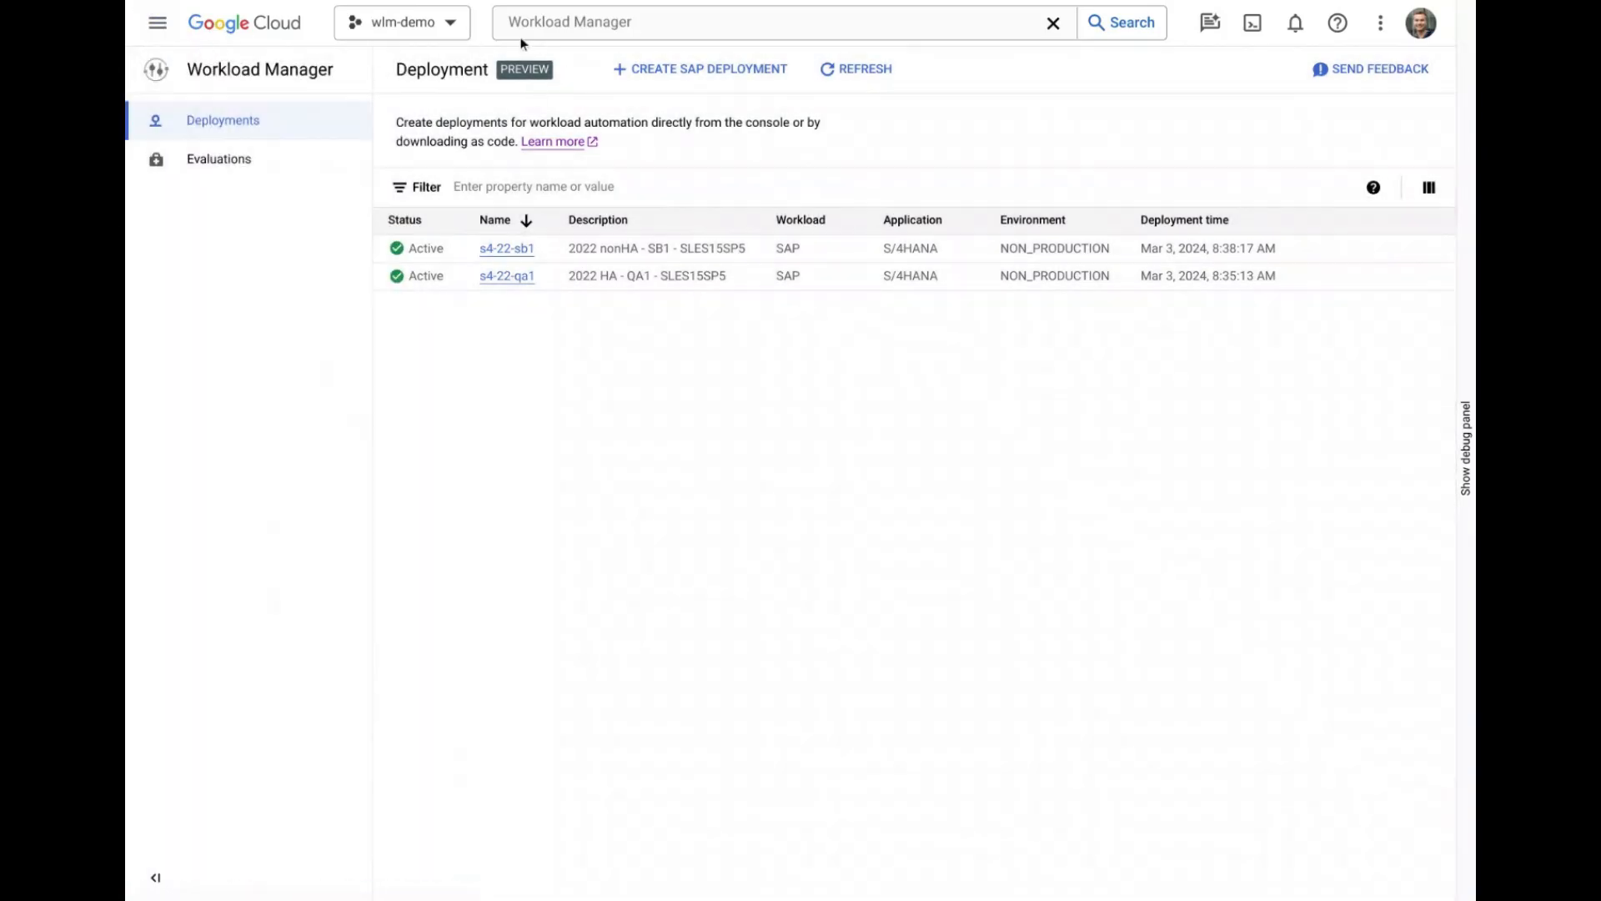
{"action": "mouse_move", "coordinate": [245, 811]}
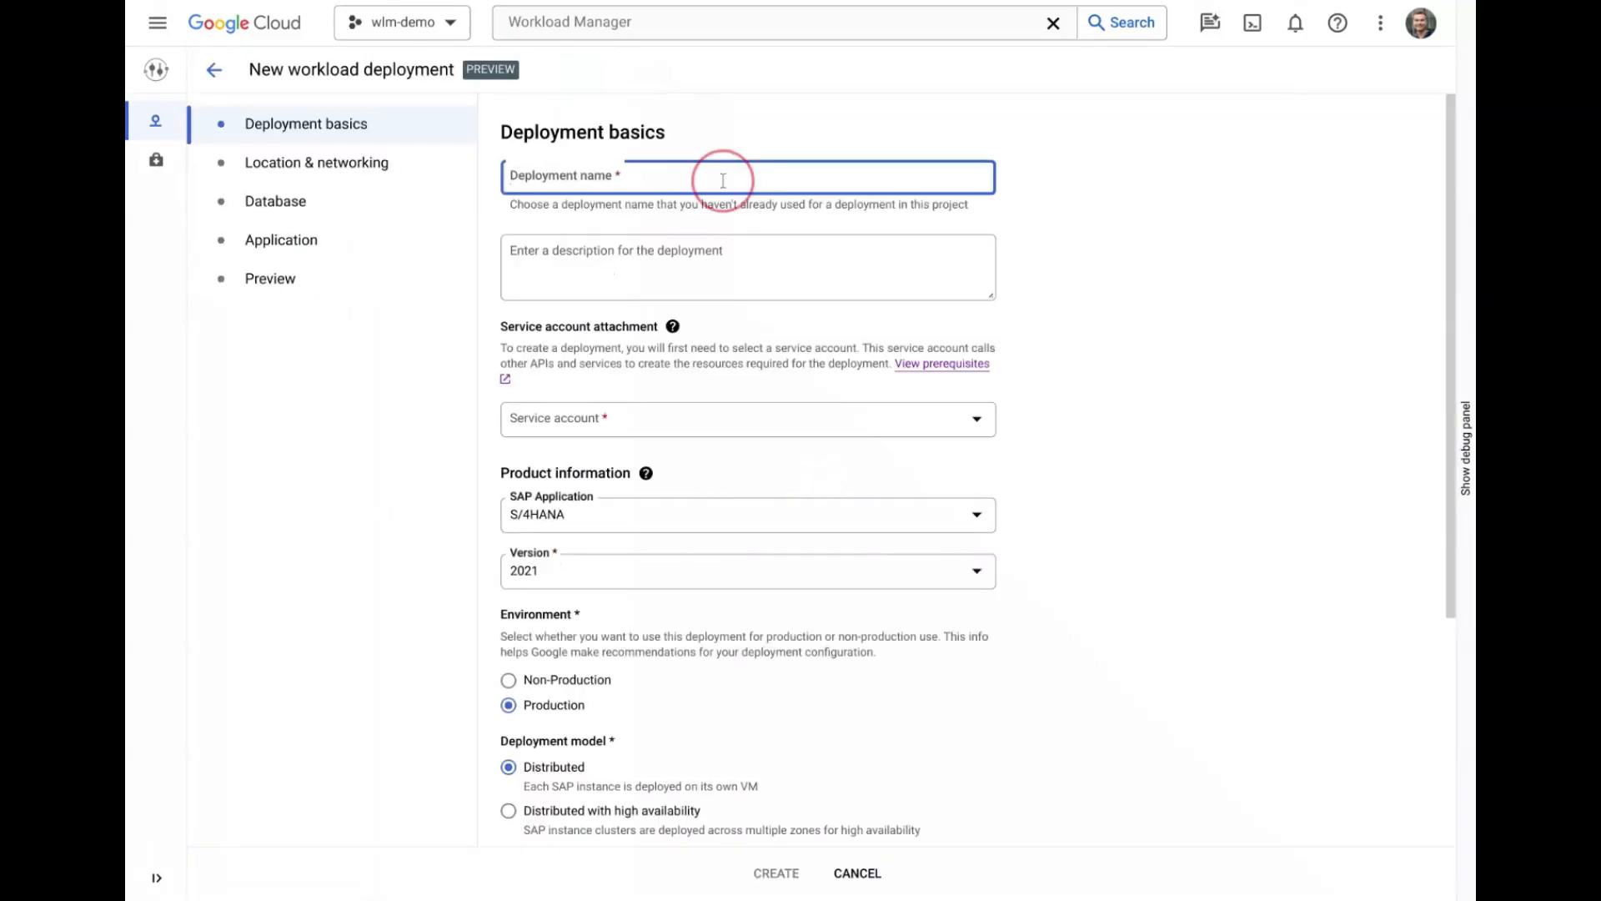
{"action": "type", "text": "D"}
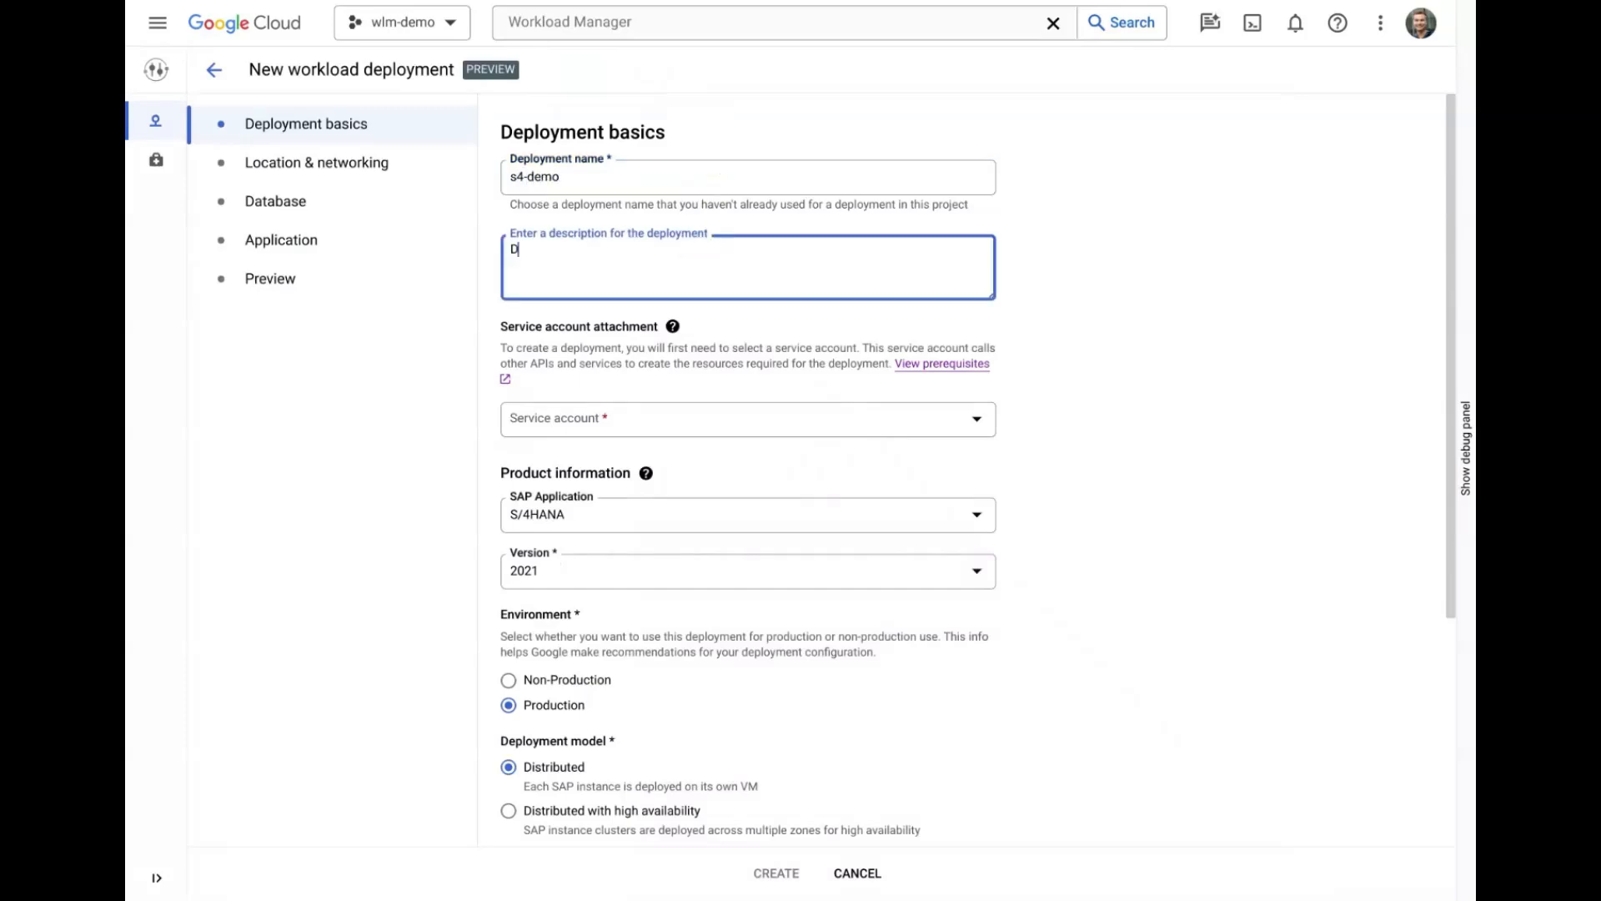
{"action": "type", "text": "emo for video"}
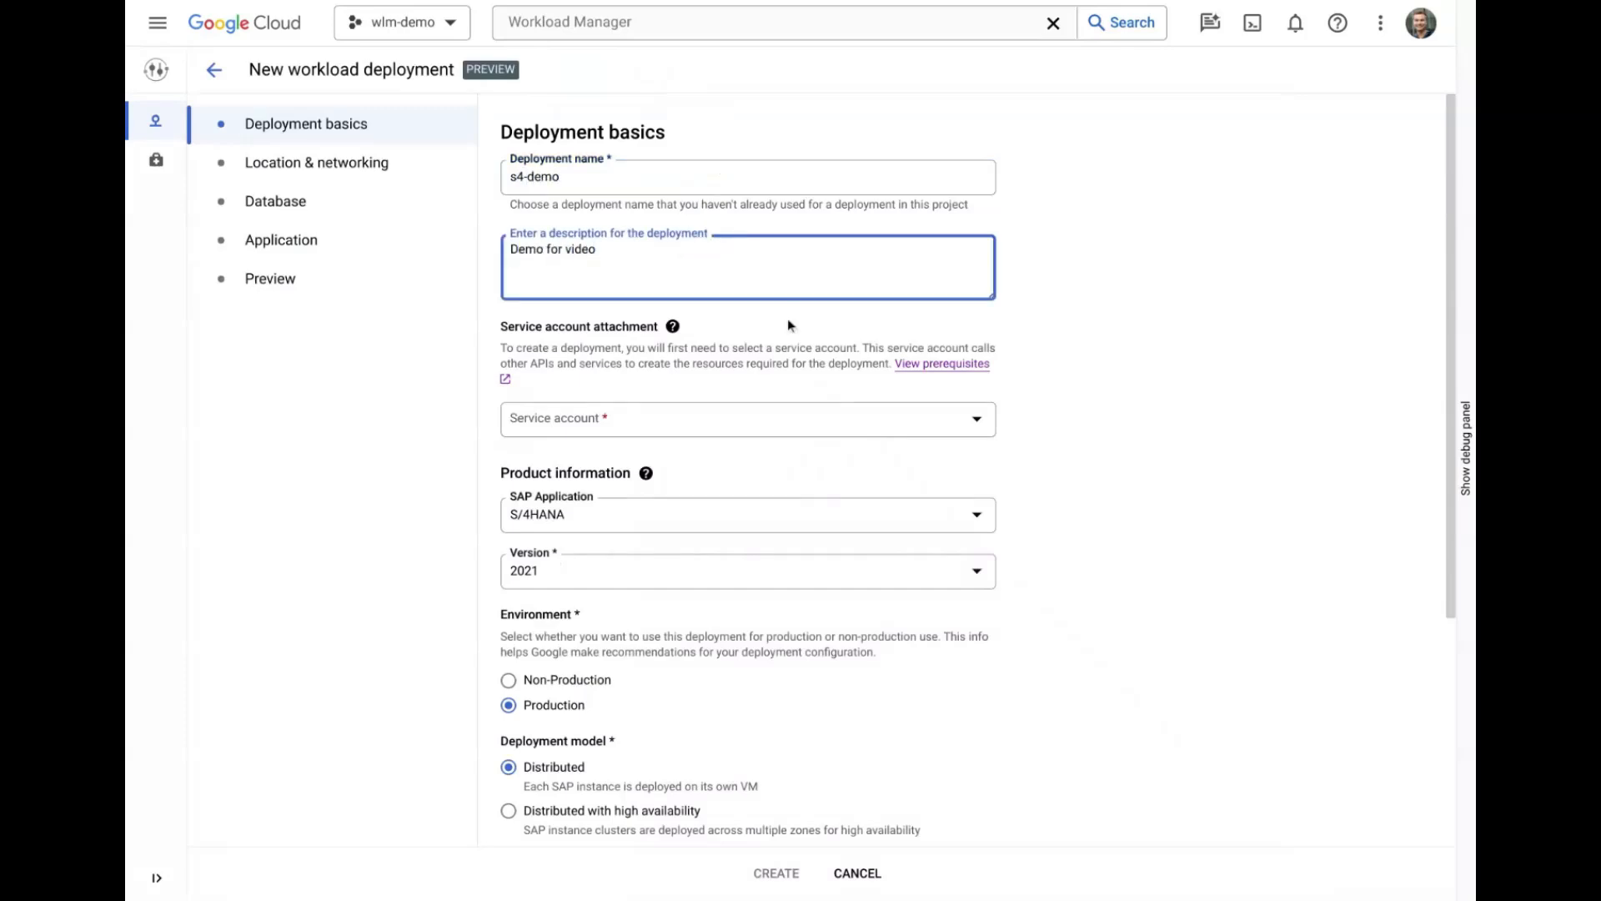
Choose service account wlm-byosa-demo-s422, S/4HANA version 2022, and VM prefix 'demo'.
{"action": "left_click", "coordinate": [747, 418]}
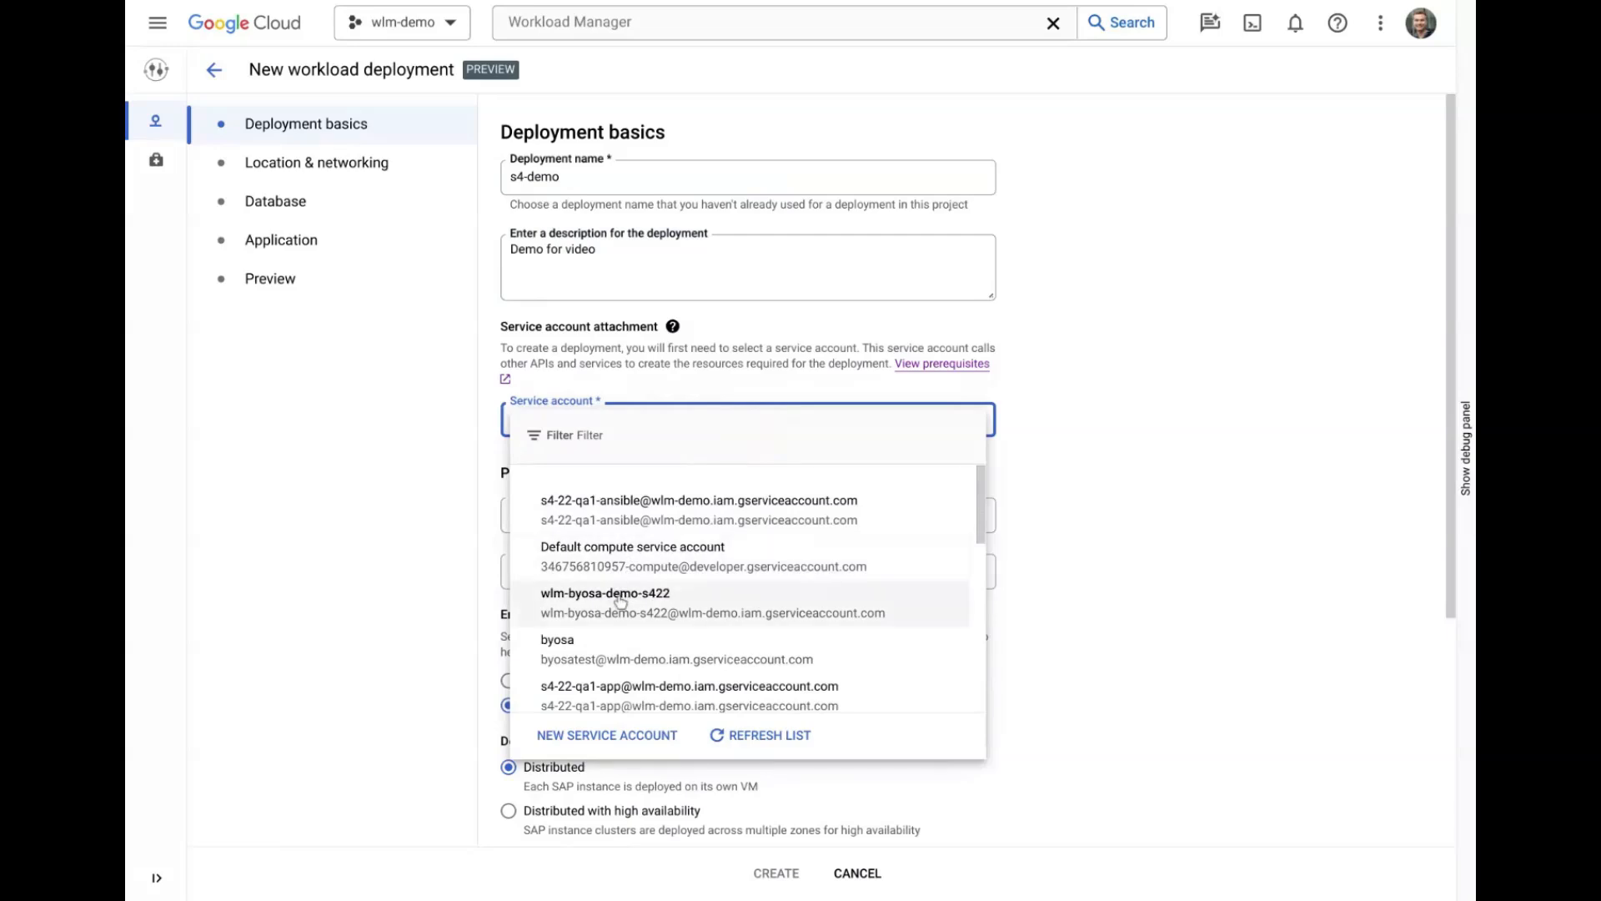
{"action": "left_click", "coordinate": [604, 602]}
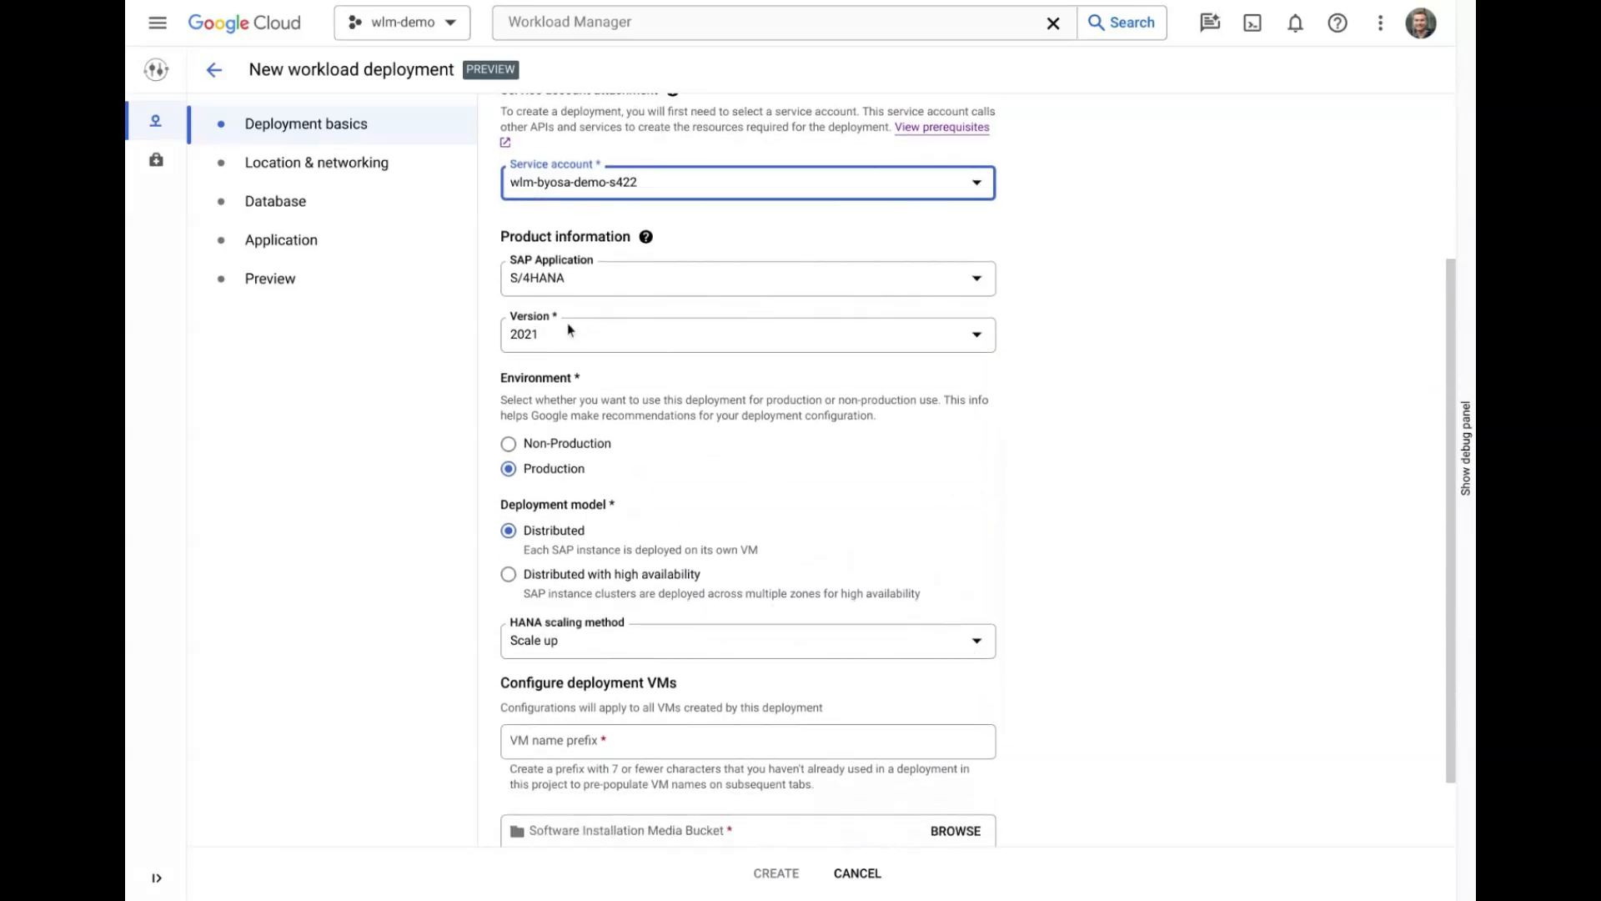
{"action": "left_click", "coordinate": [747, 333]}
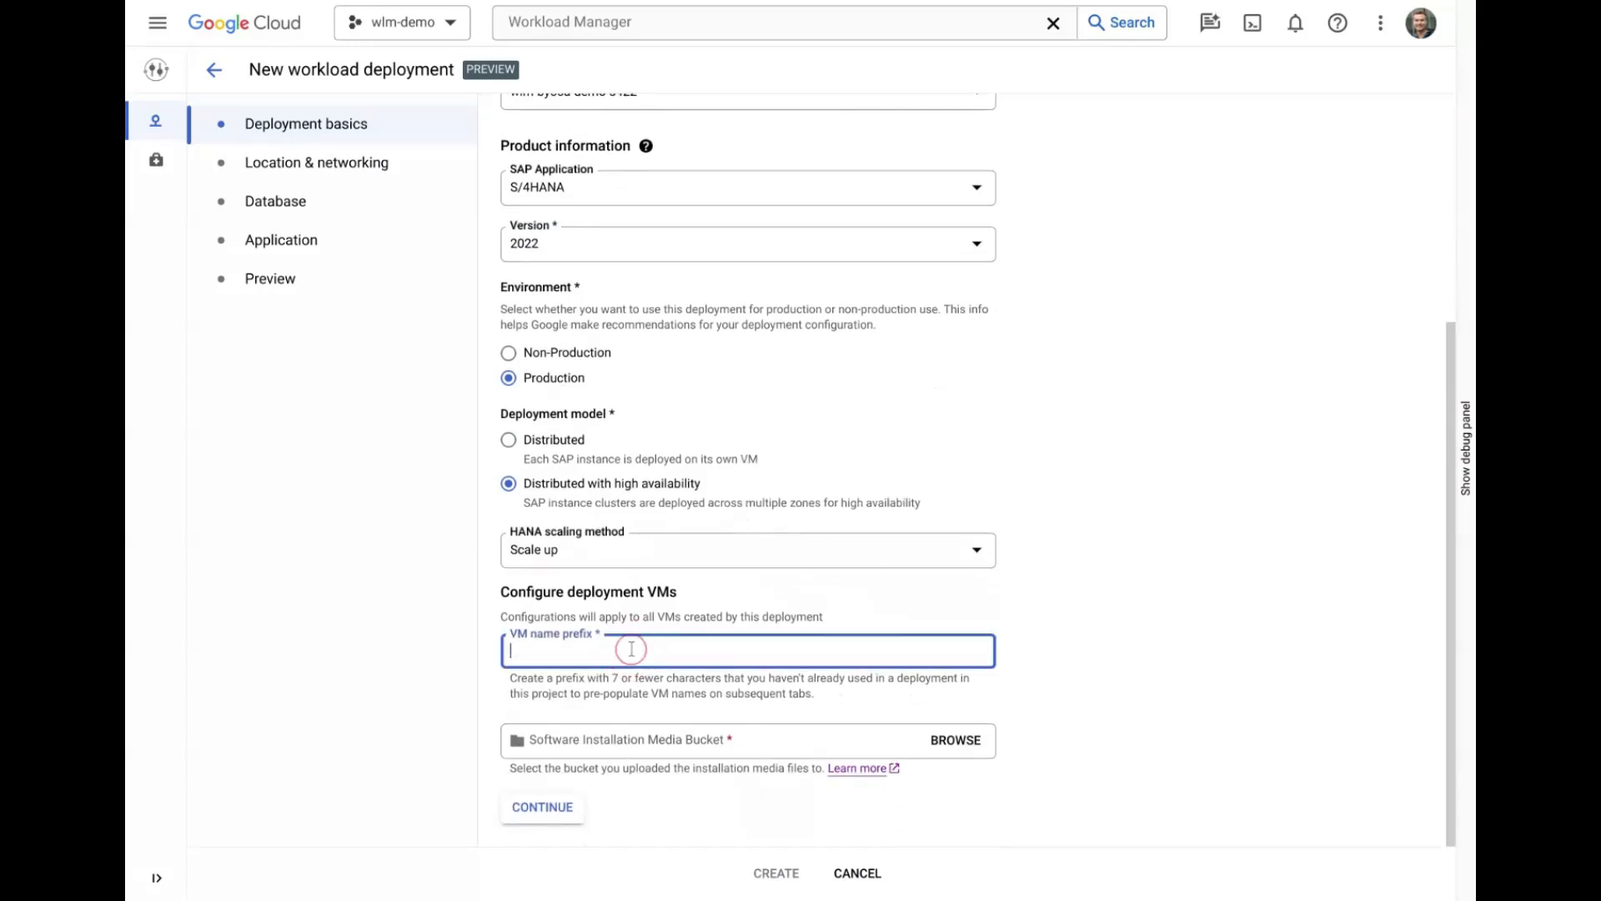
{"action": "type", "text": "demo"}
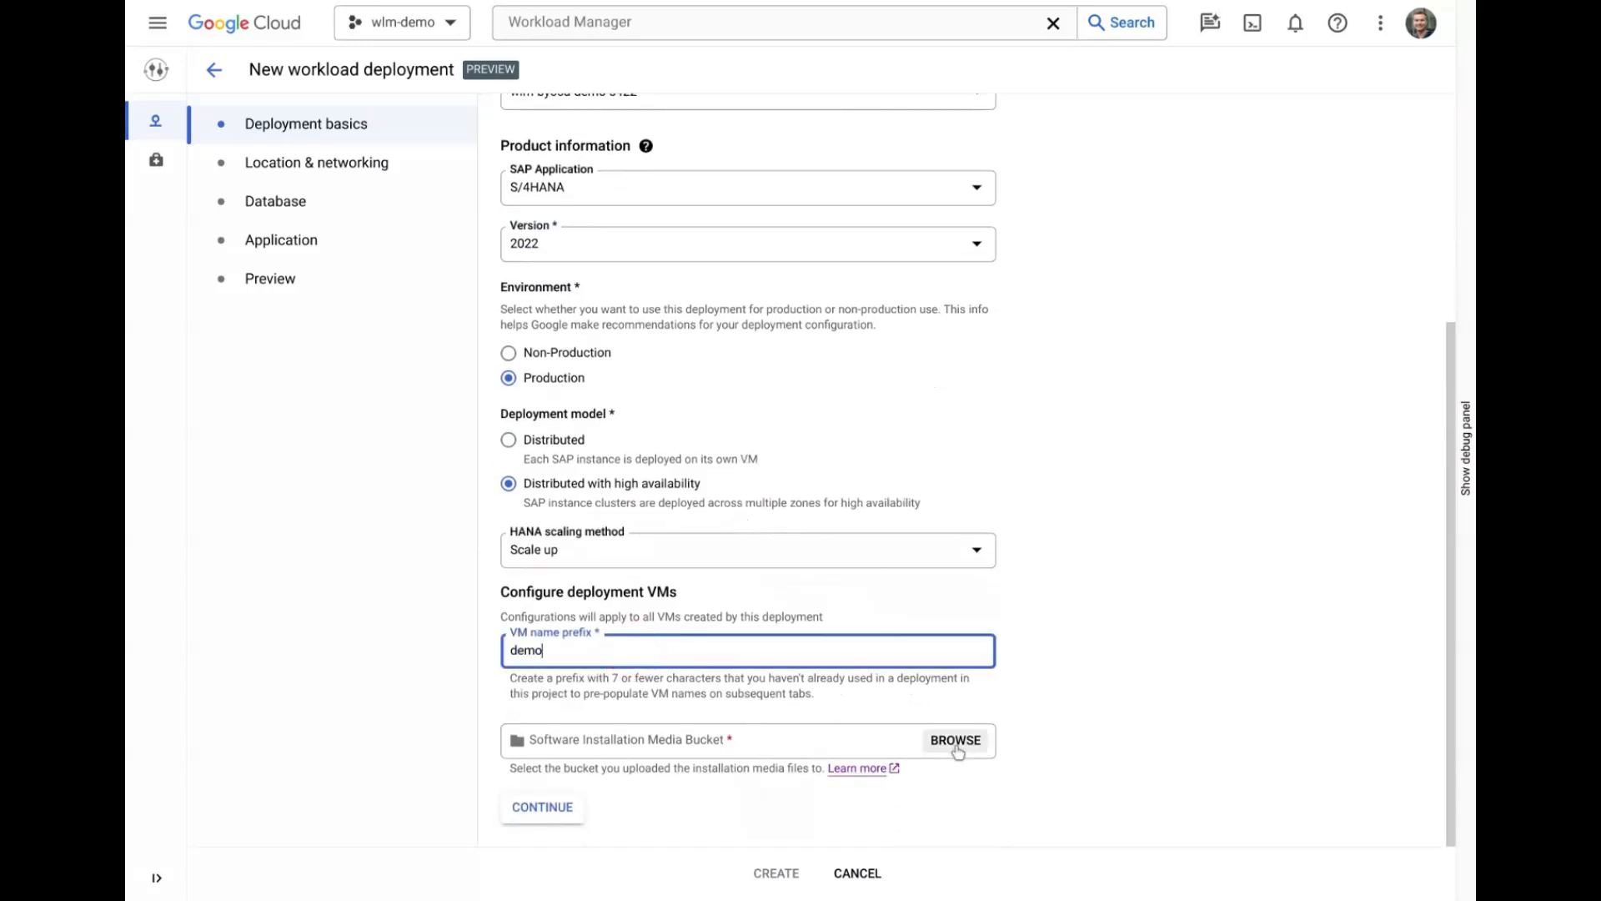
Swap bad-bucket-do-not-use for sap-installation-media-bjn/s4-2022/ as media, completing the basics.
{"action": "left_click", "coordinate": [955, 740]}
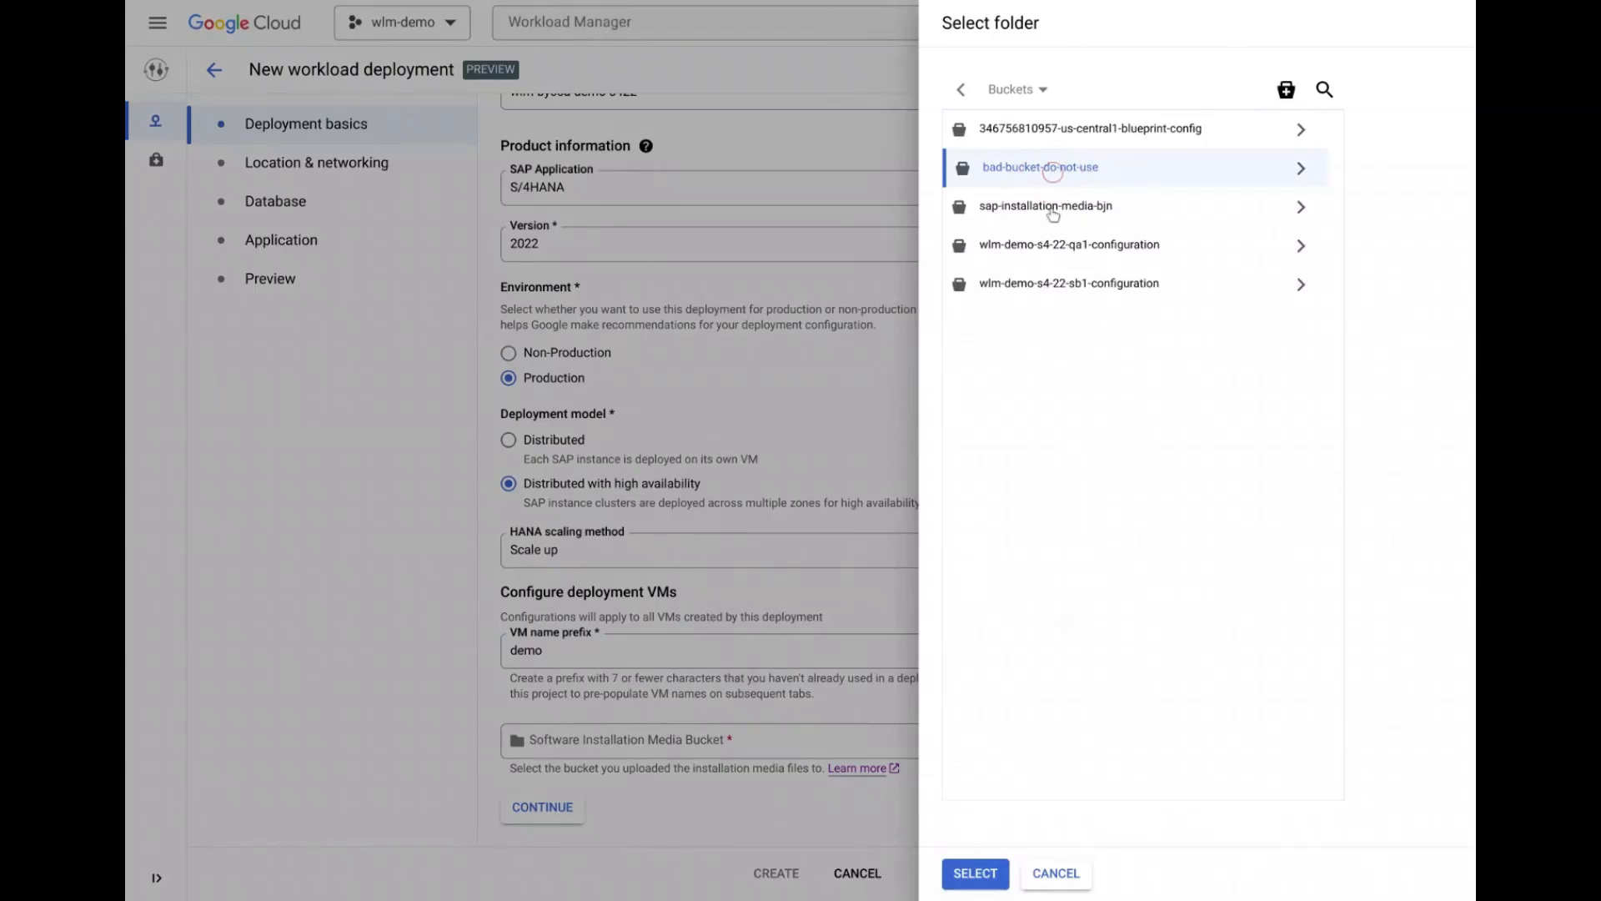
{"action": "left_click", "coordinate": [973, 873]}
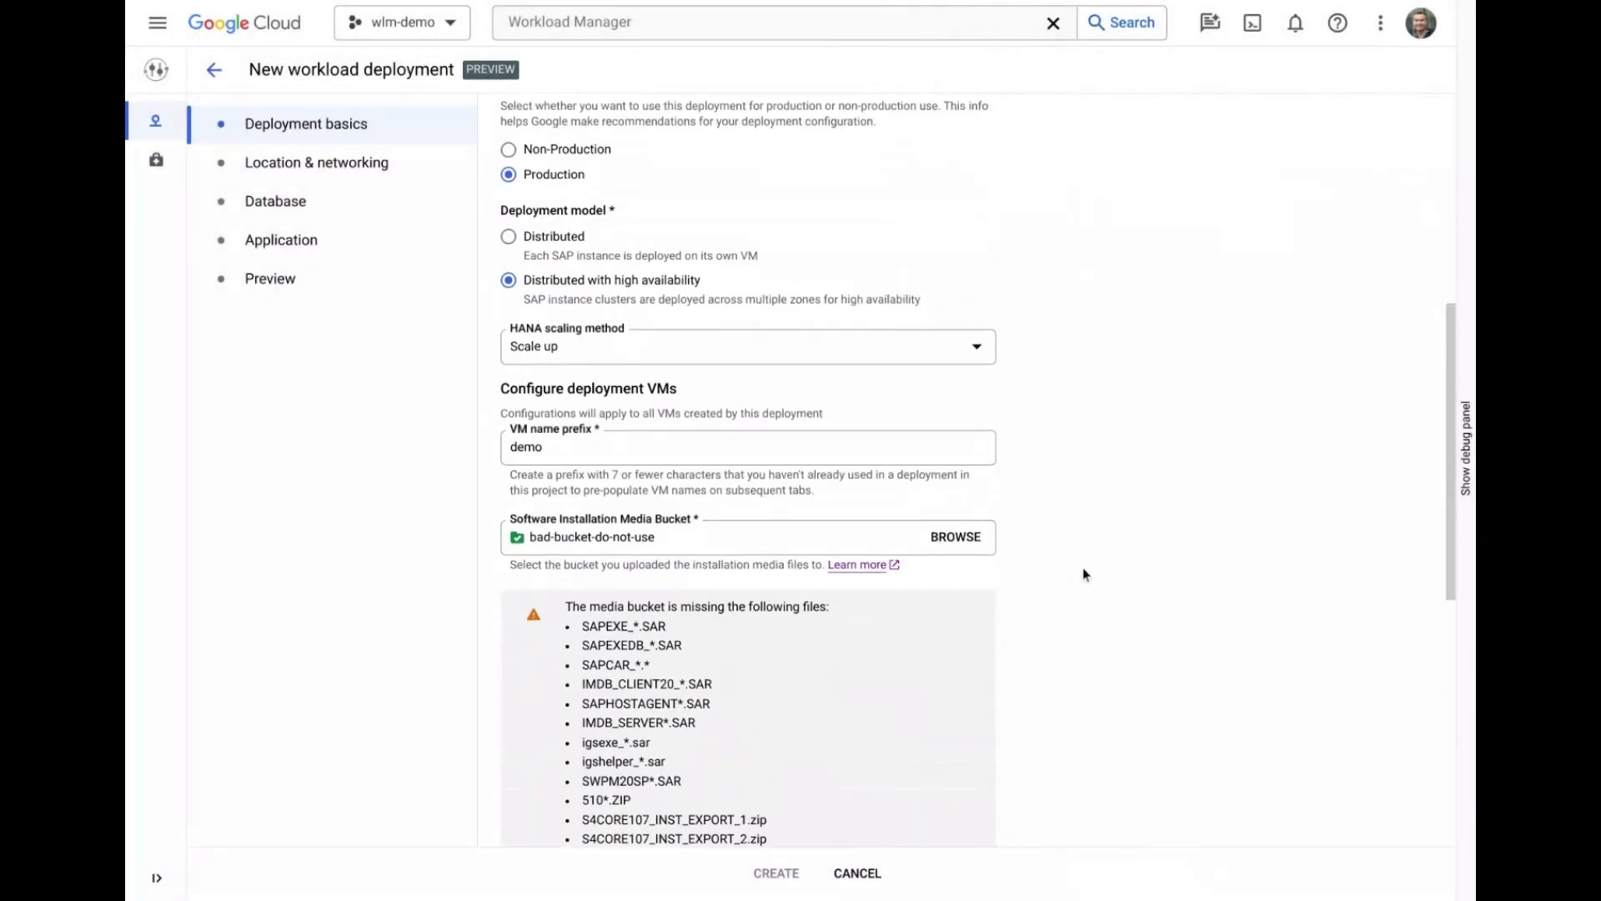
{"action": "scroll", "scroll_direction": "down", "scroll_amount": 3}
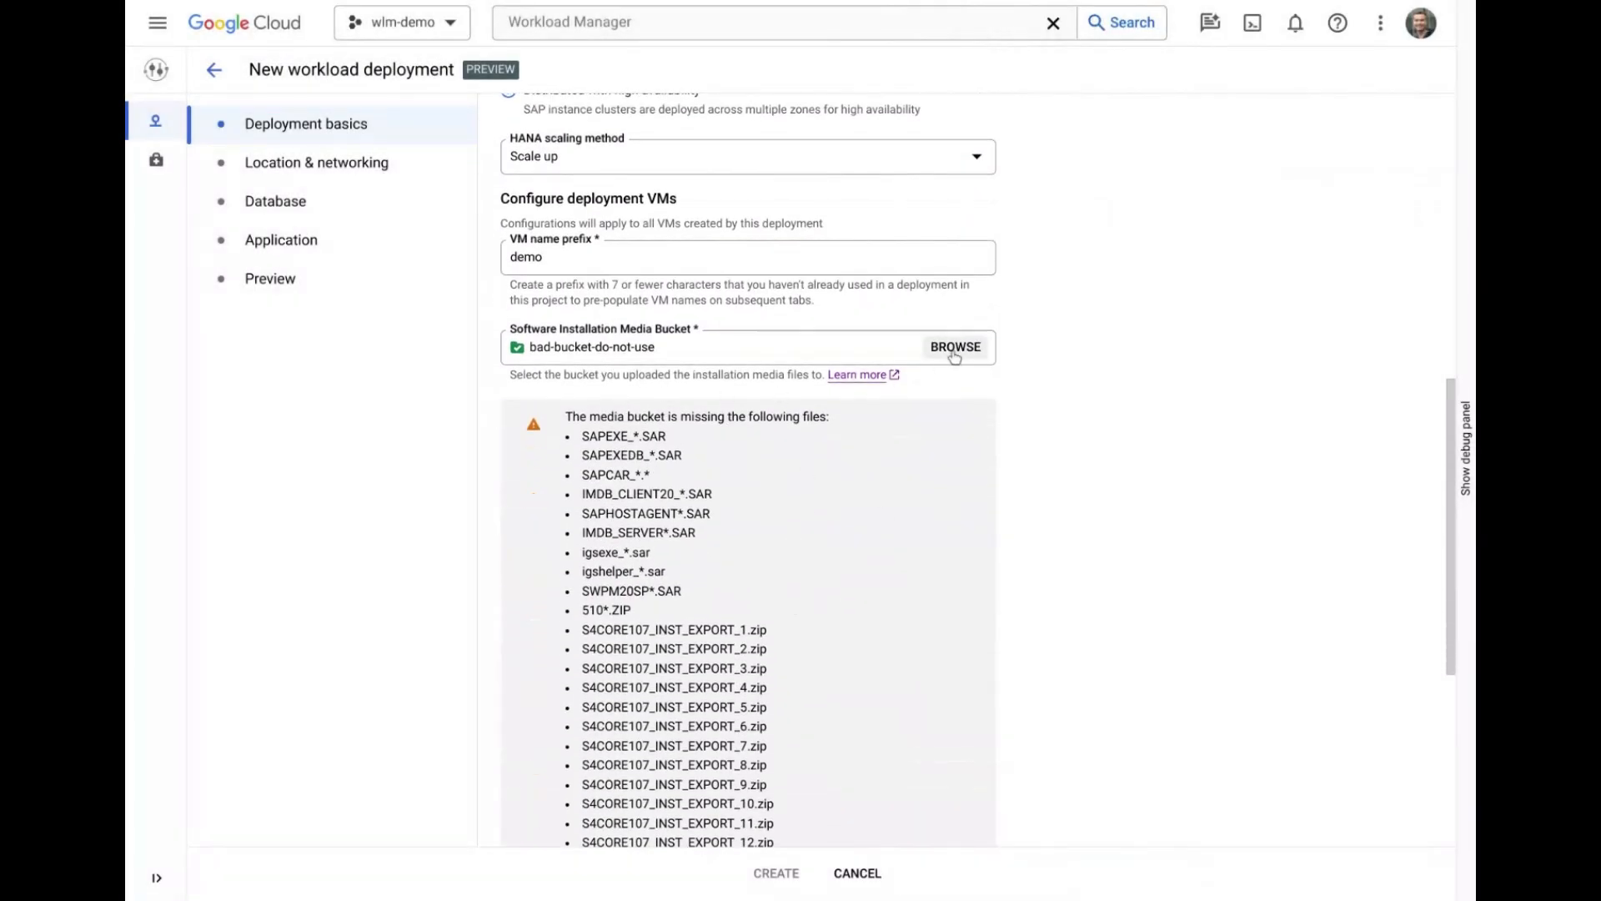
{"action": "left_click", "coordinate": [955, 346]}
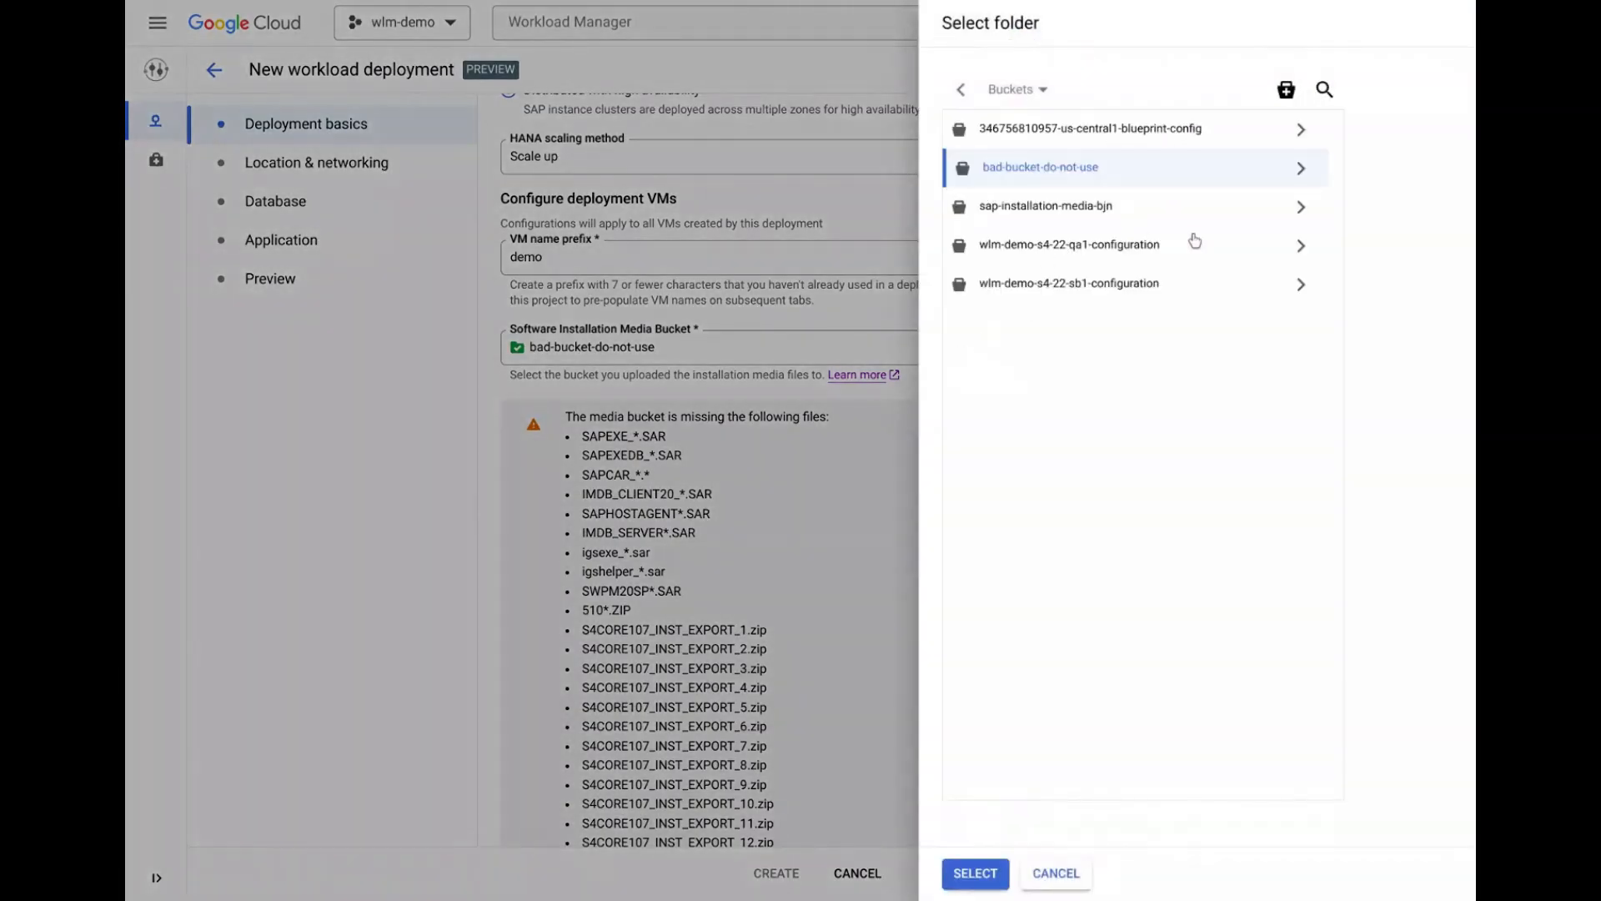
{"action": "left_click", "coordinate": [1046, 206]}
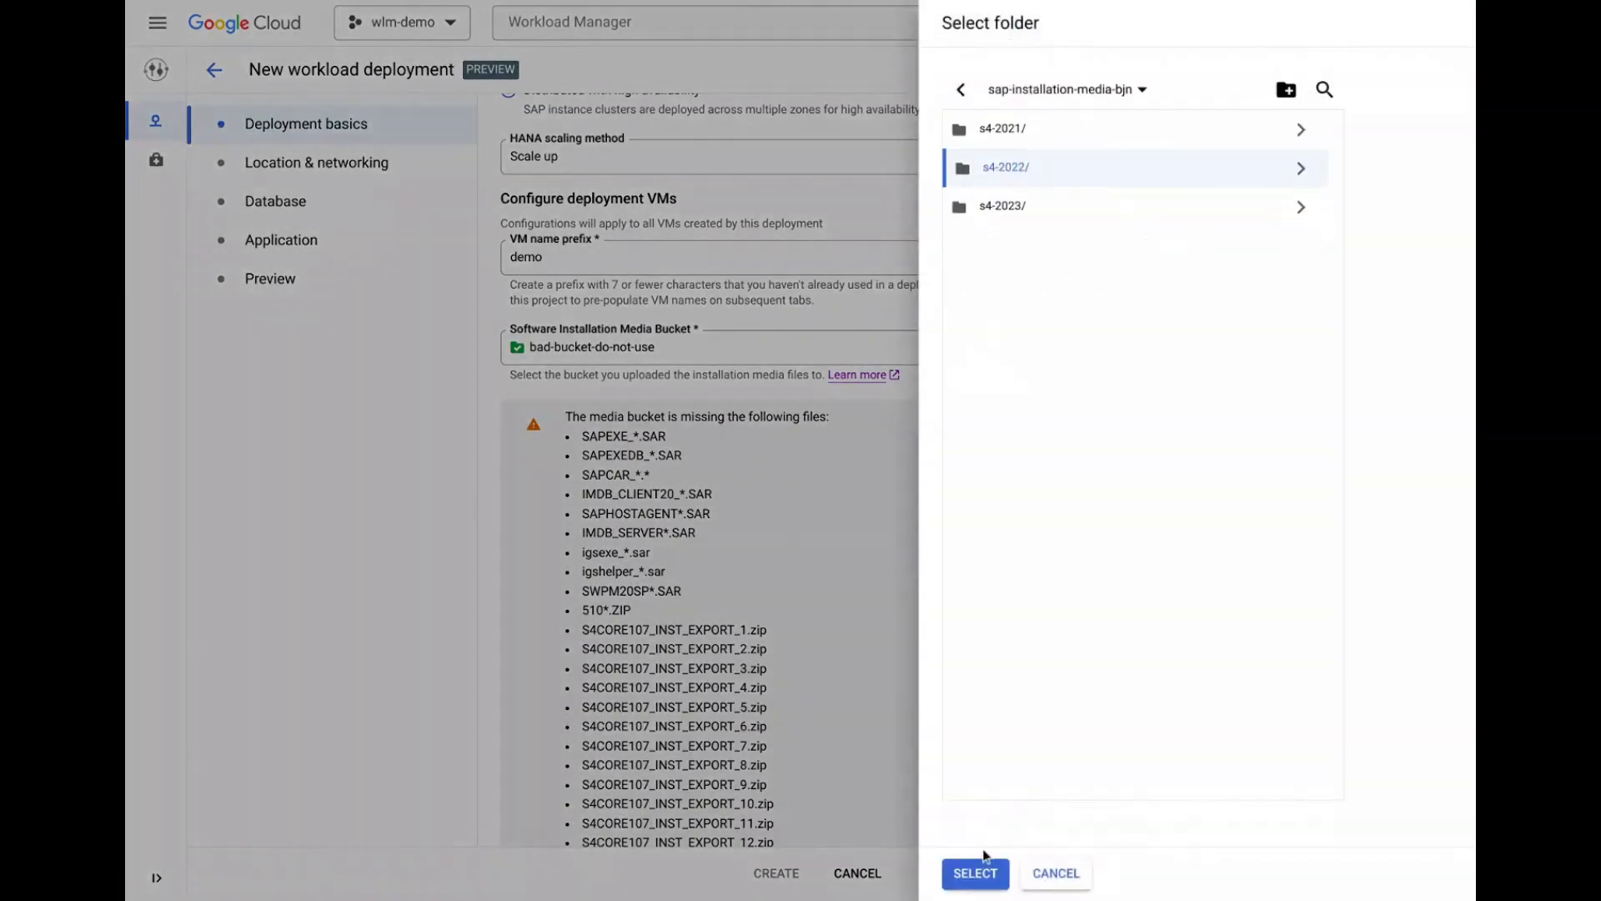
{"action": "left_click", "coordinate": [974, 873]}
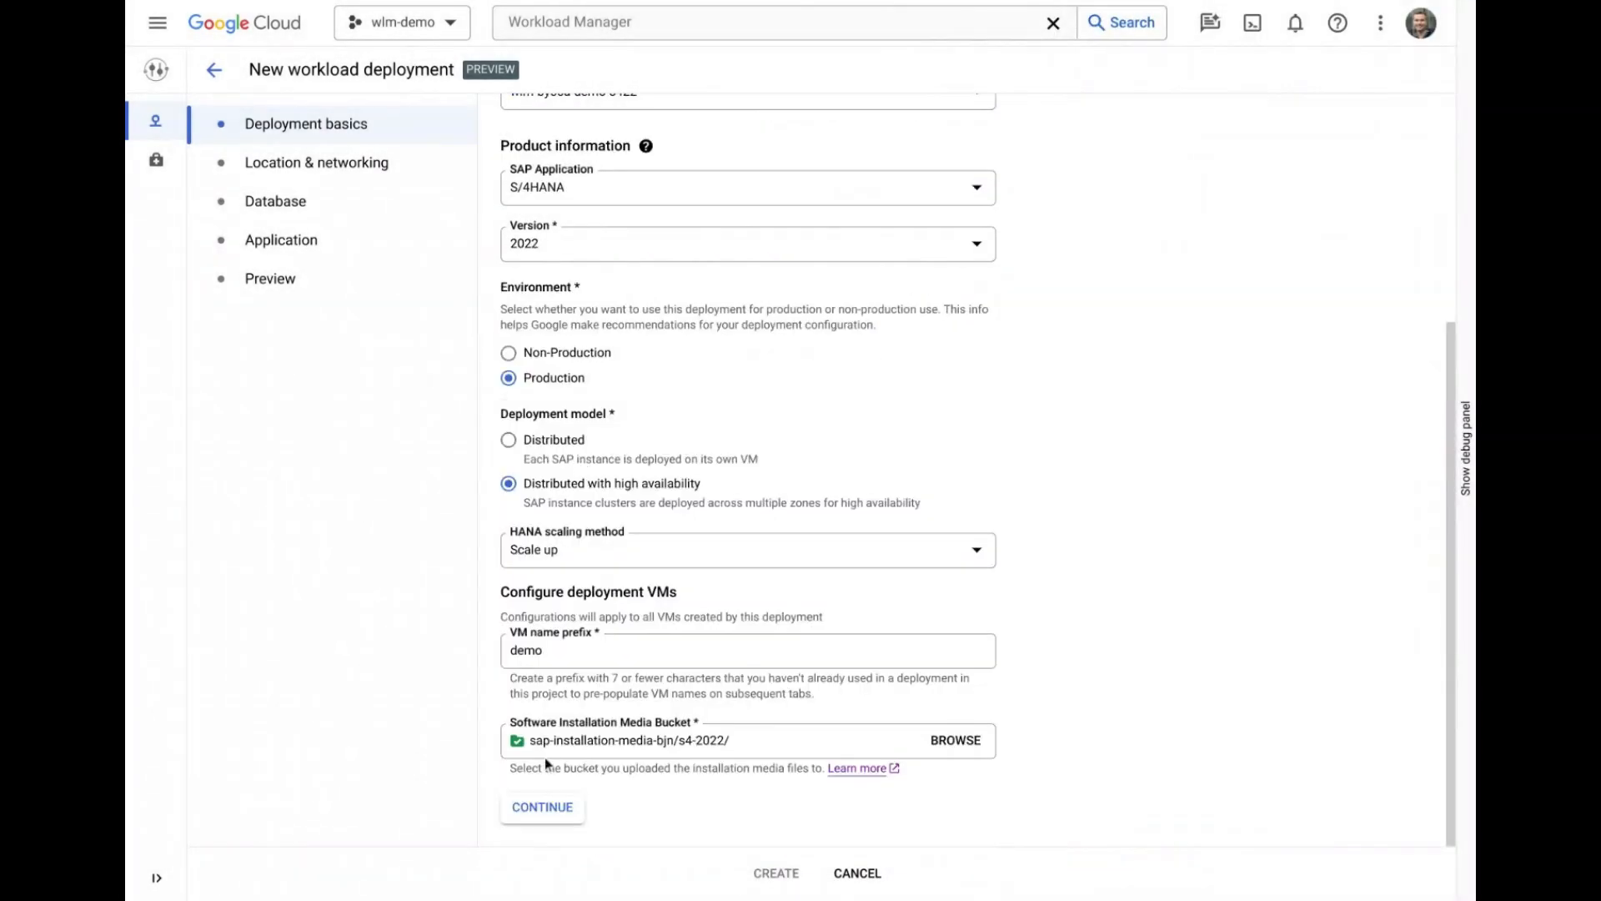
{"action": "left_click", "coordinate": [542, 806]}
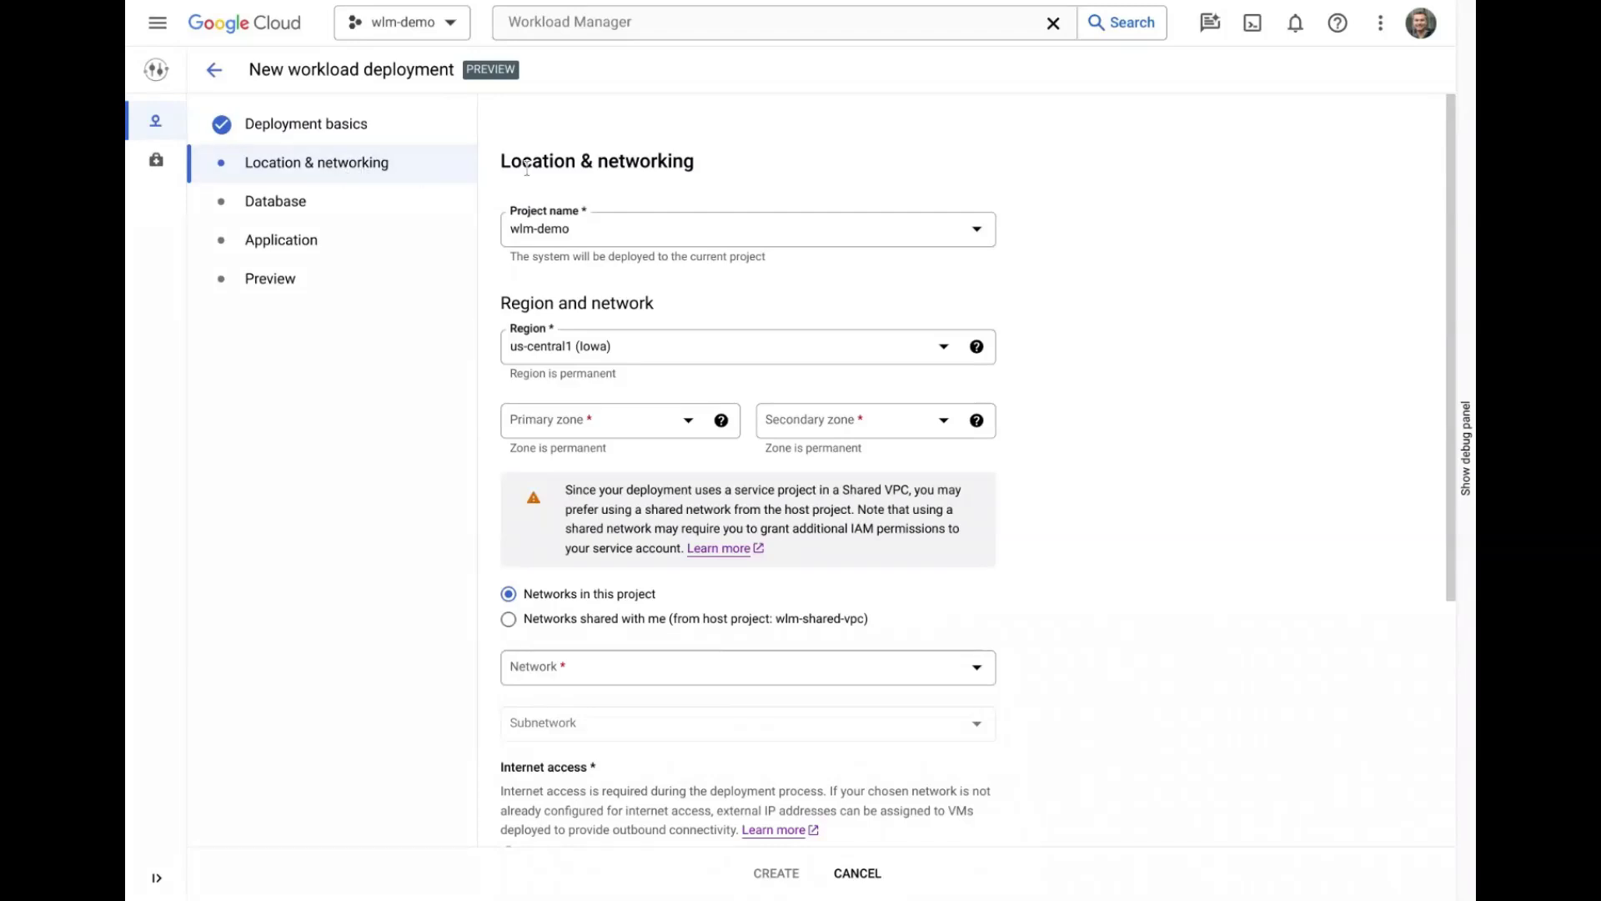
Set zones us-central1-a and us-central1-f with the default network and subnetwork.
{"action": "left_click", "coordinate": [597, 419]}
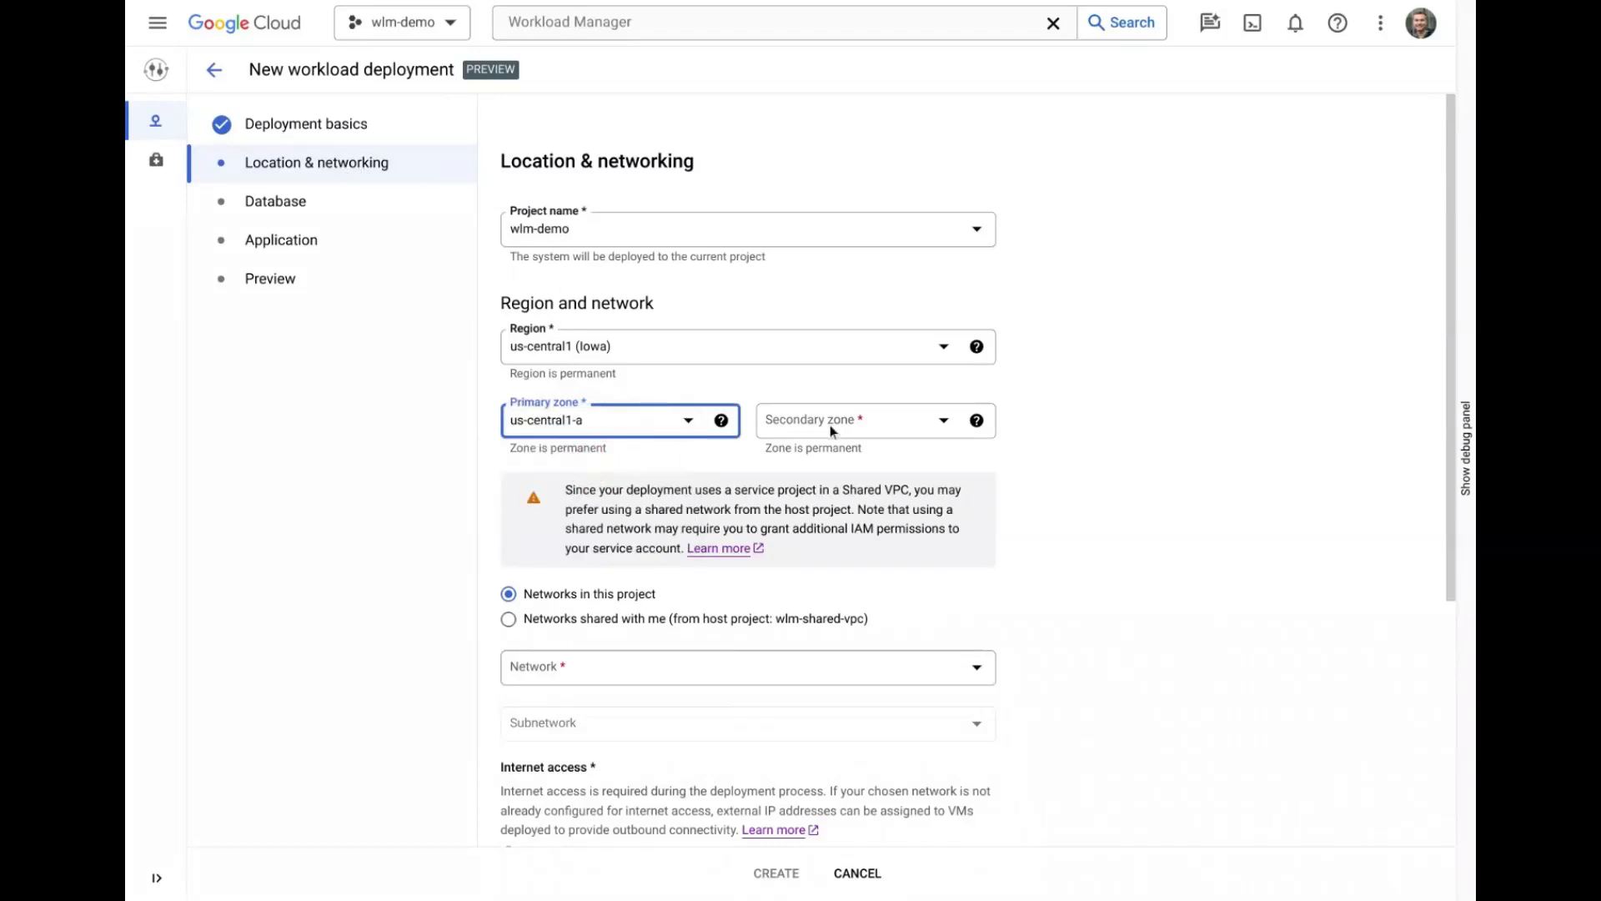
{"action": "left_click", "coordinate": [852, 420]}
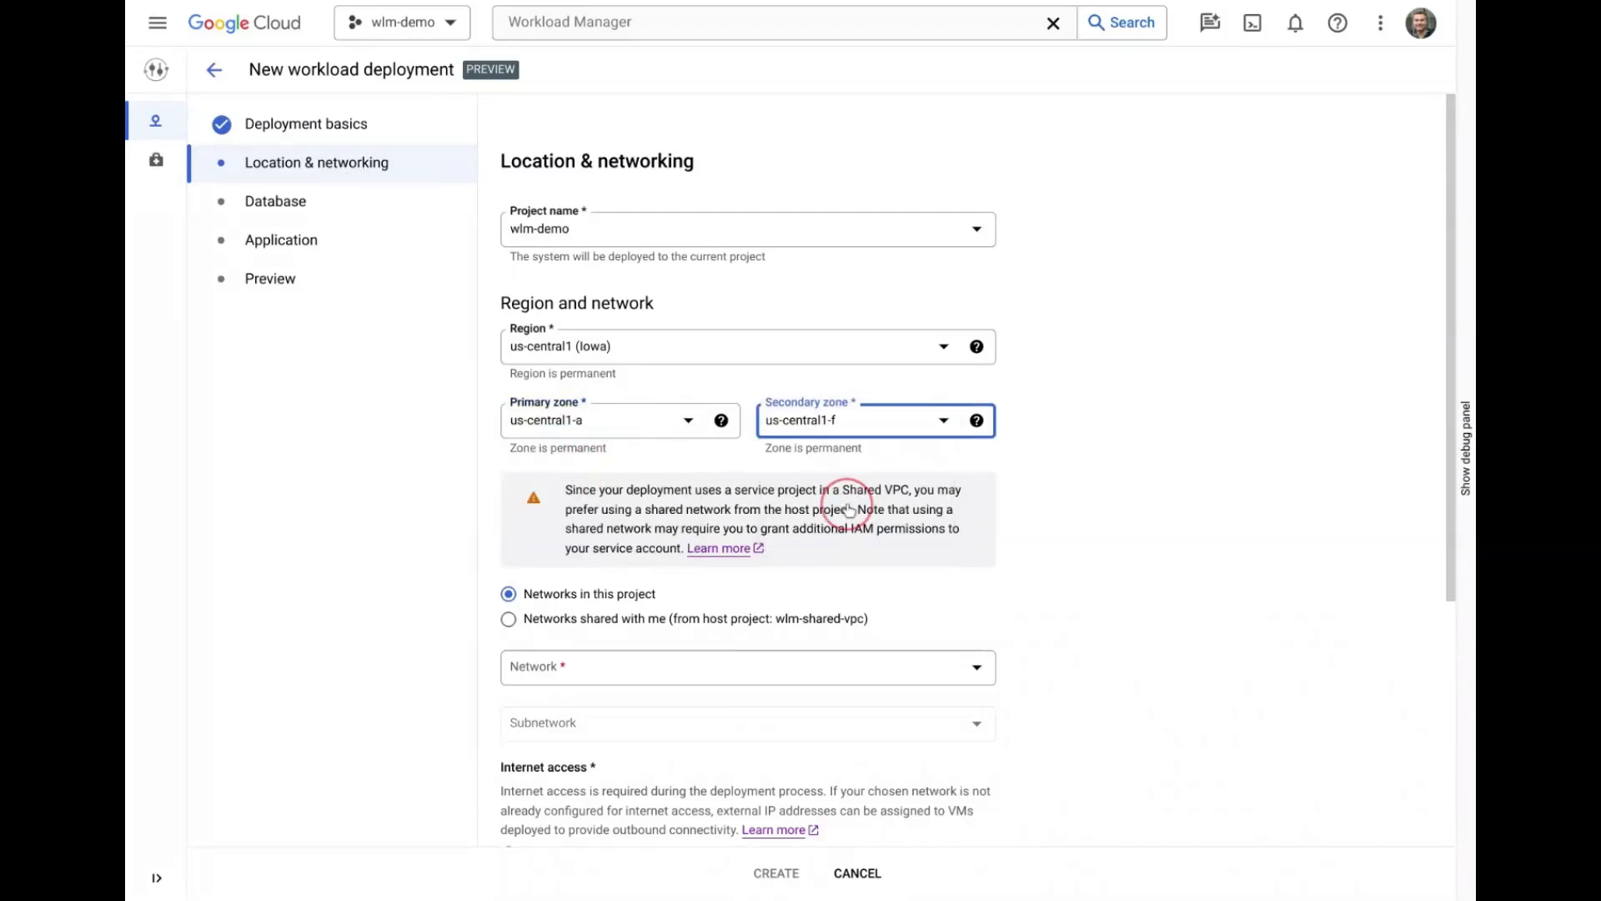
{"action": "scroll", "scroll_direction": "down", "scroll_amount": 3}
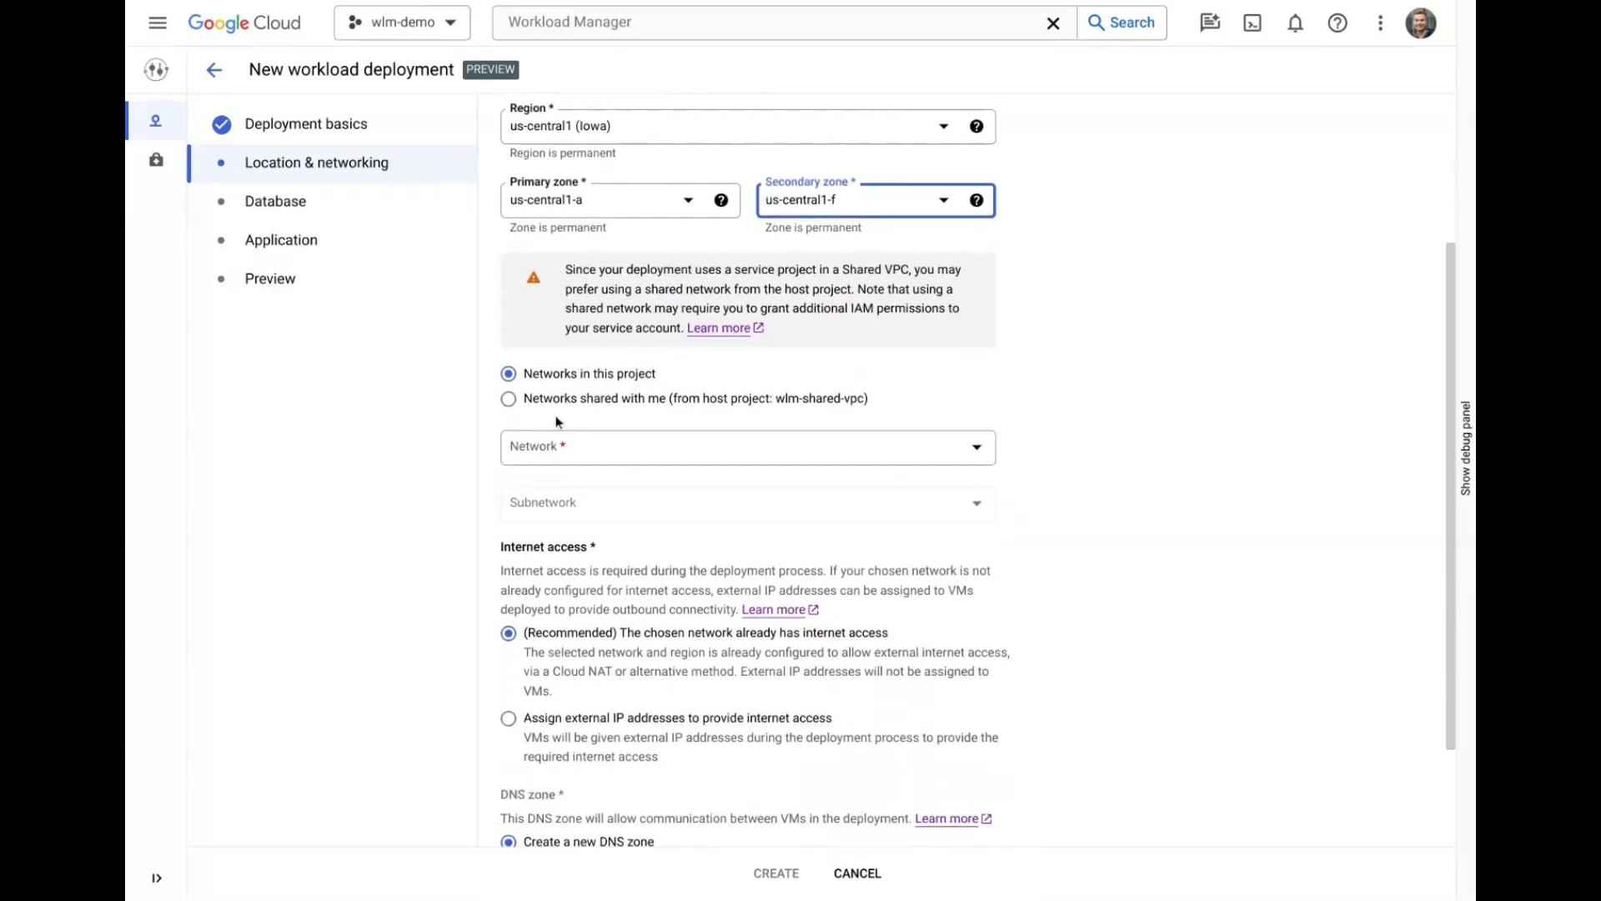
{"action": "left_click", "coordinate": [747, 446]}
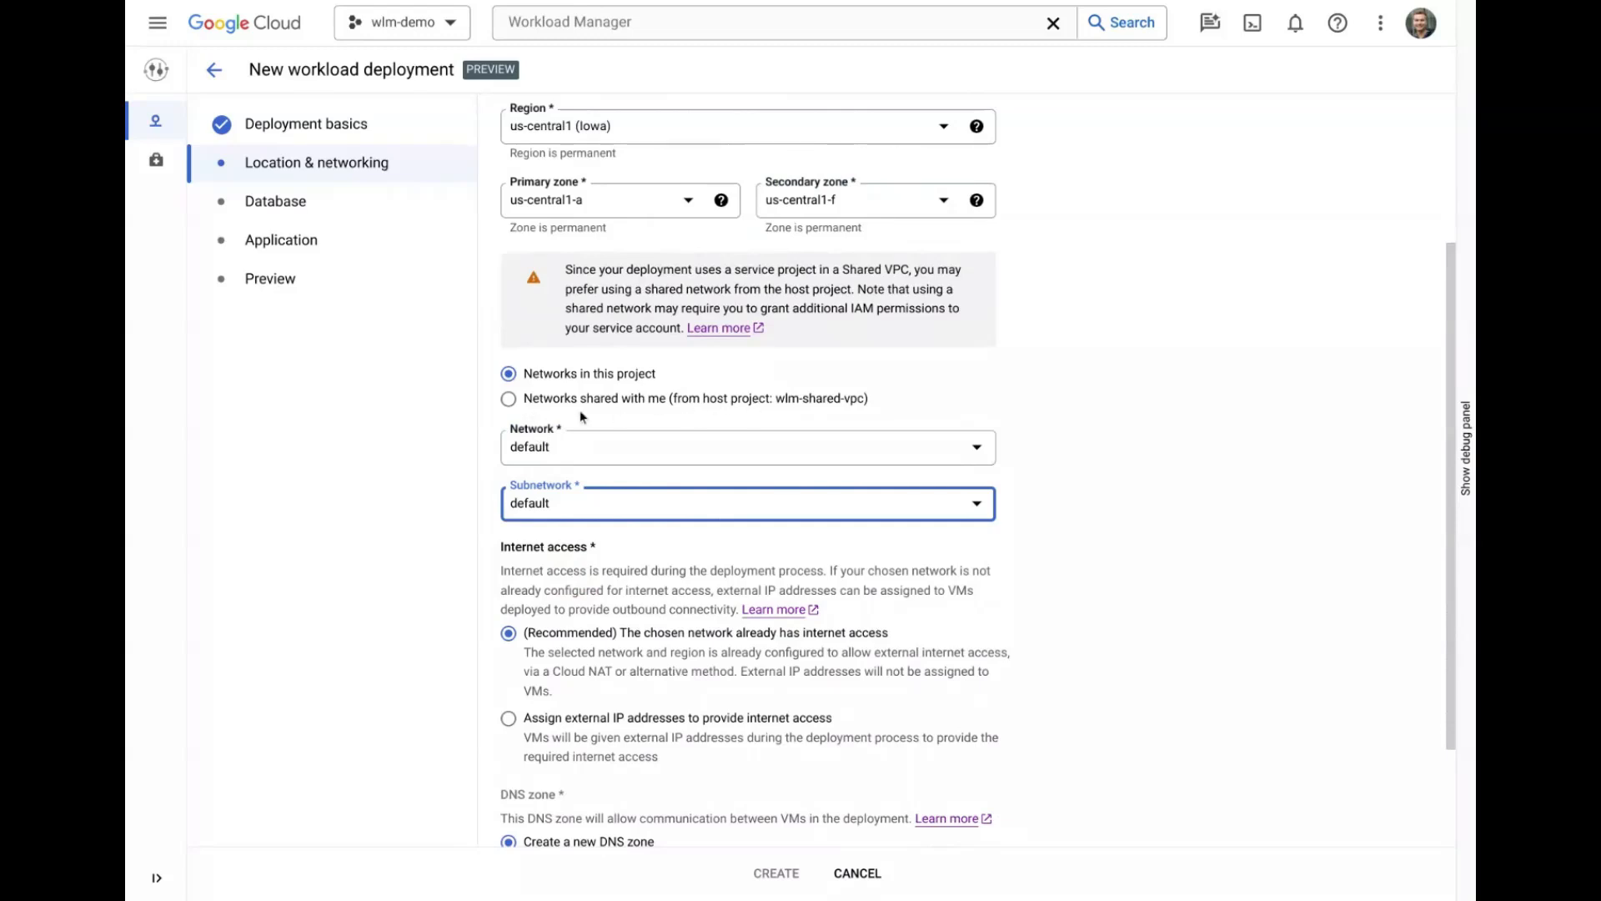
Try shared networks and external IPs, revert both, and opt for an existing DNS zone.
{"action": "left_click", "coordinate": [509, 397]}
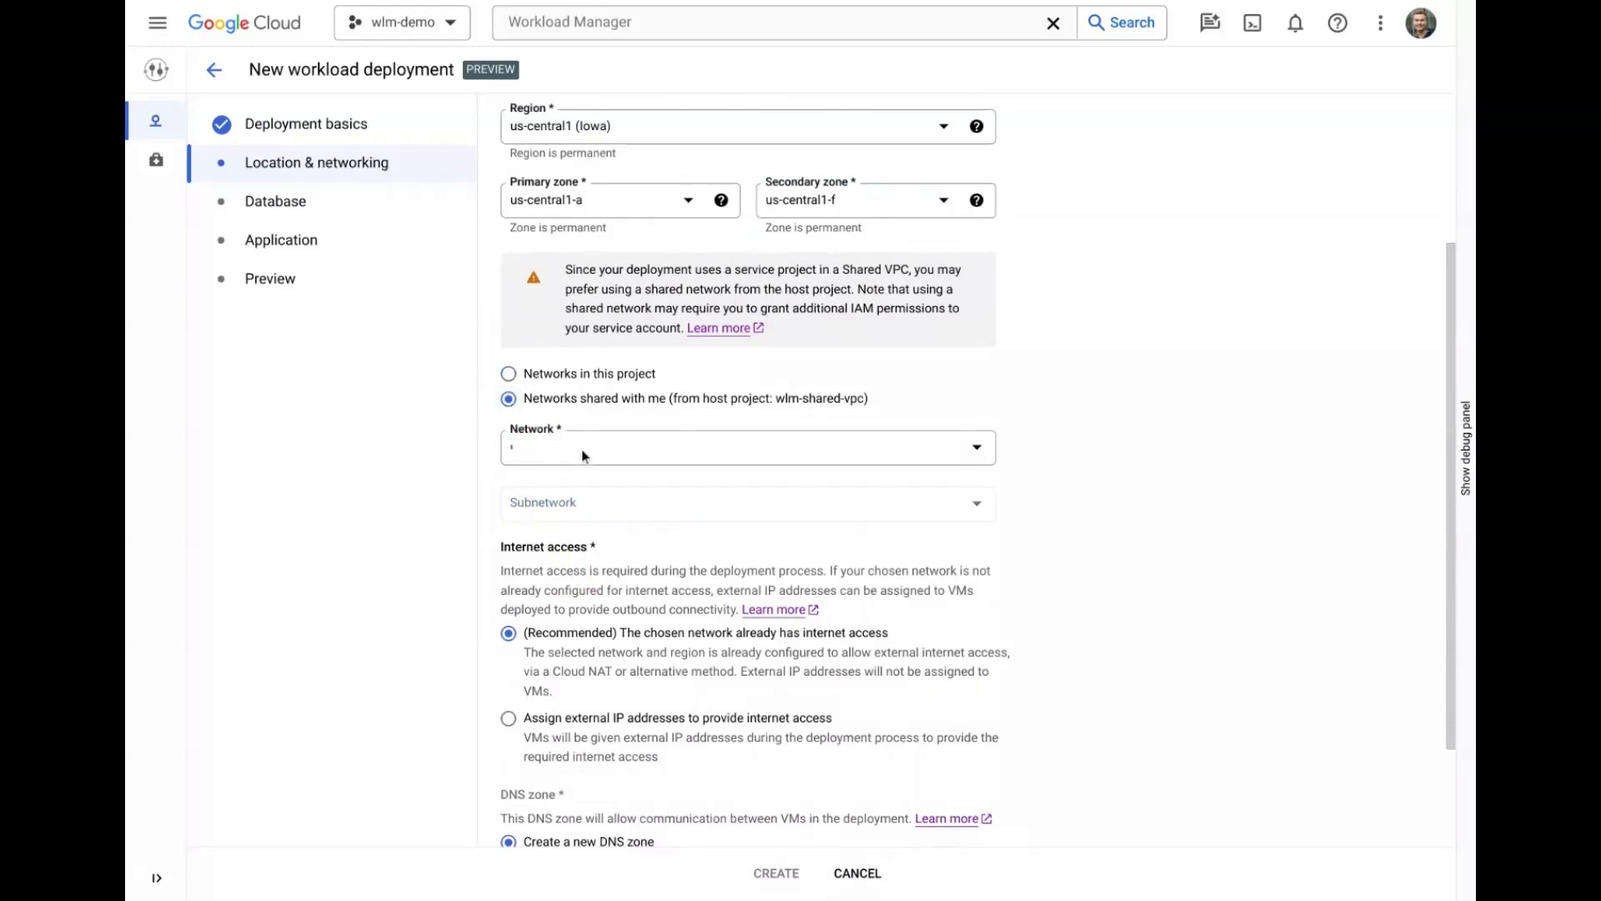
{"action": "left_click", "coordinate": [746, 446]}
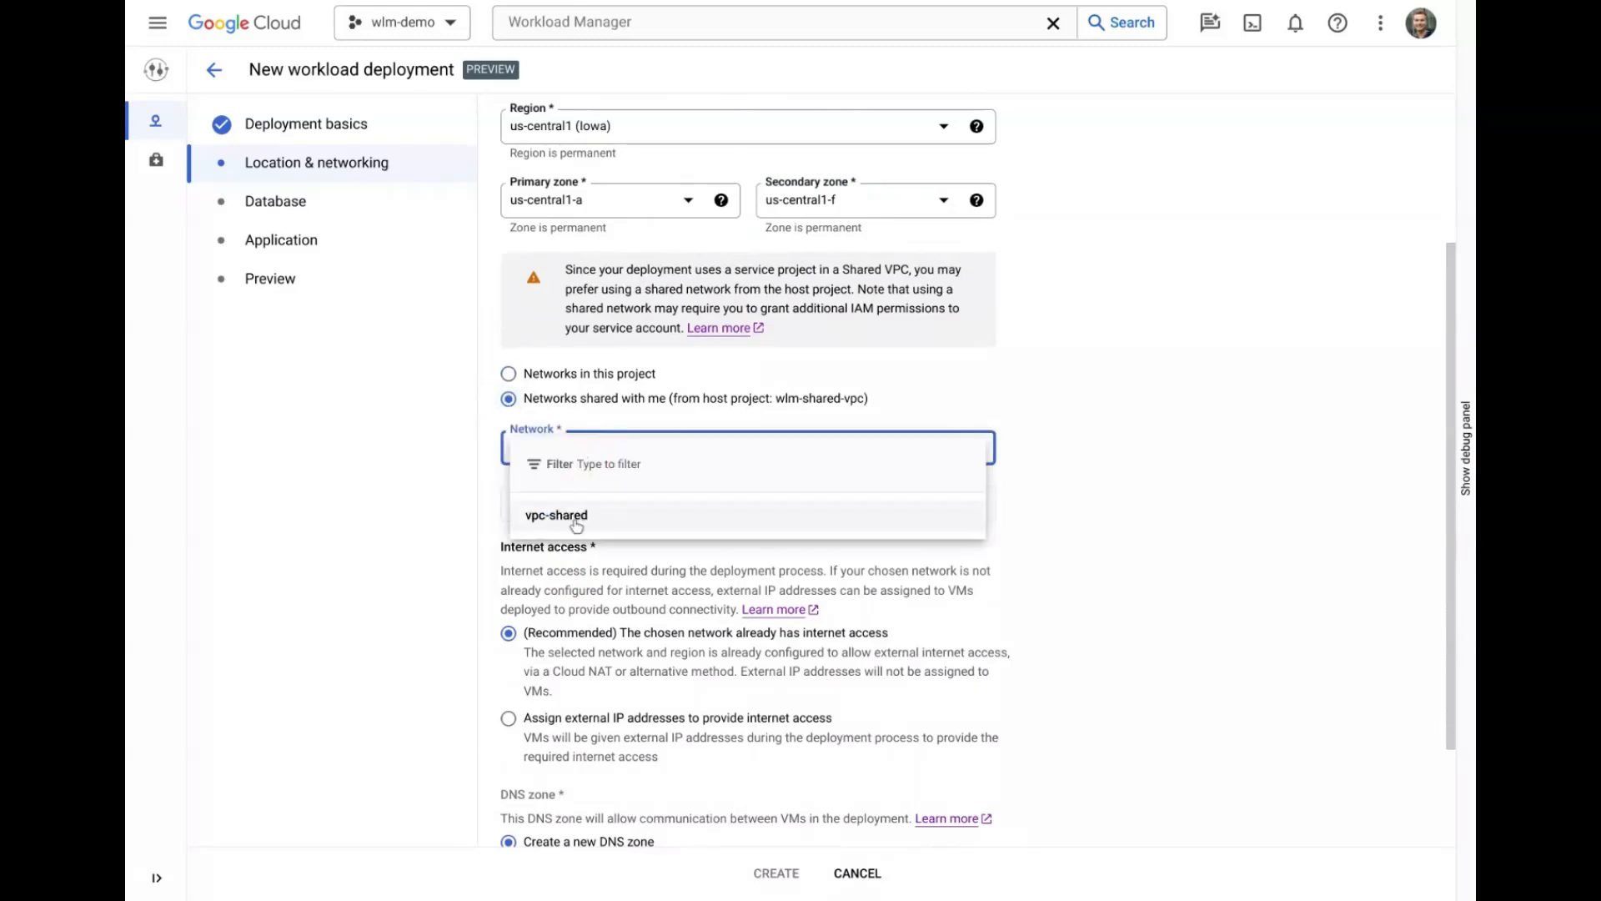
{"action": "left_click", "coordinate": [509, 372]}
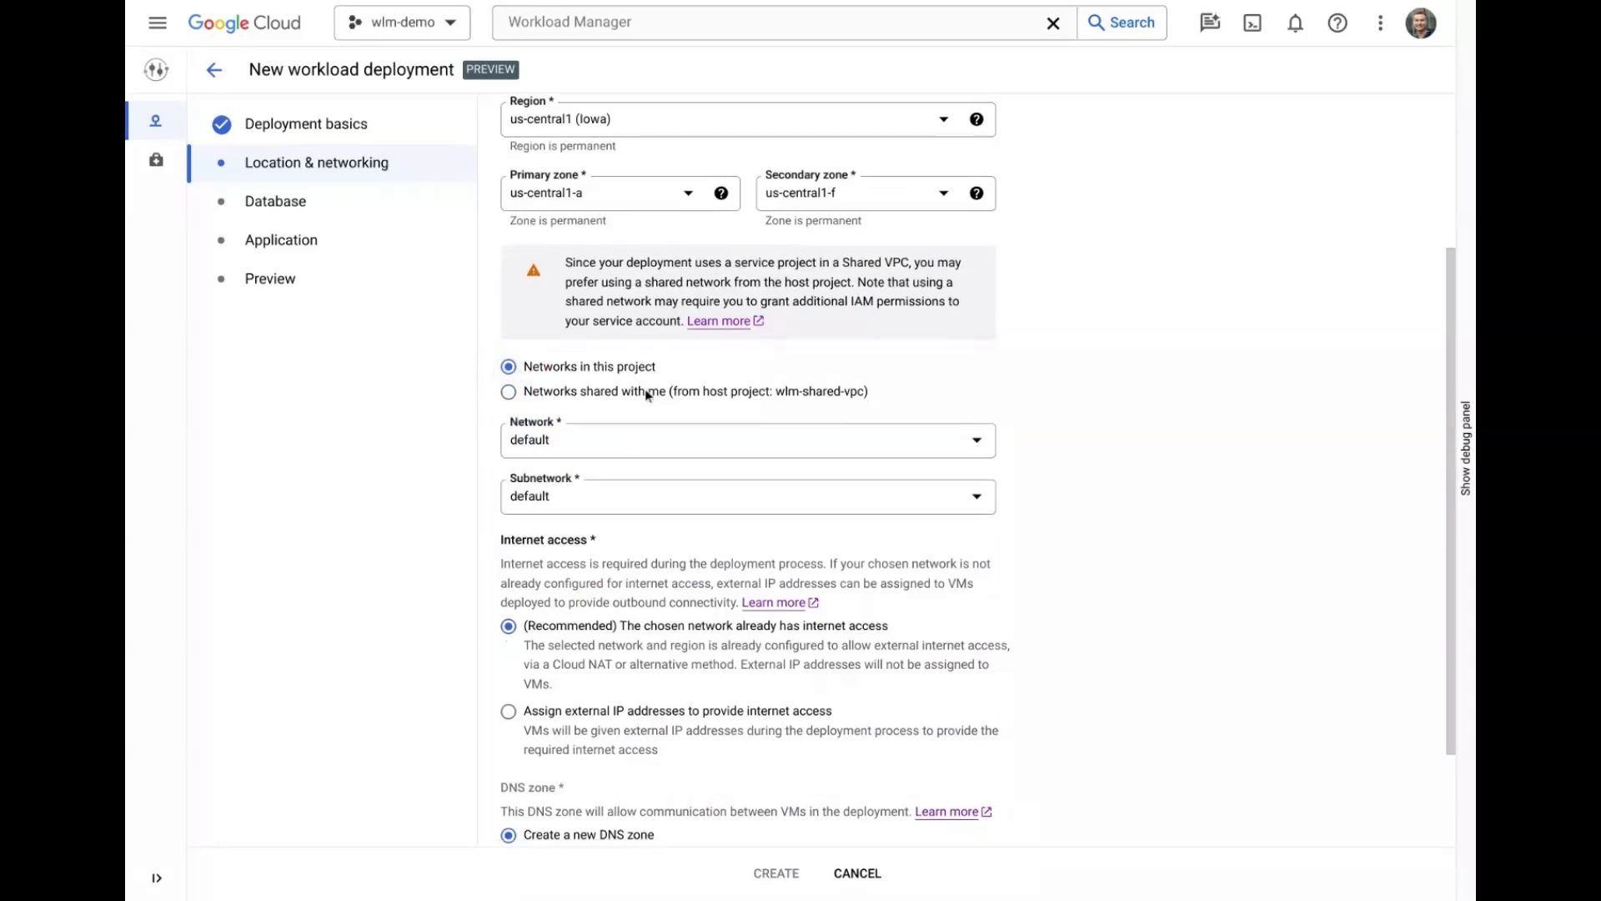
{"action": "scroll", "scroll_direction": "down", "scroll_amount": 3}
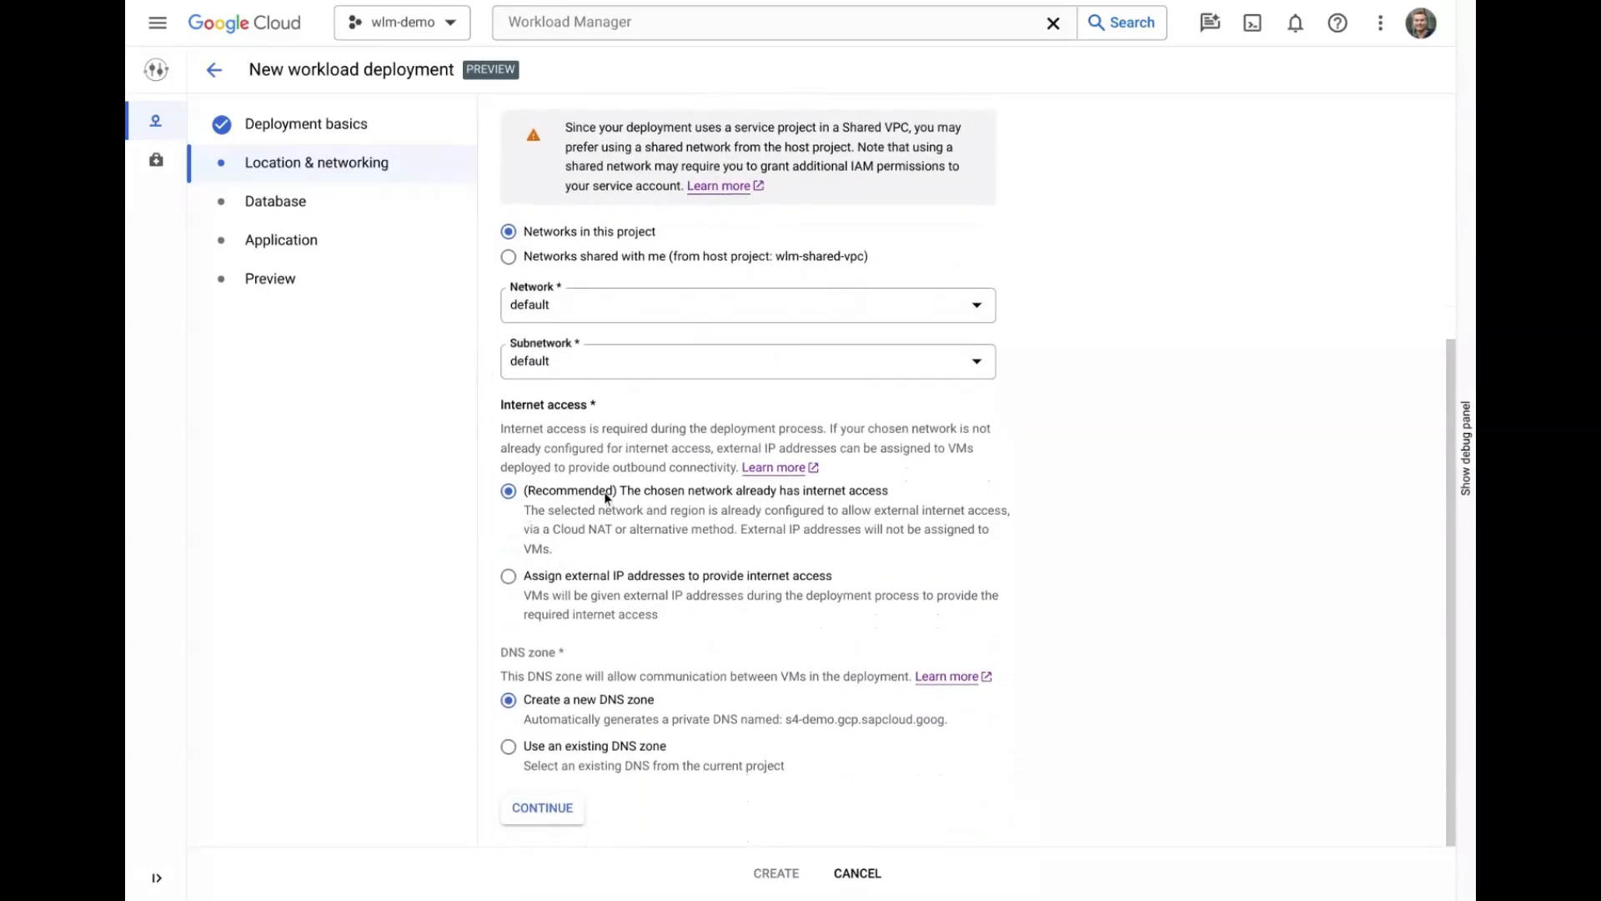
{"action": "left_click", "coordinate": [509, 575]}
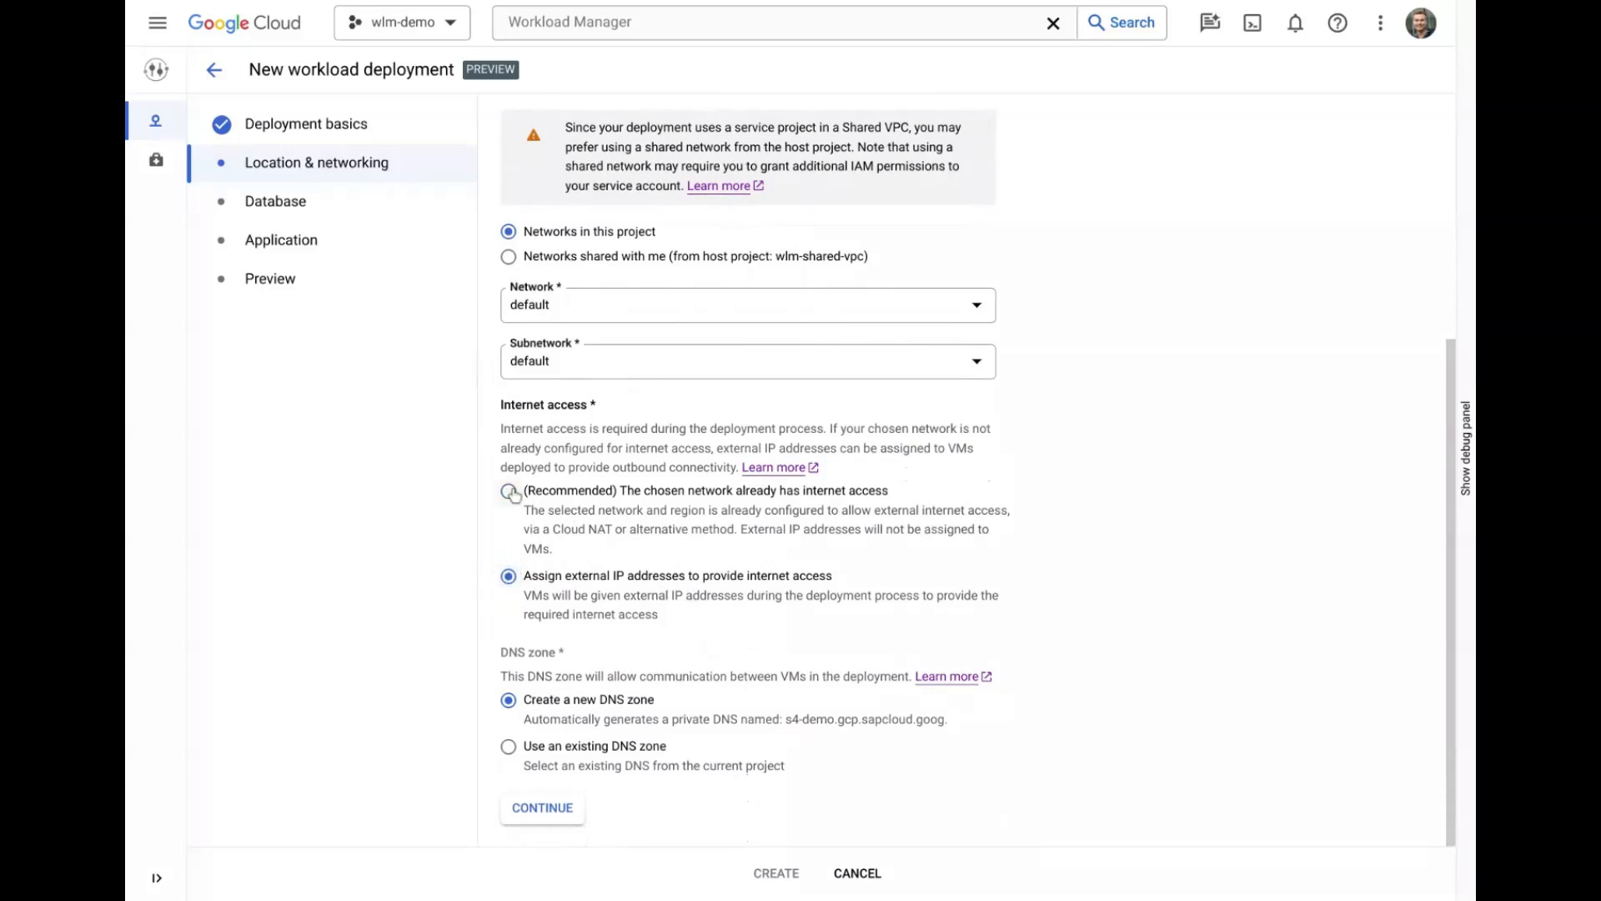
{"action": "left_click", "coordinate": [509, 490]}
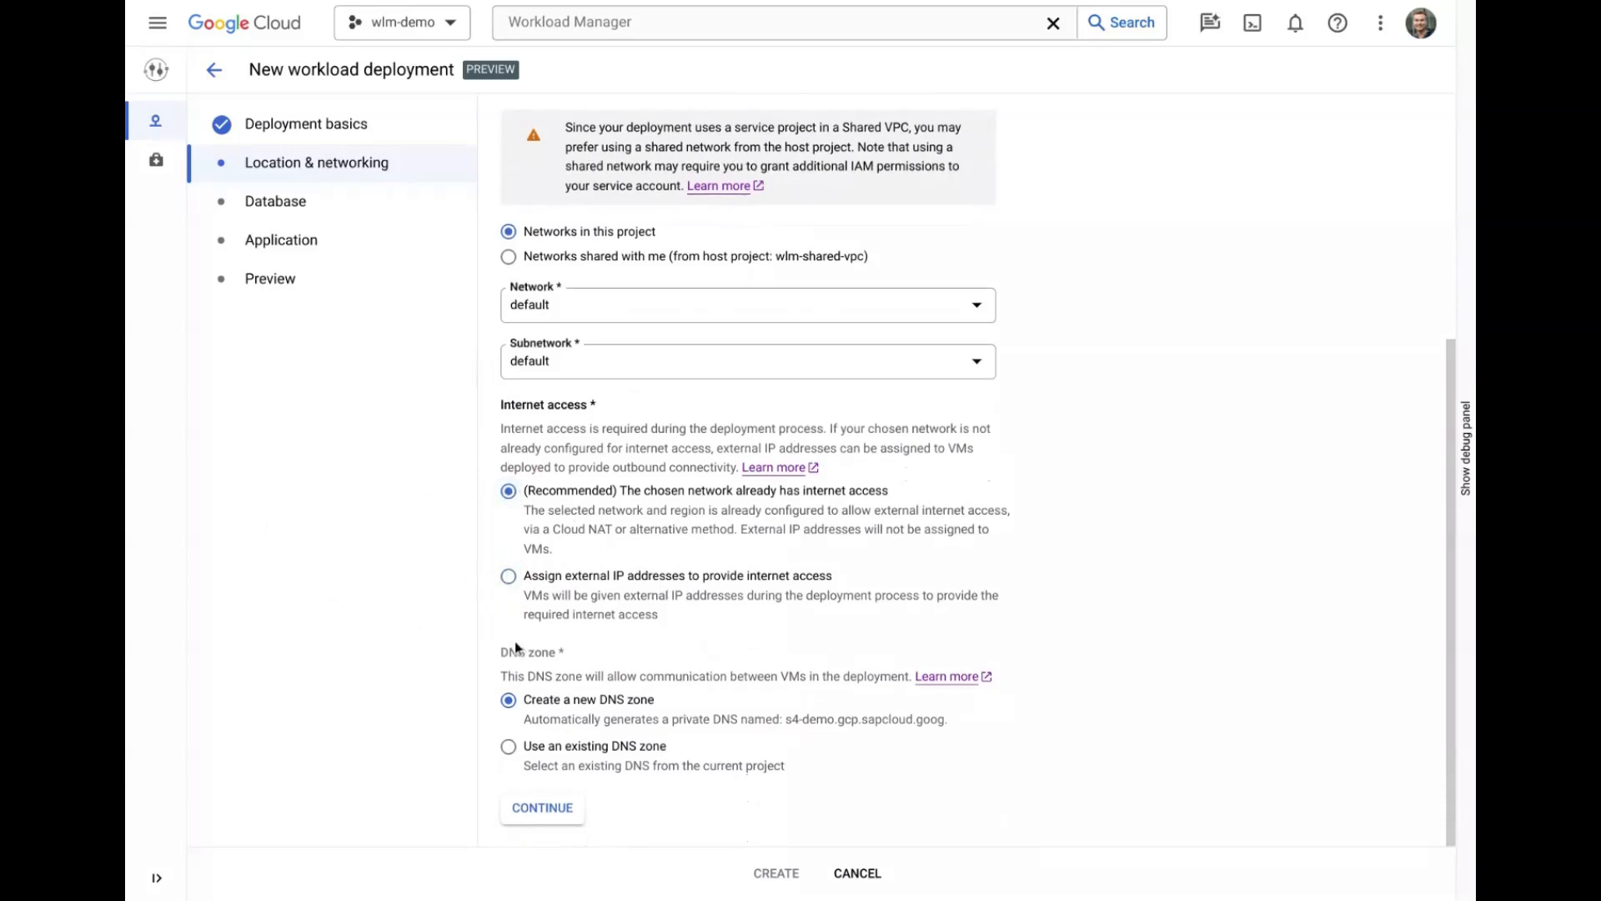
{"action": "left_click", "coordinate": [509, 745]}
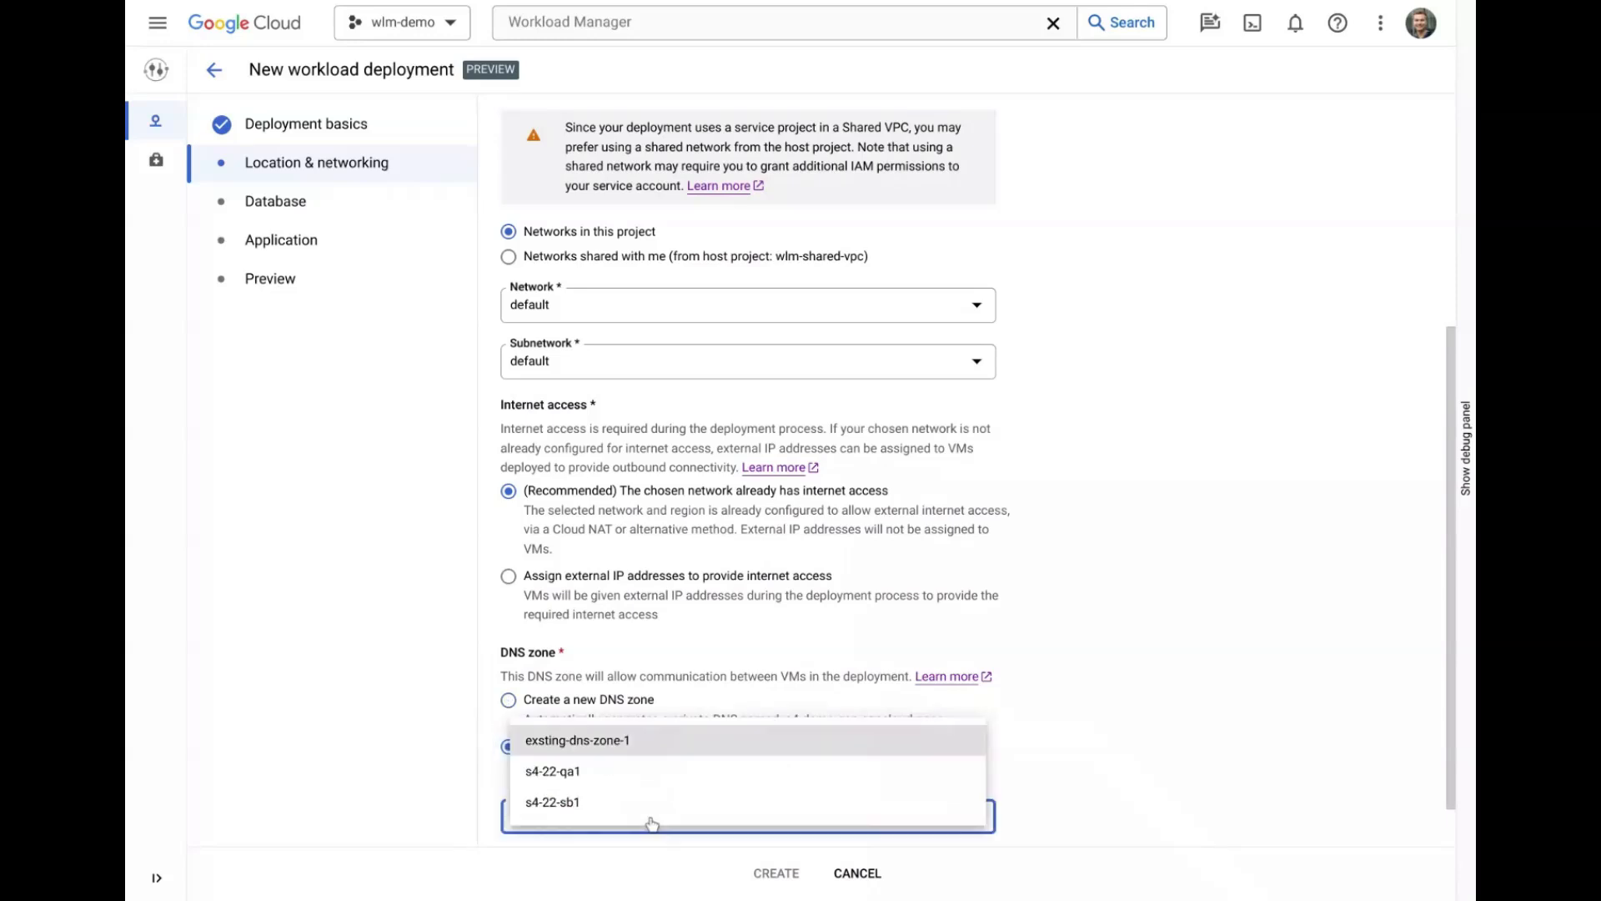
{"action": "left_click", "coordinate": [578, 740]}
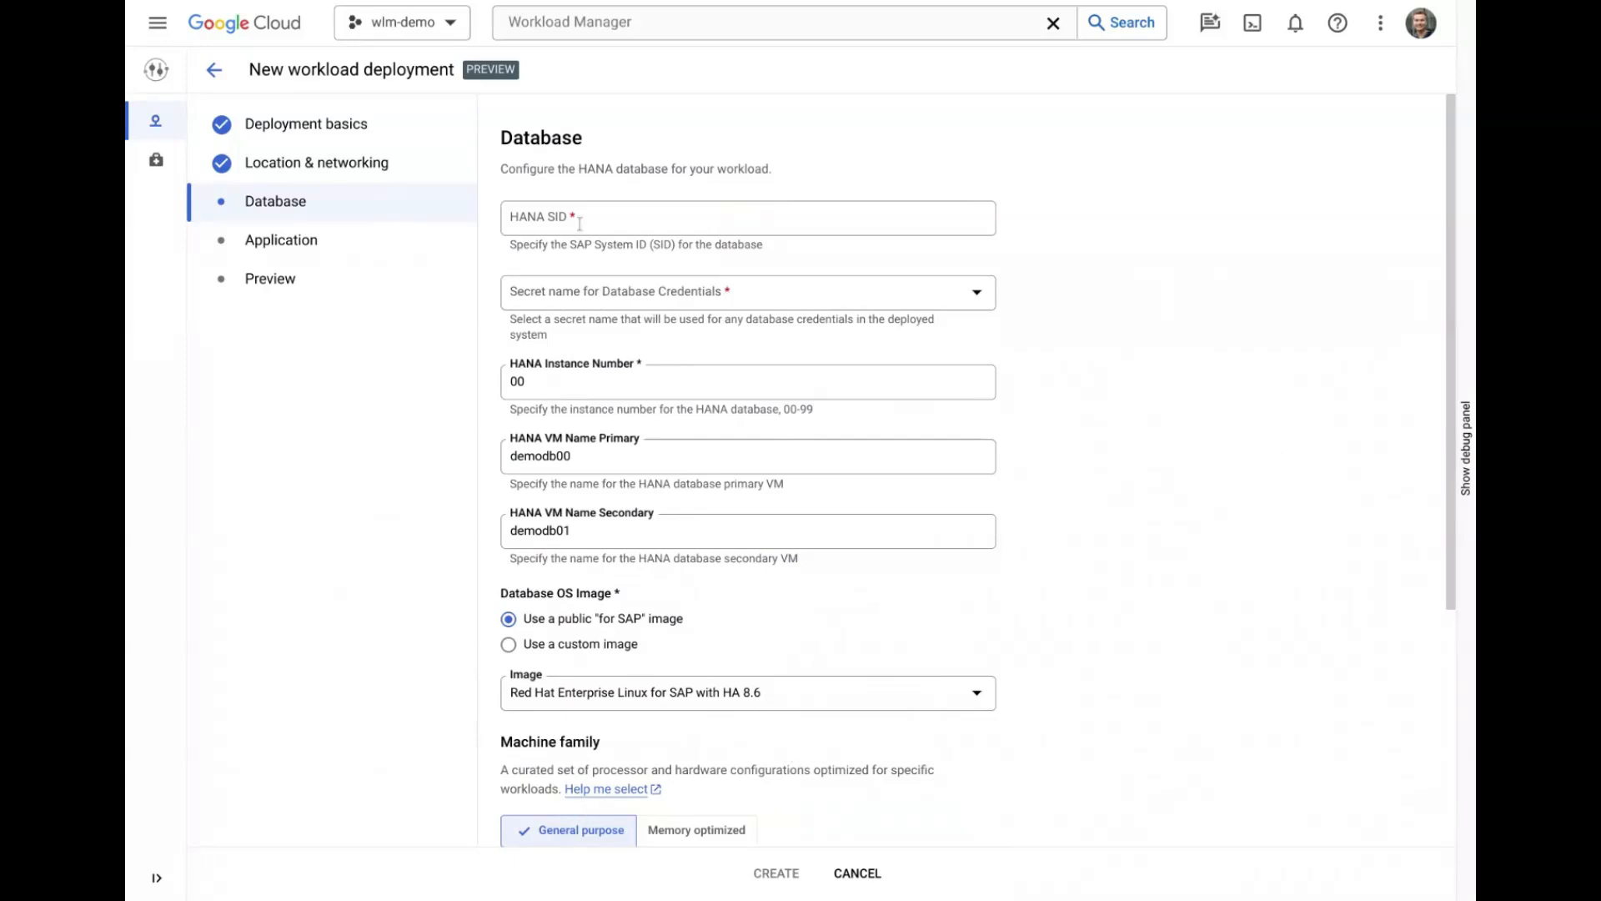
Set the HANA SID to PD1 and use the hana-secret credentials.
{"action": "type", "text": "ADD"}
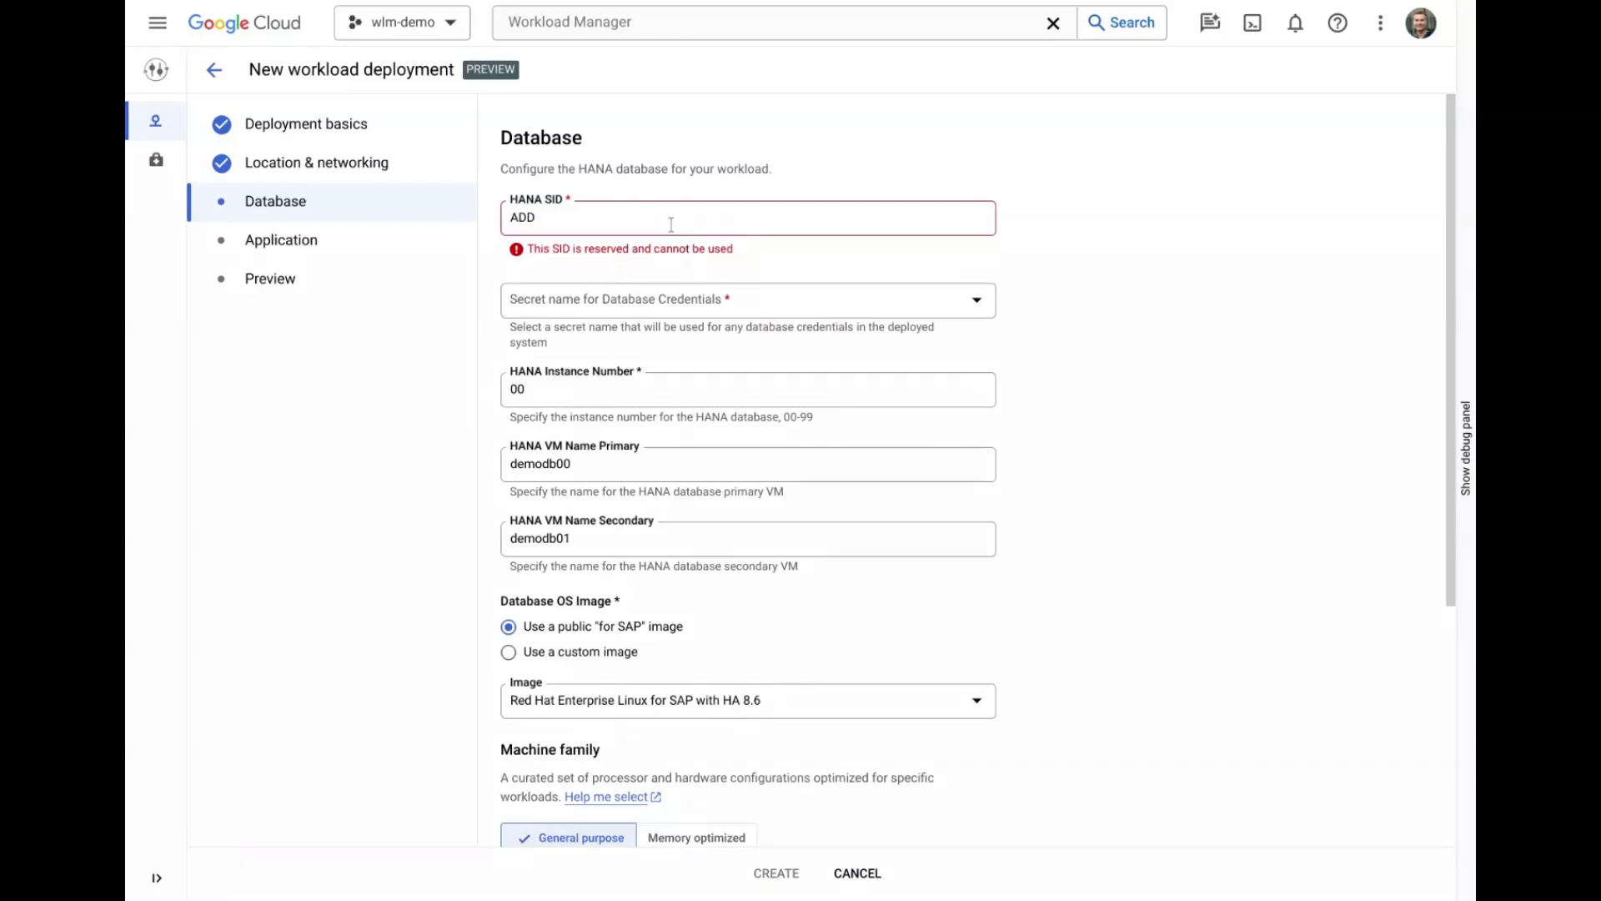
{"action": "type", "text": "PD"}
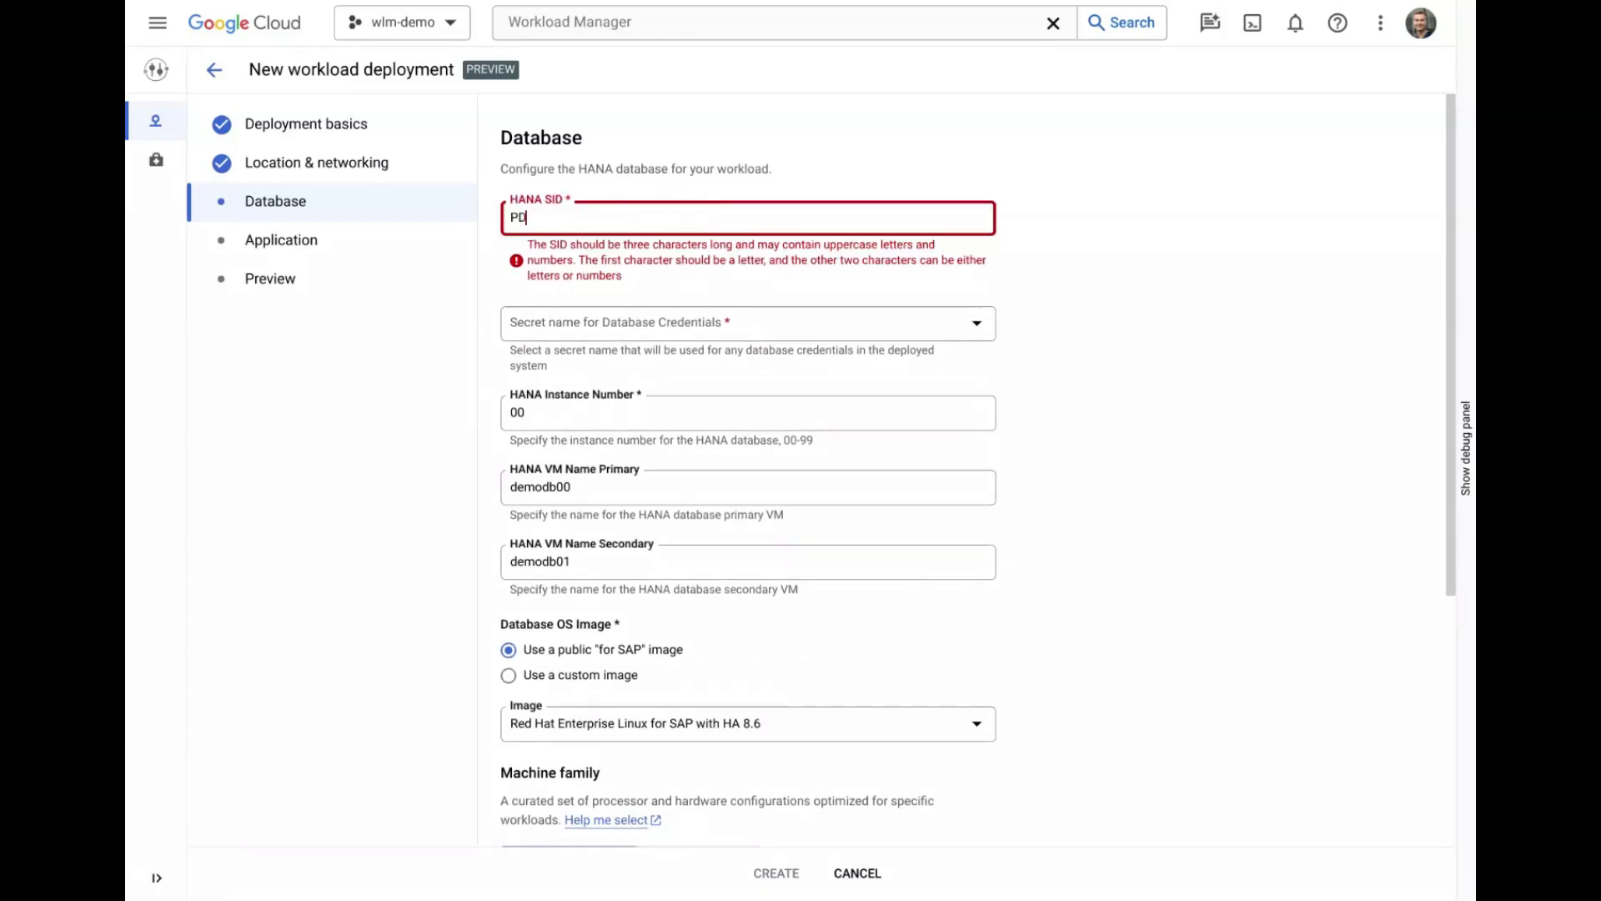
{"action": "left_click", "coordinate": [745, 322]}
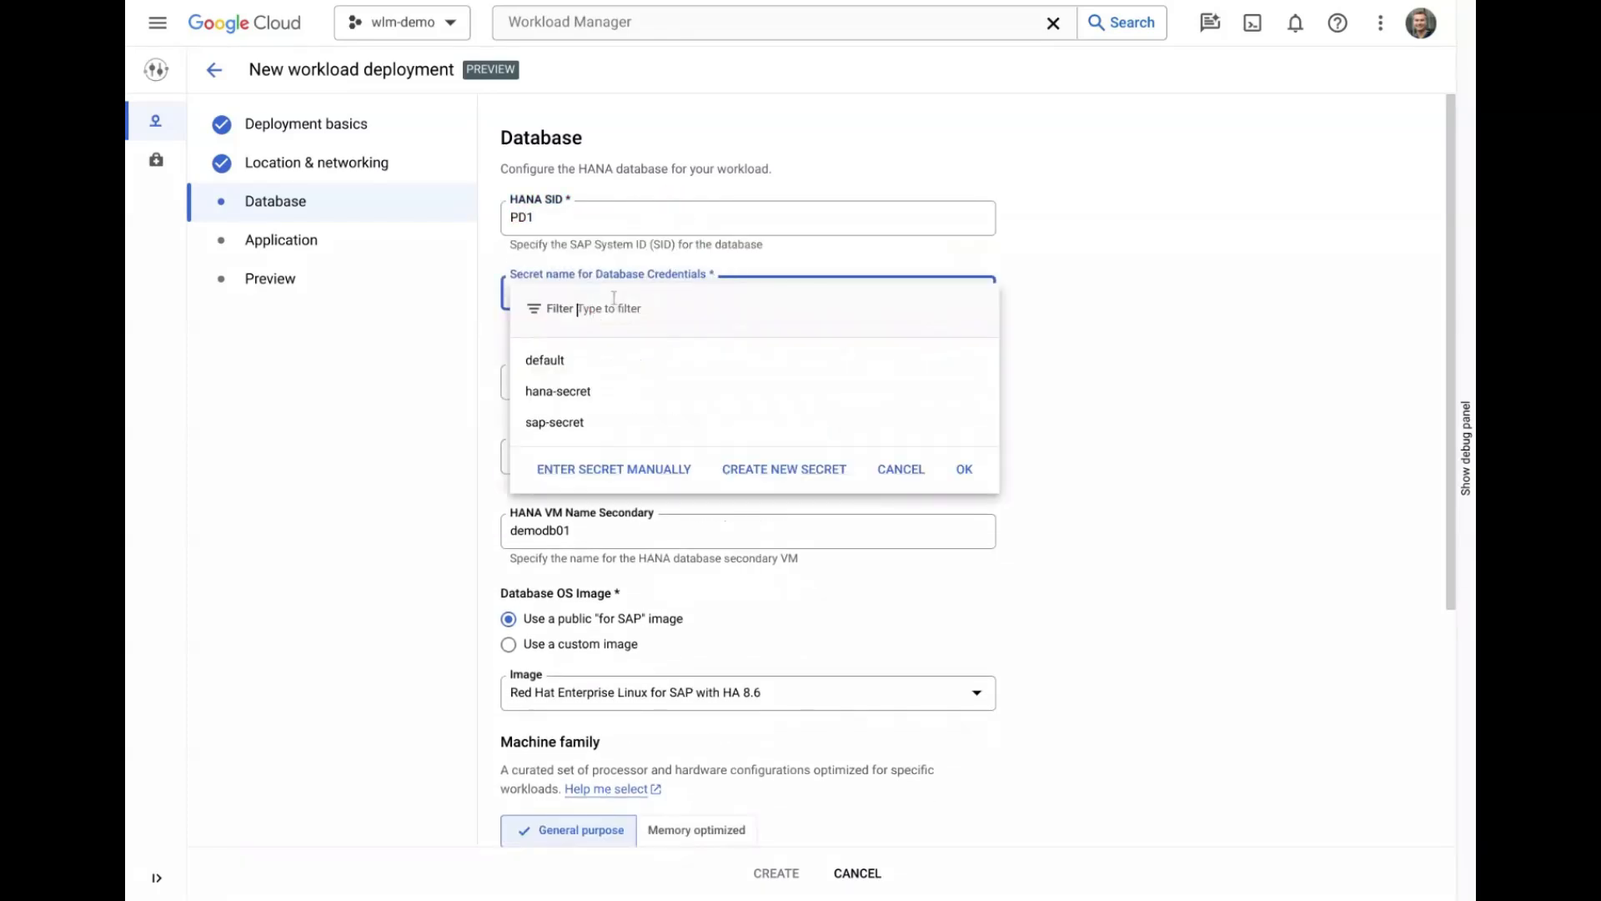
{"action": "left_click", "coordinate": [558, 391]}
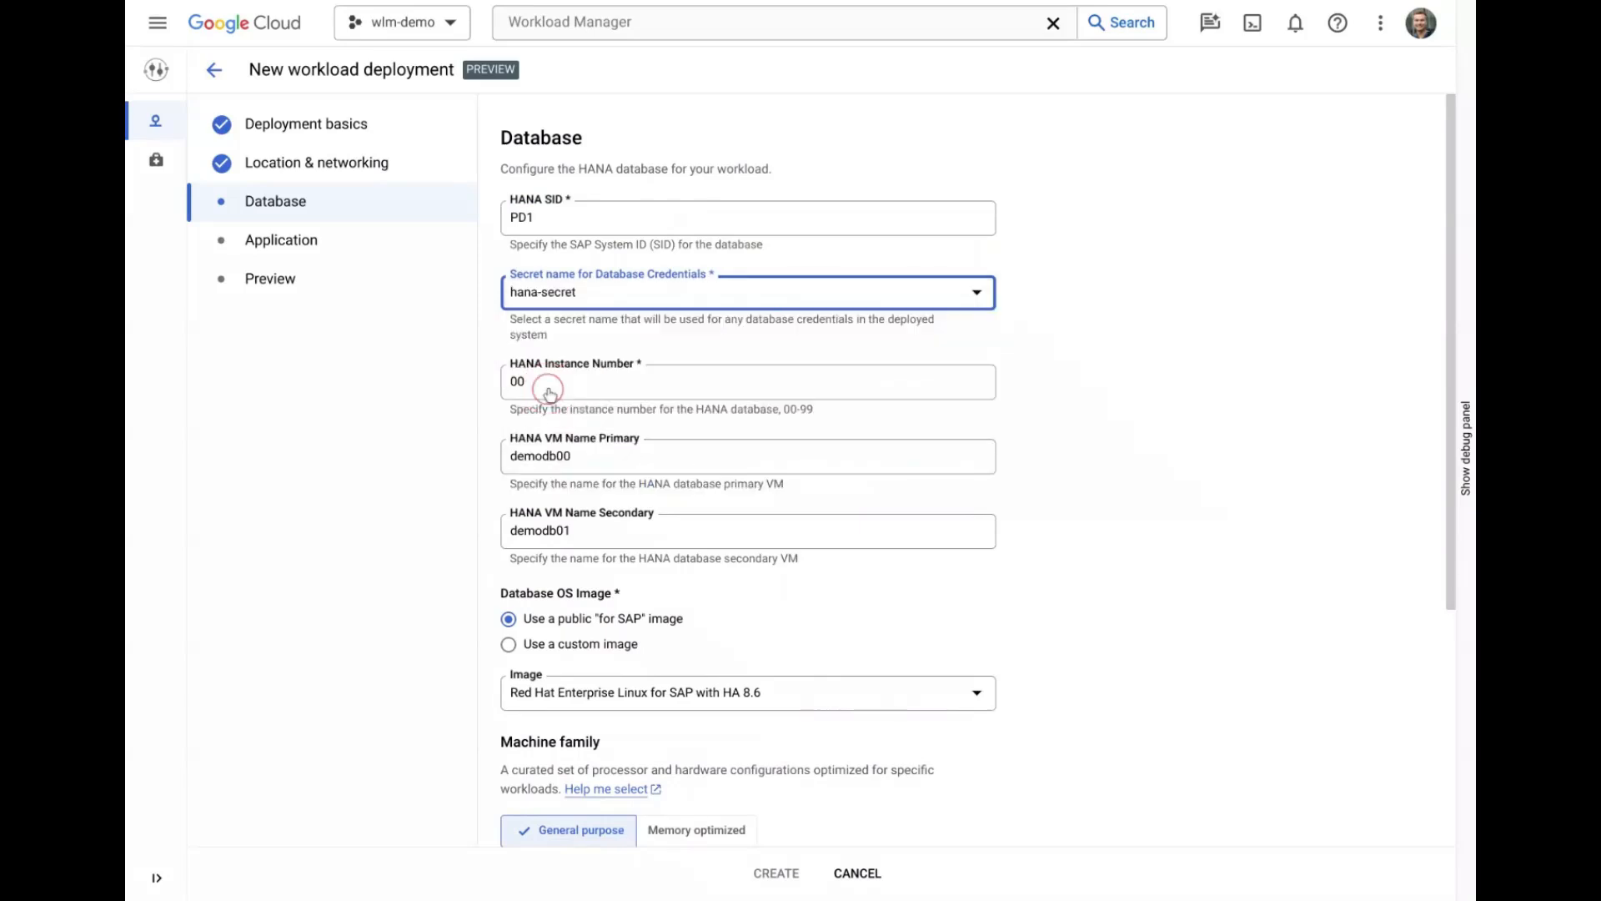
Name the database VMs demodb-prim and demodb-sec, keeping the public for-SAP OS image.
{"action": "scroll", "scroll_direction": "down", "scroll_amount": 3}
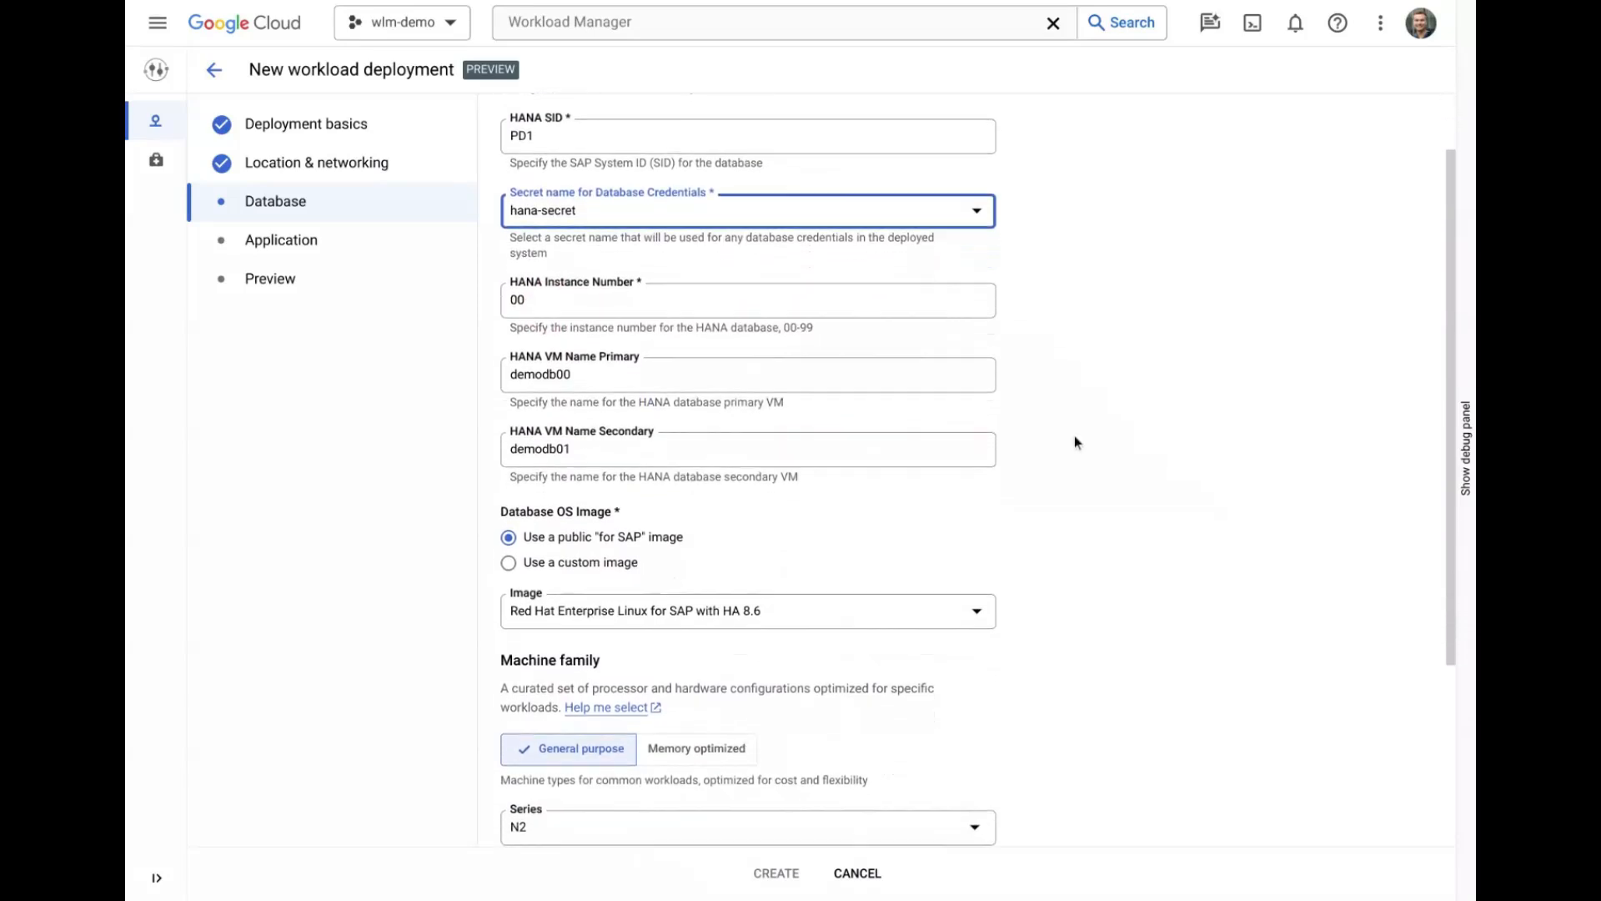
{"action": "scroll", "scroll_direction": "down", "scroll_amount": 3}
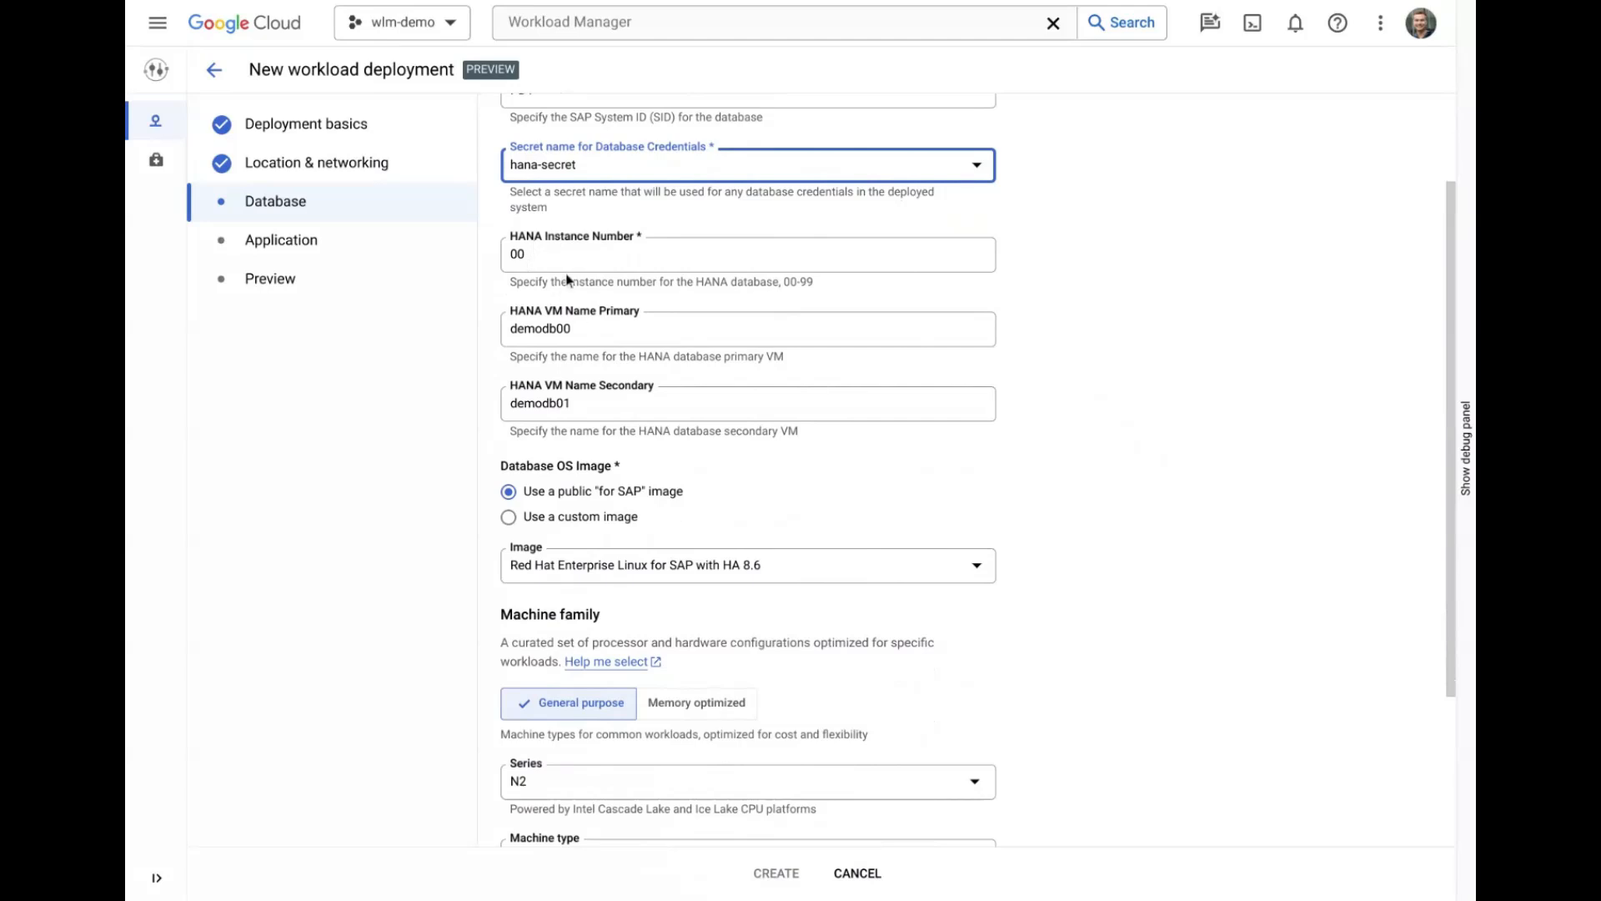
{"action": "left_click", "coordinate": [747, 327]}
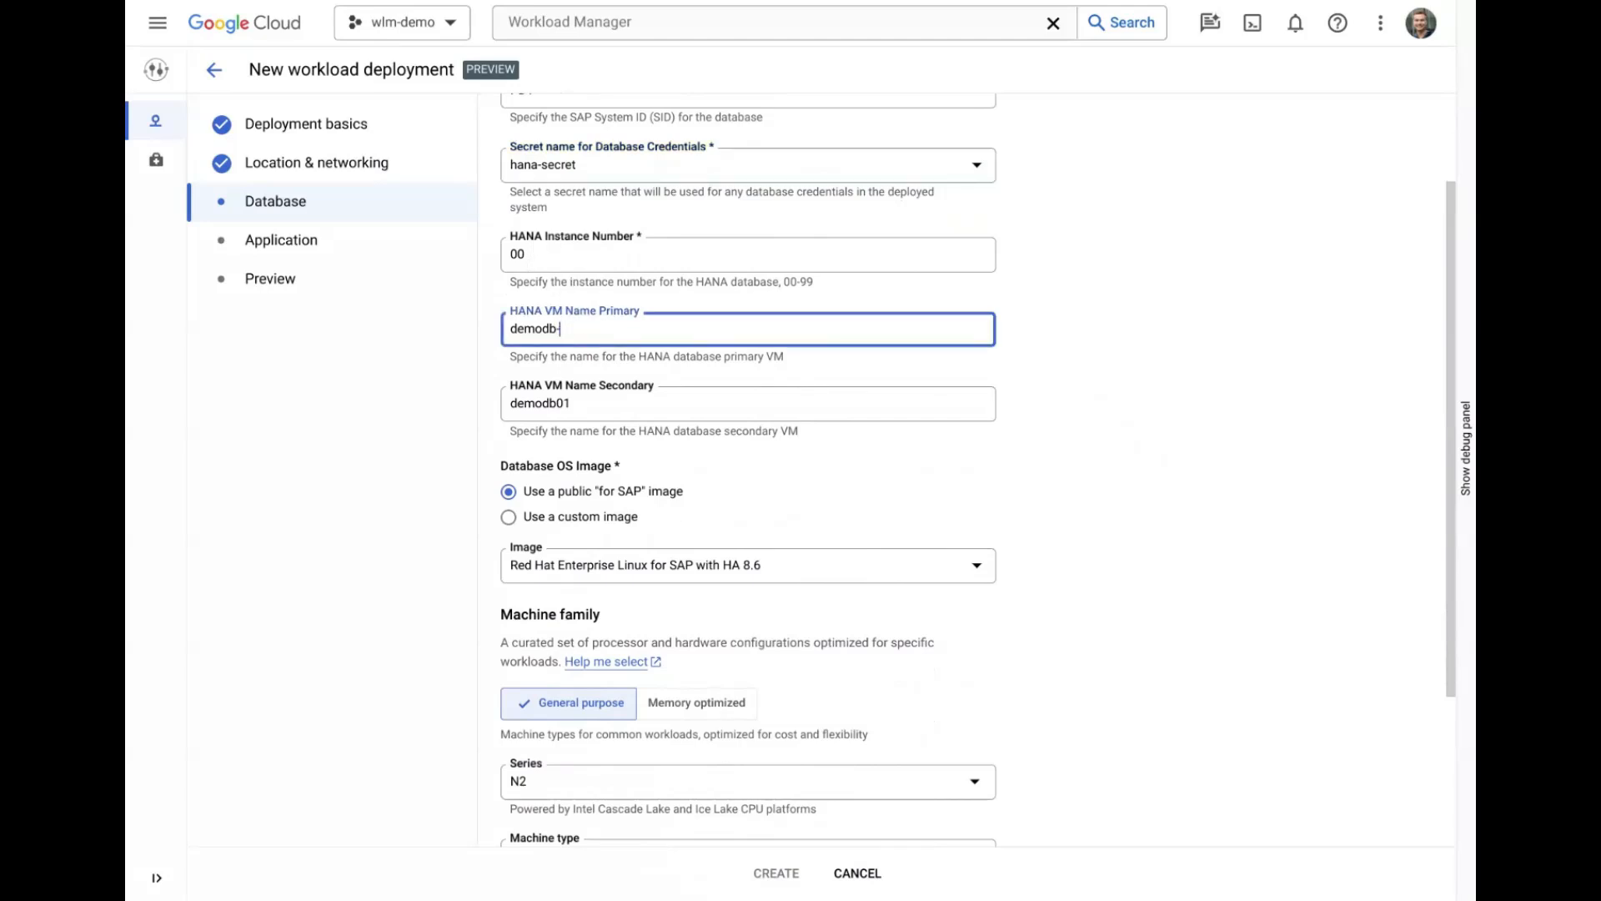
{"action": "left_click", "coordinate": [749, 402]}
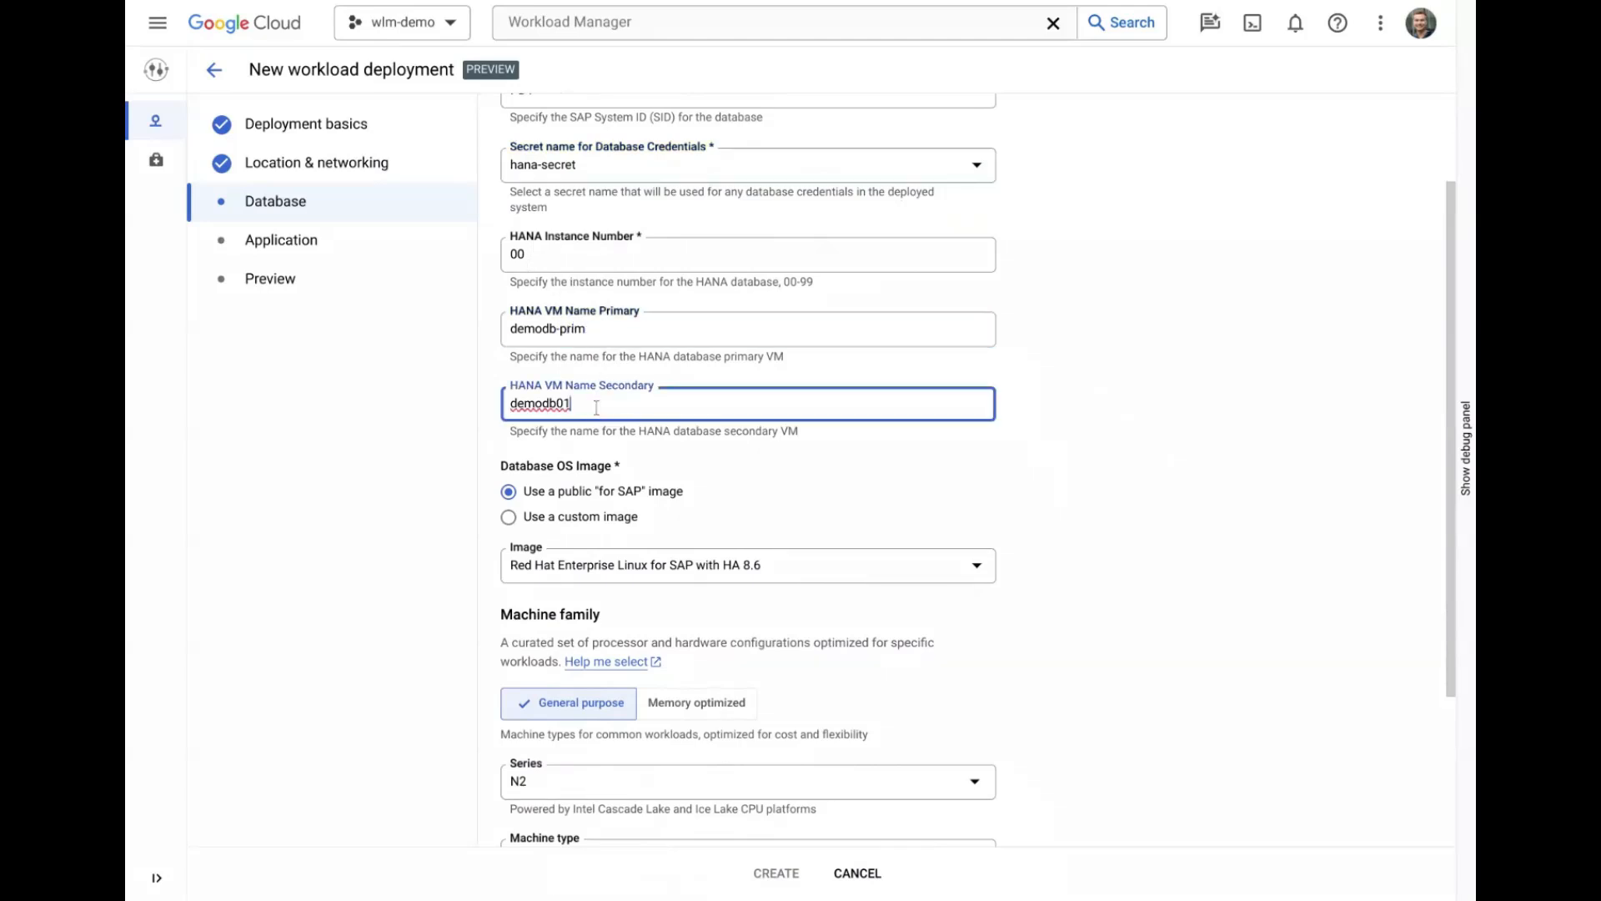
{"action": "type", "text": "demodb-sec"}
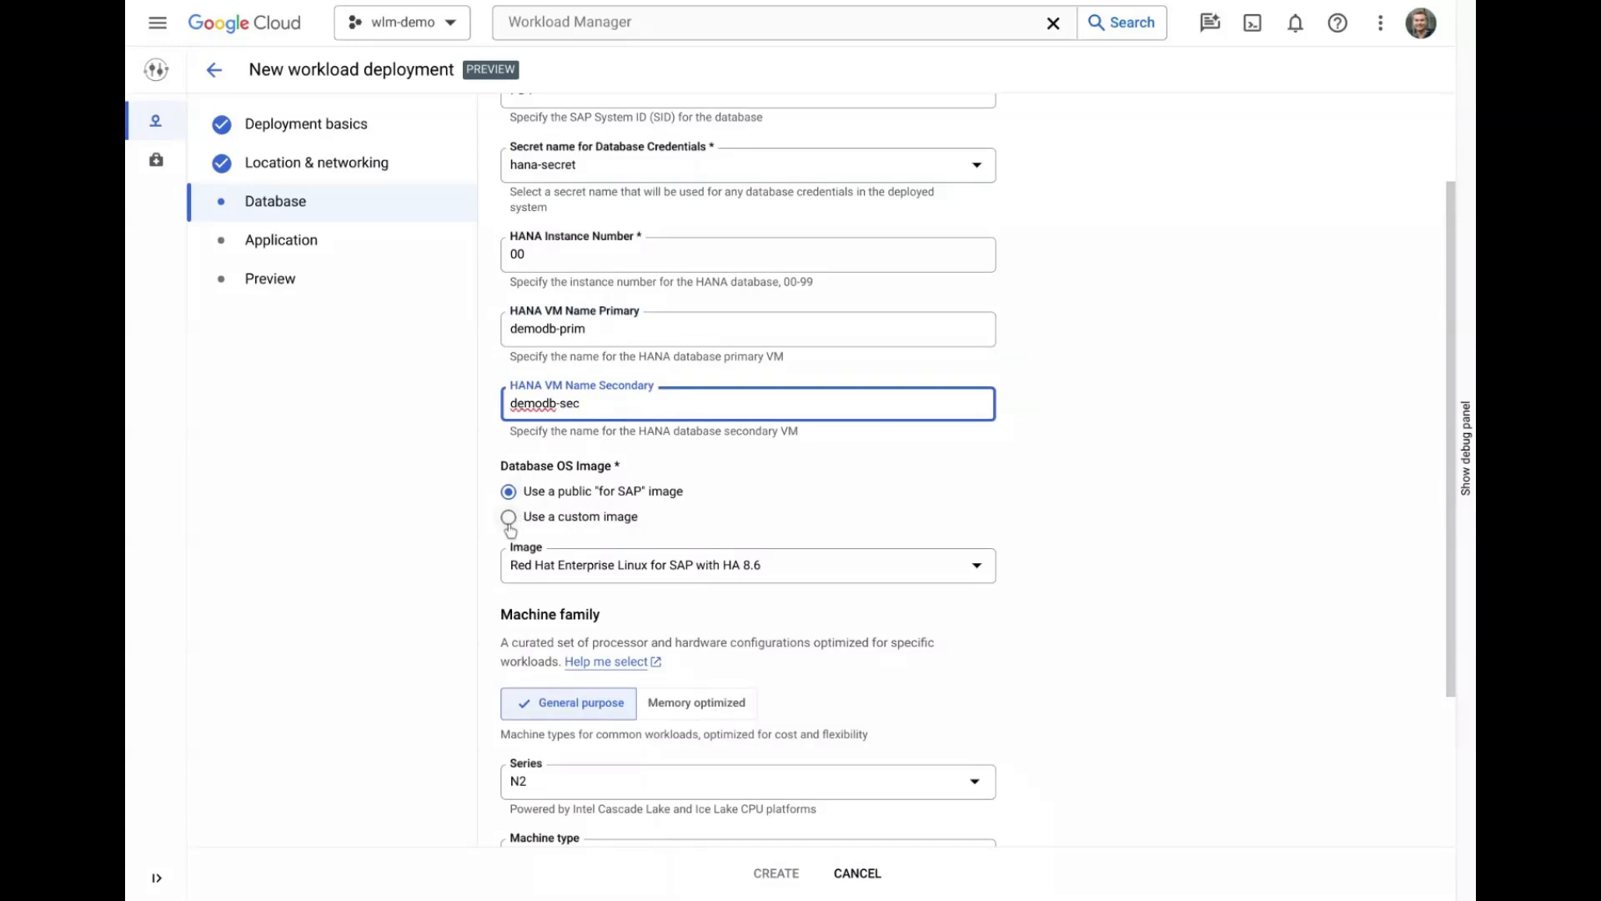
{"action": "left_click", "coordinate": [509, 515]}
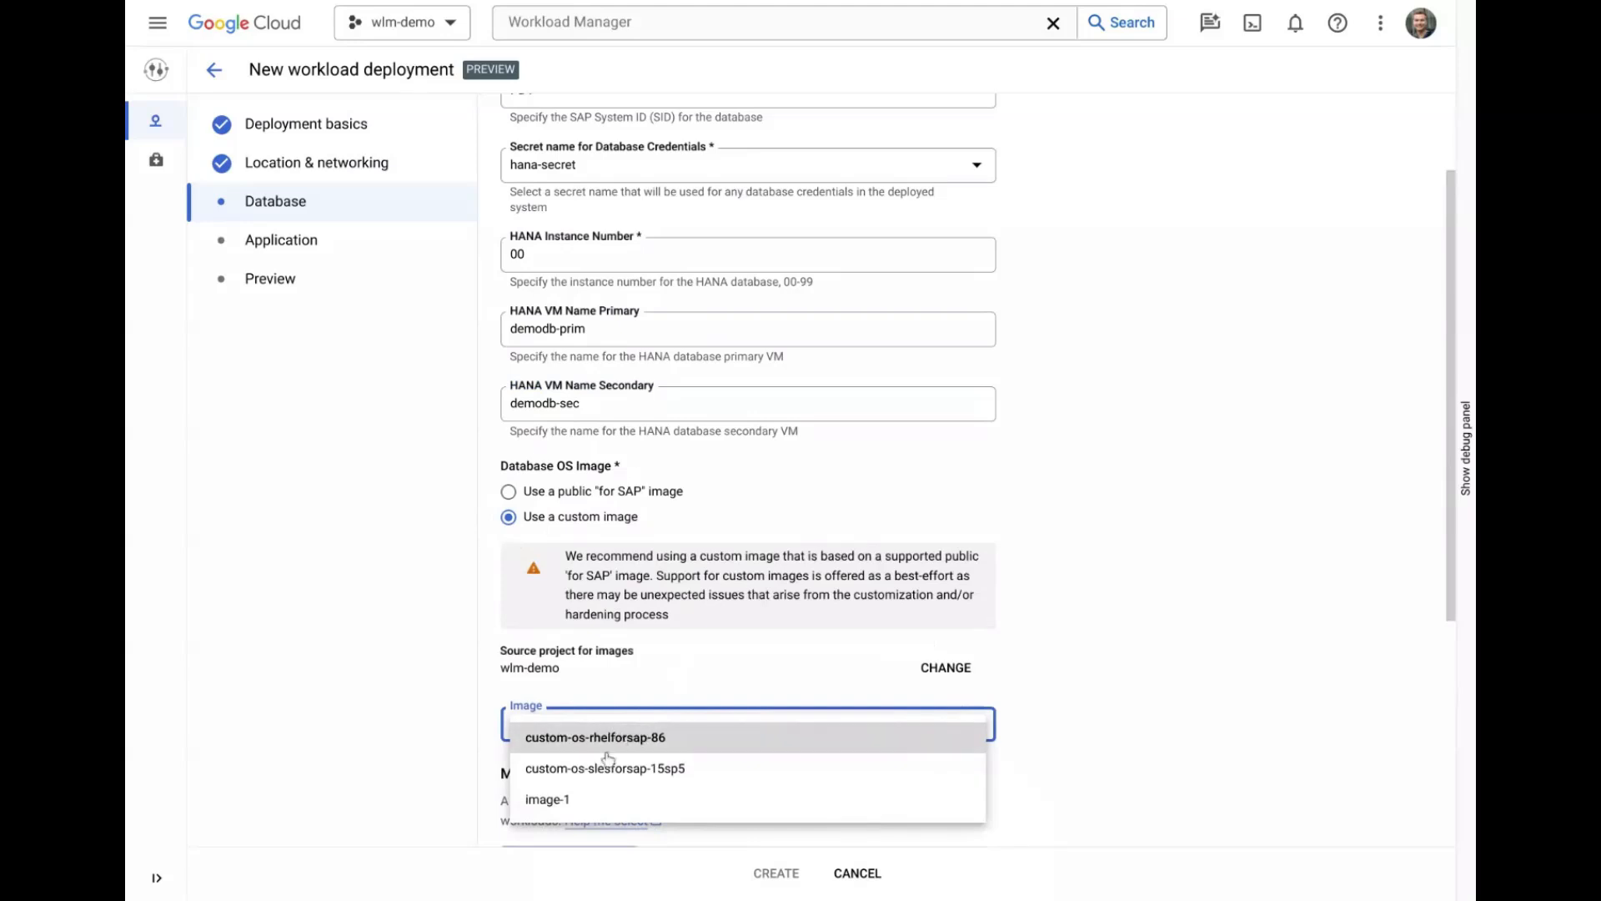
{"action": "left_click", "coordinate": [508, 491]}
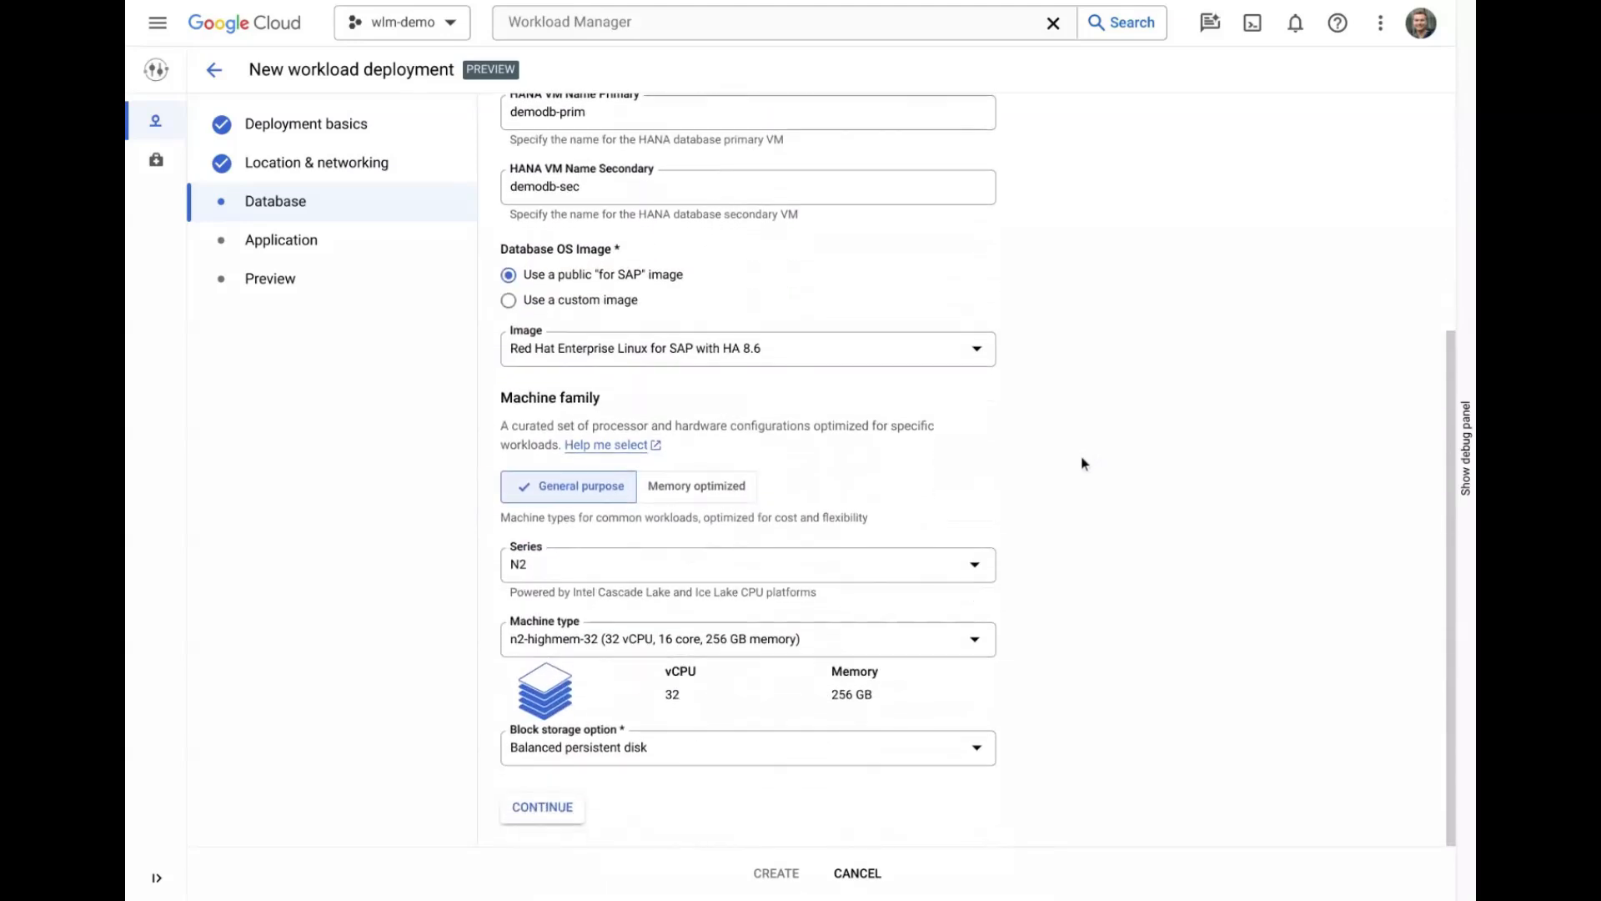
Try memory-optimized, return to general-purpose N2, and select SSD persistent disk storage.
{"action": "left_click", "coordinate": [747, 564]}
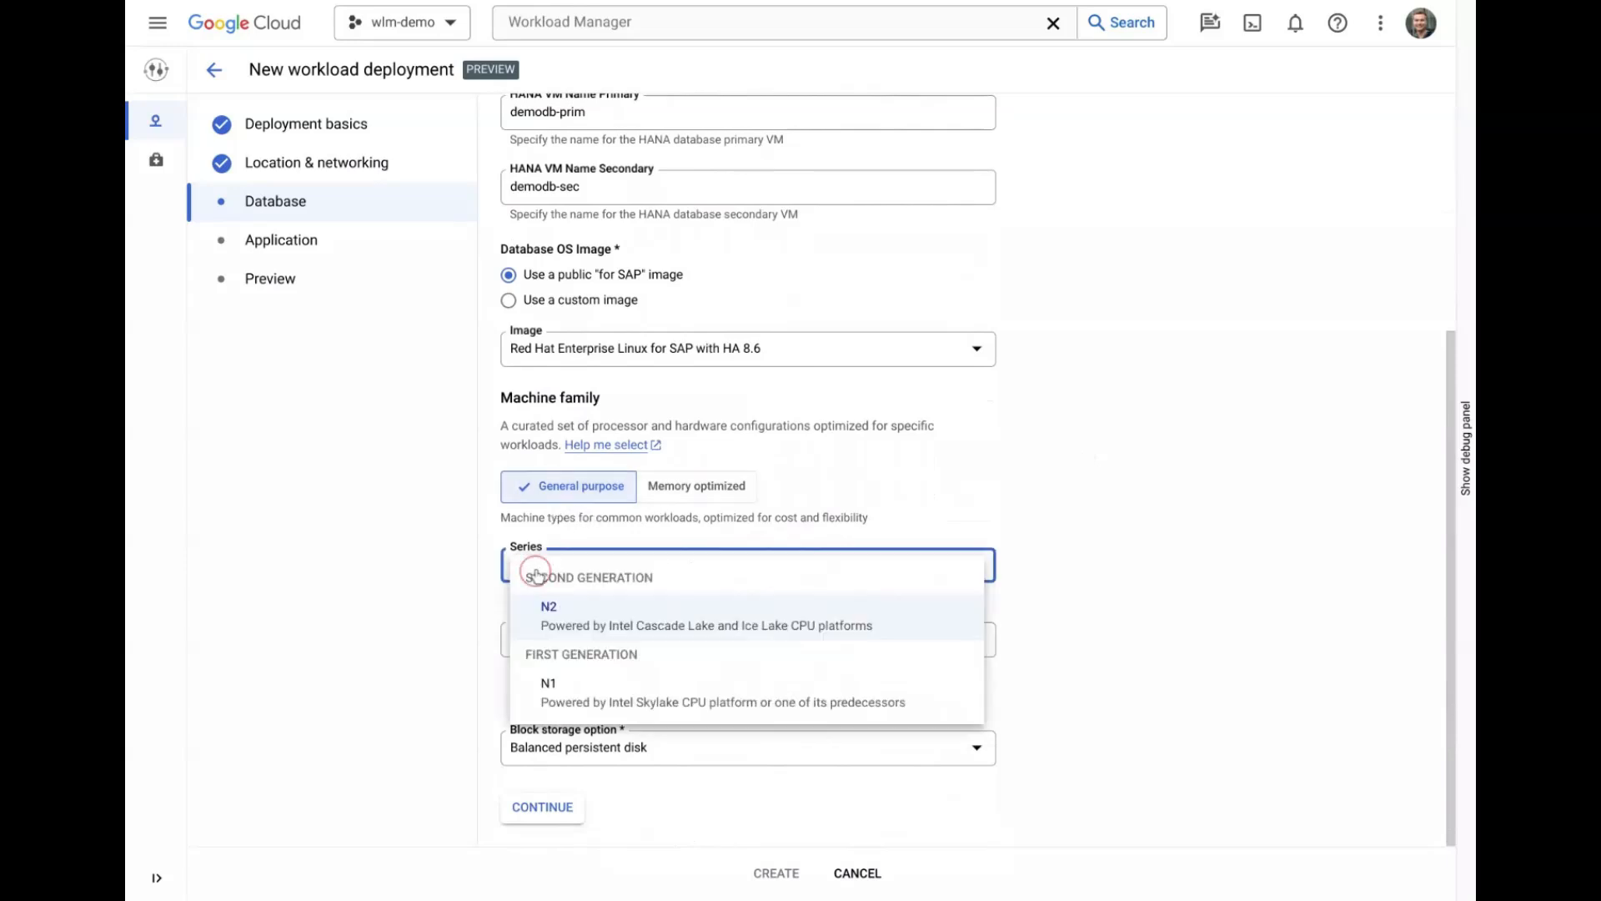
{"action": "left_click", "coordinate": [696, 485]}
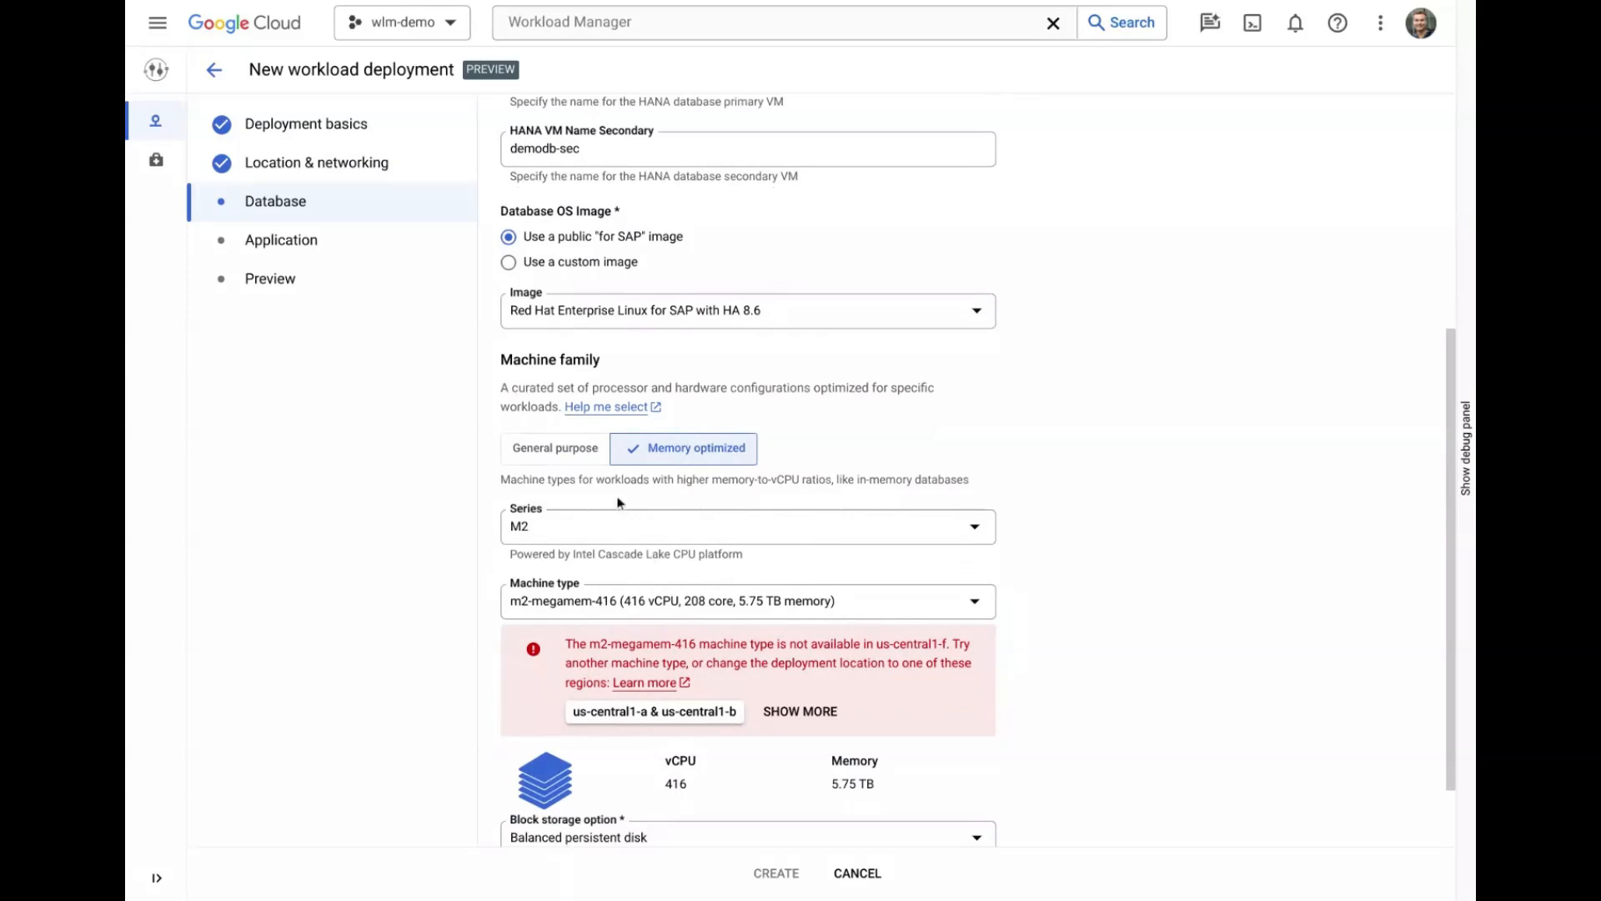
{"action": "left_click", "coordinate": [554, 447]}
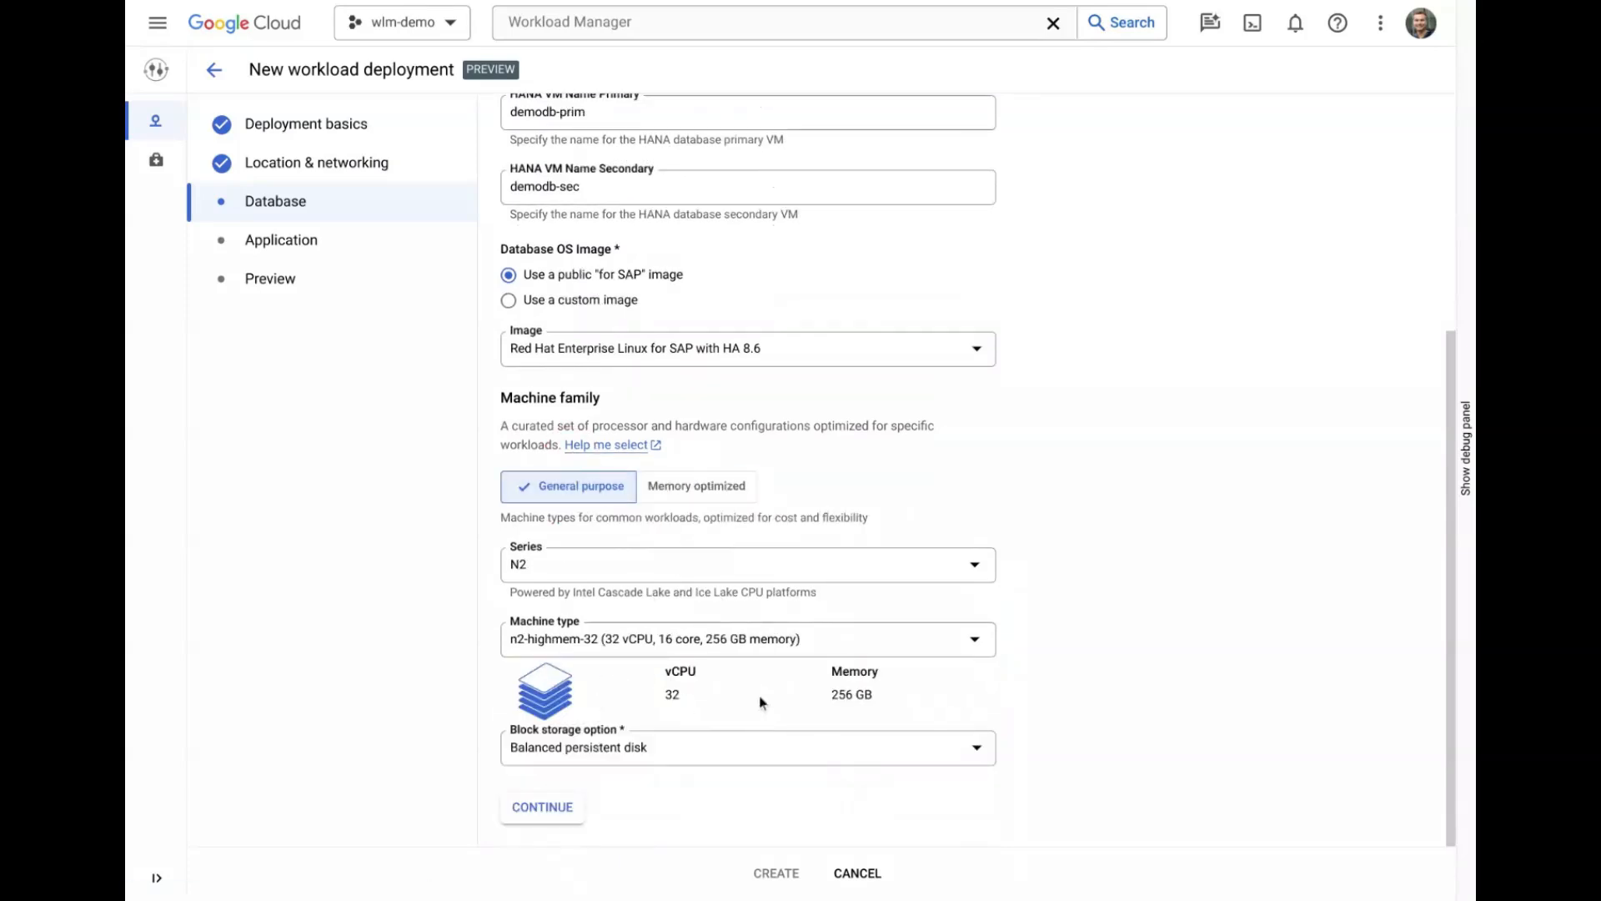
{"action": "left_click", "coordinate": [746, 747]}
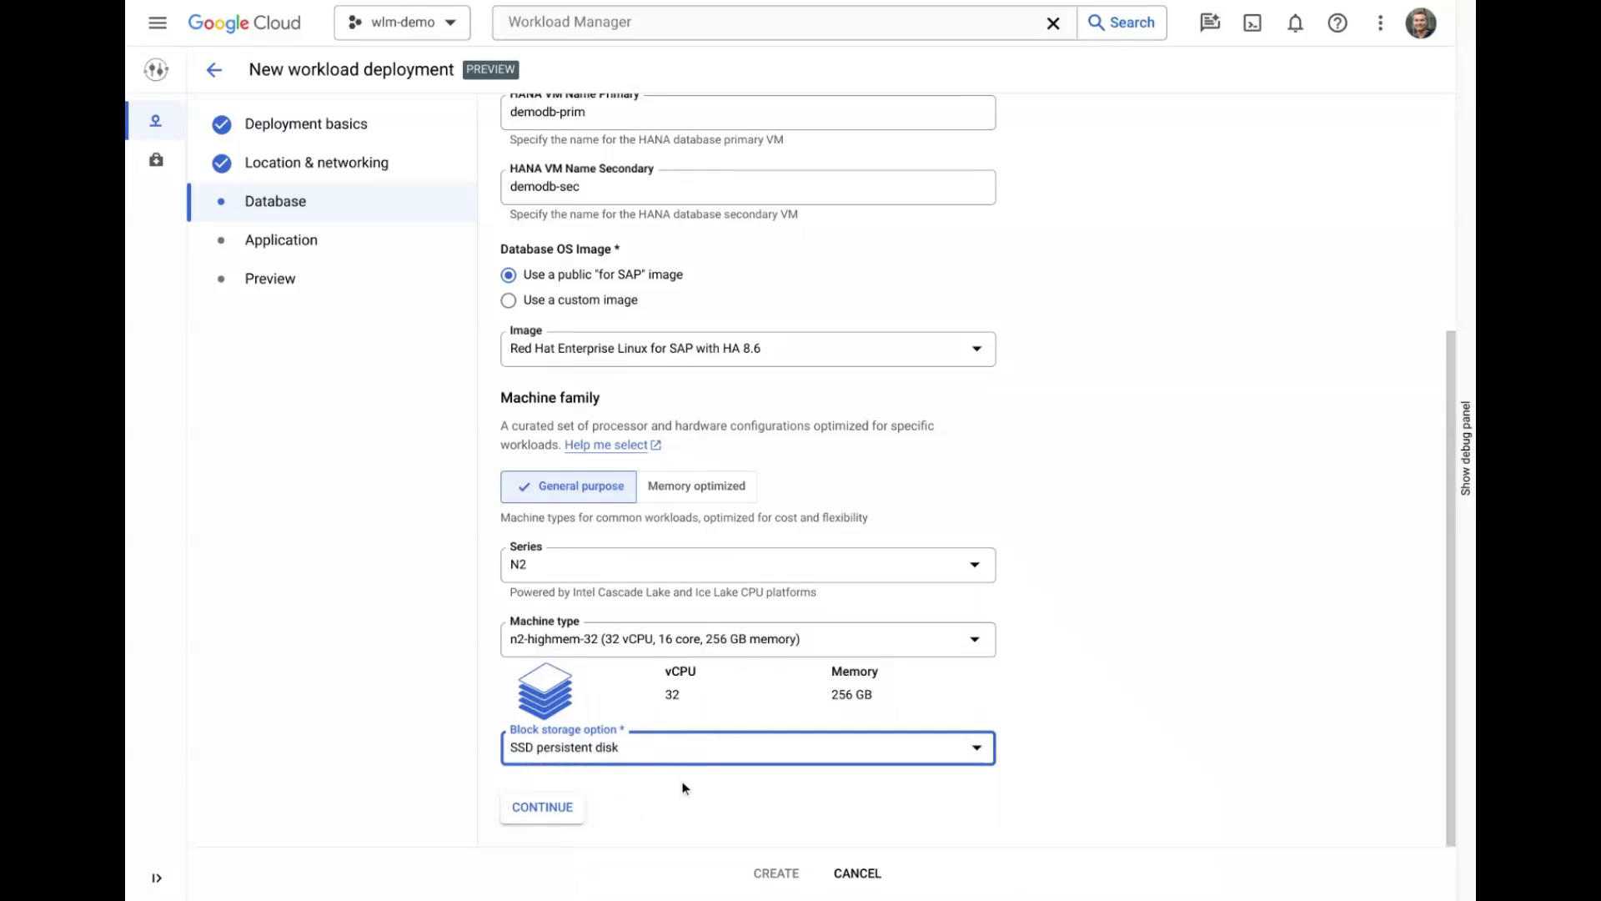
{"action": "mouse_move", "coordinate": [541, 806]}
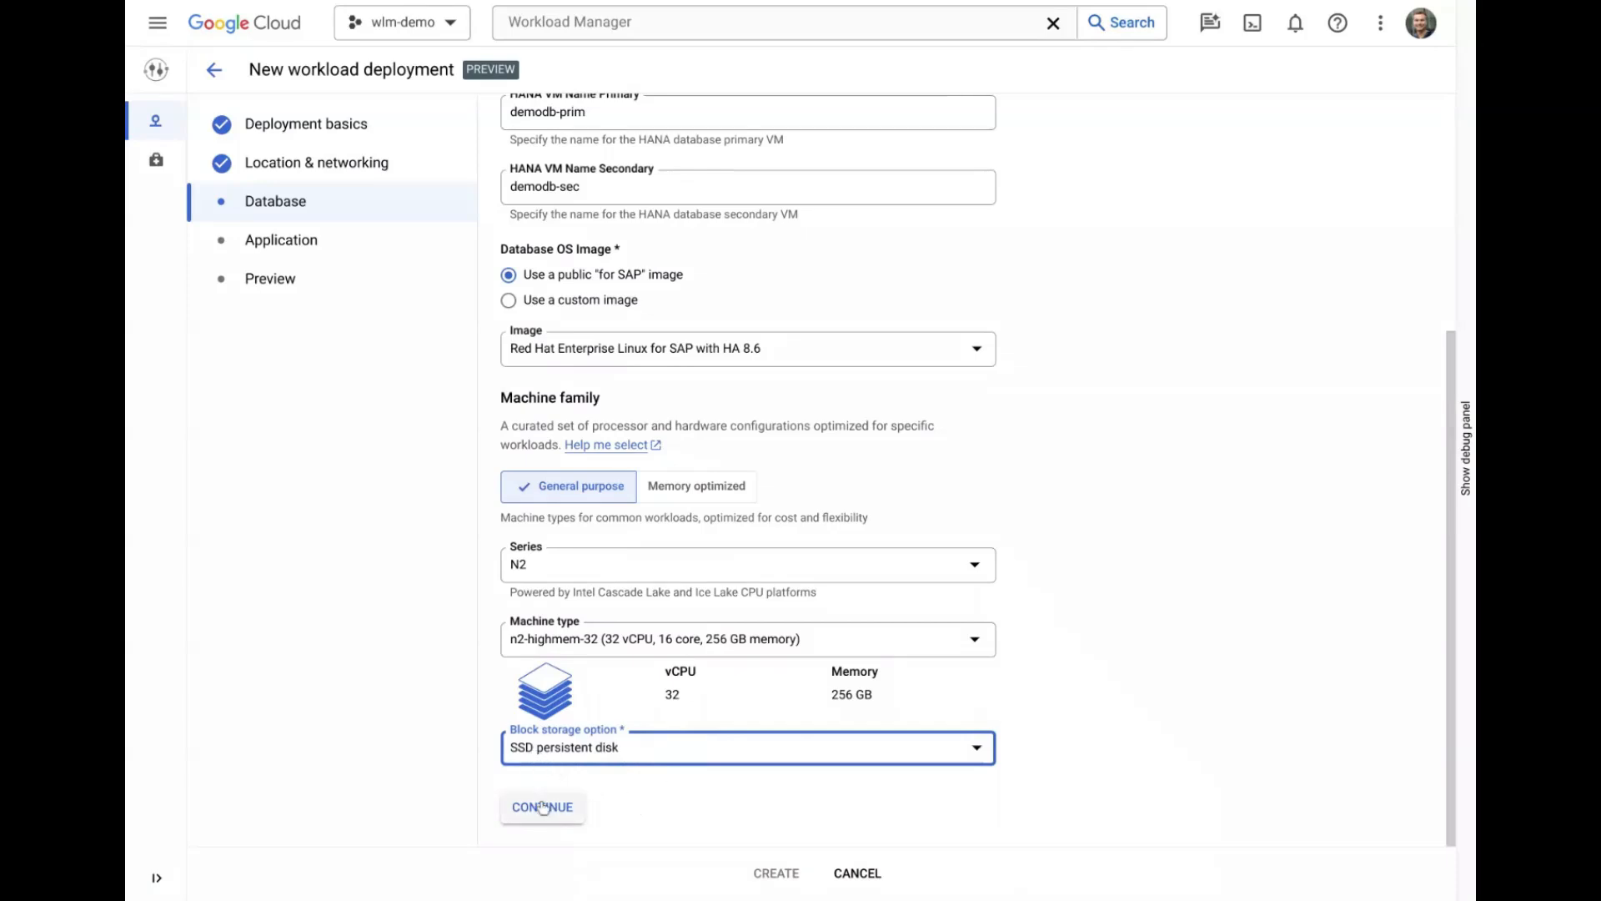
Set NetWeaver SID PD1, ASCS/ERS VMs demoascs/demoers, and 30 app servers per zone.
{"action": "left_click", "coordinate": [542, 806]}
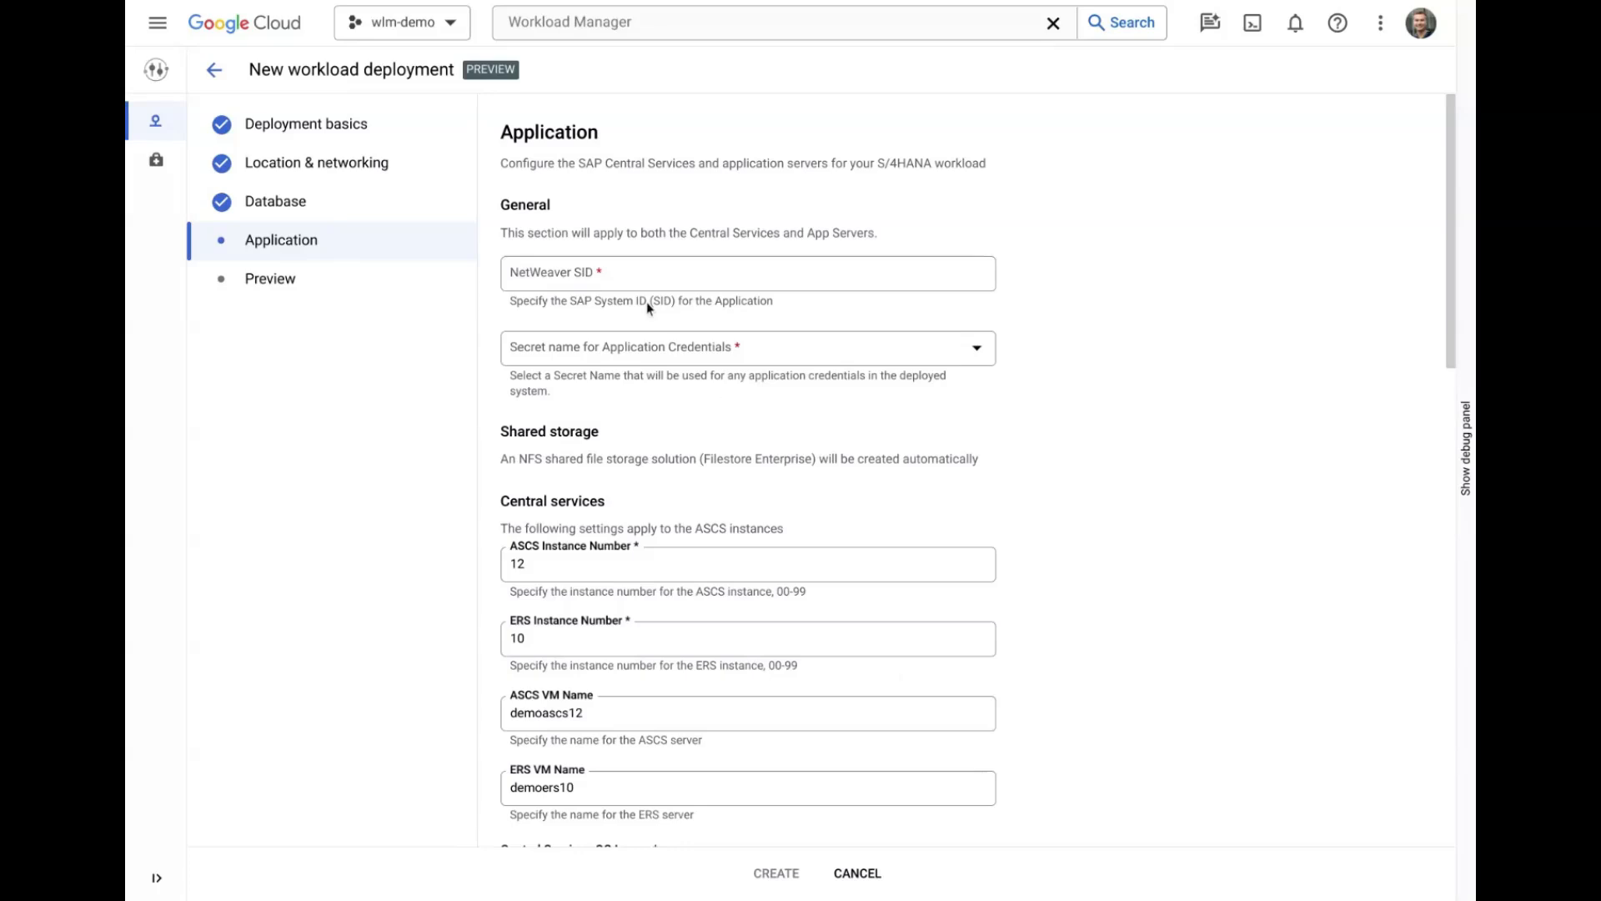
{"action": "type", "text": "PD1"}
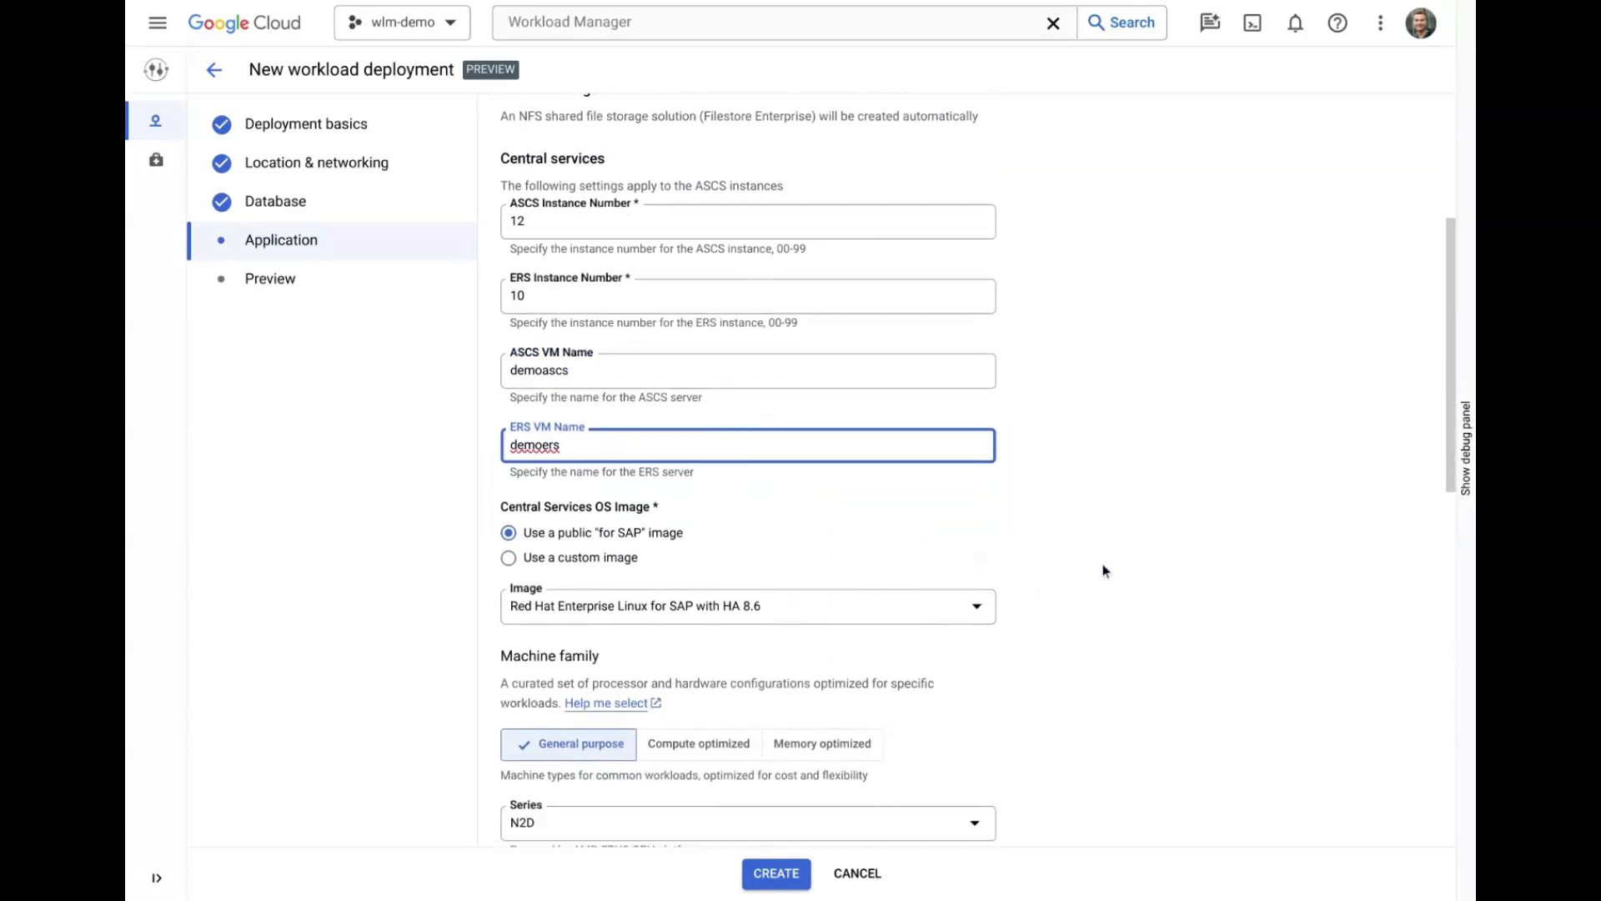
{"action": "scroll", "scroll_direction": "down", "scroll_amount": 3}
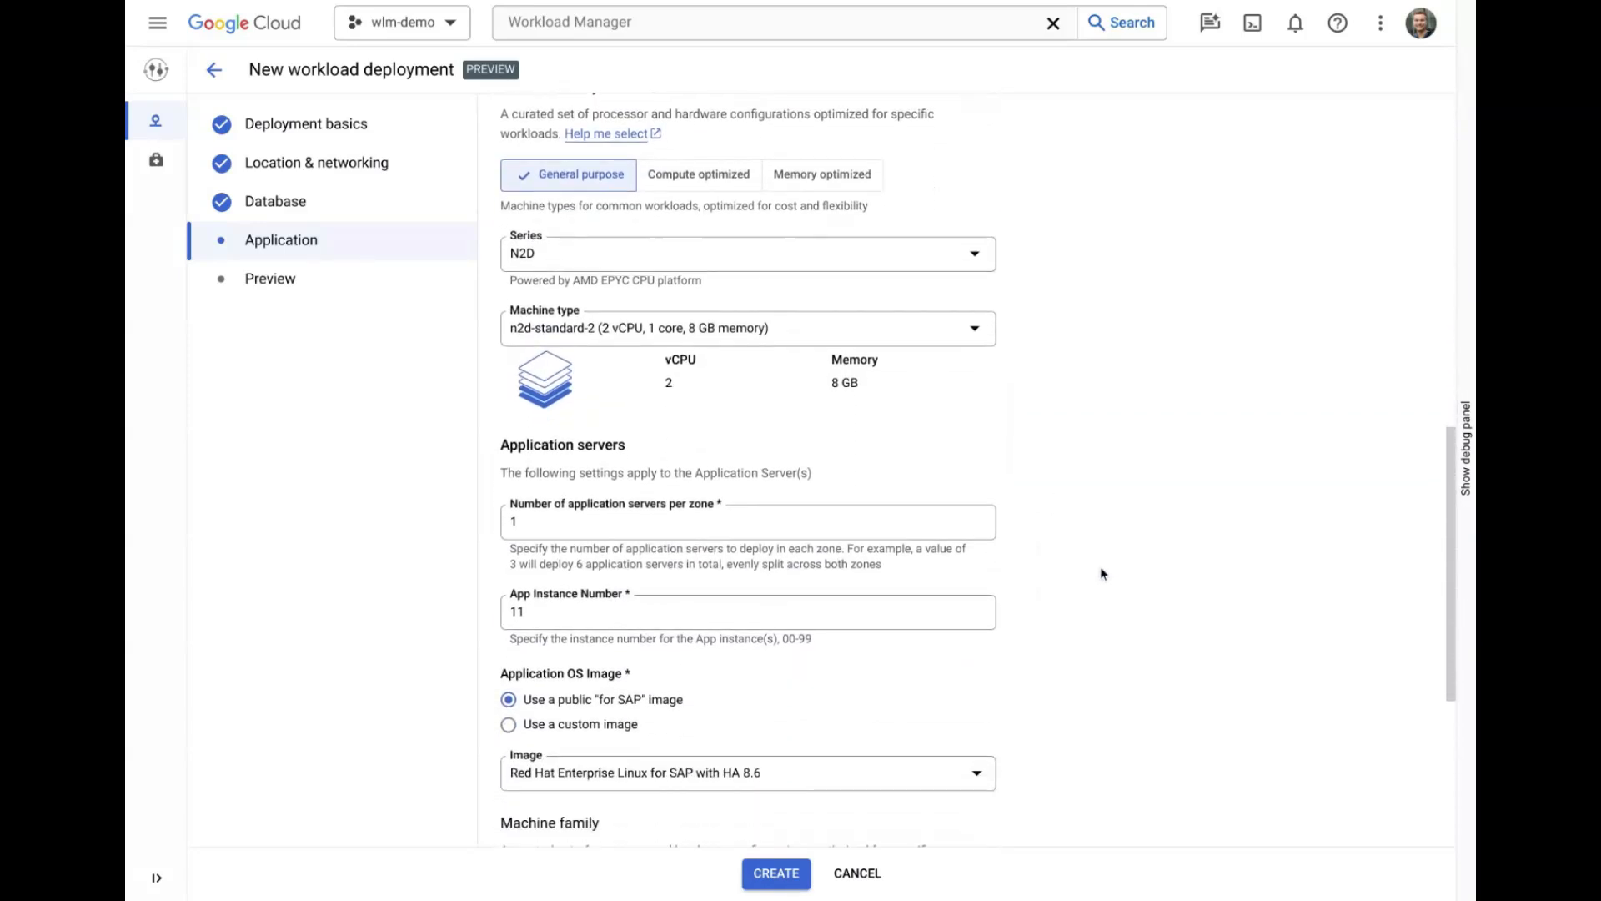
{"action": "type", "text": "30"}
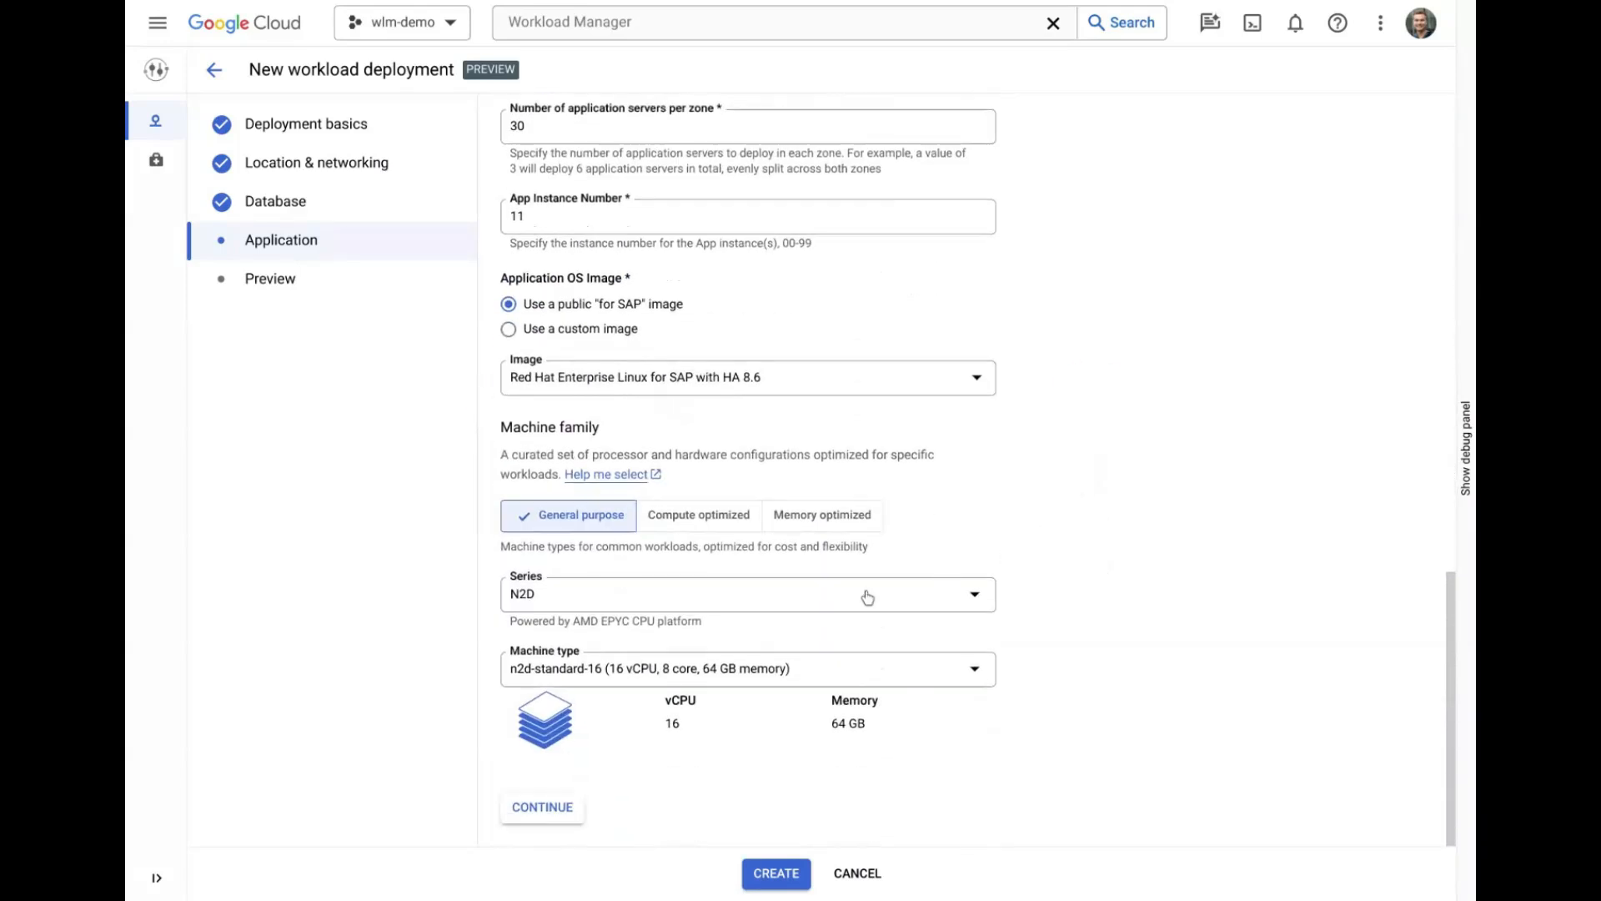
{"action": "left_click", "coordinate": [747, 669]}
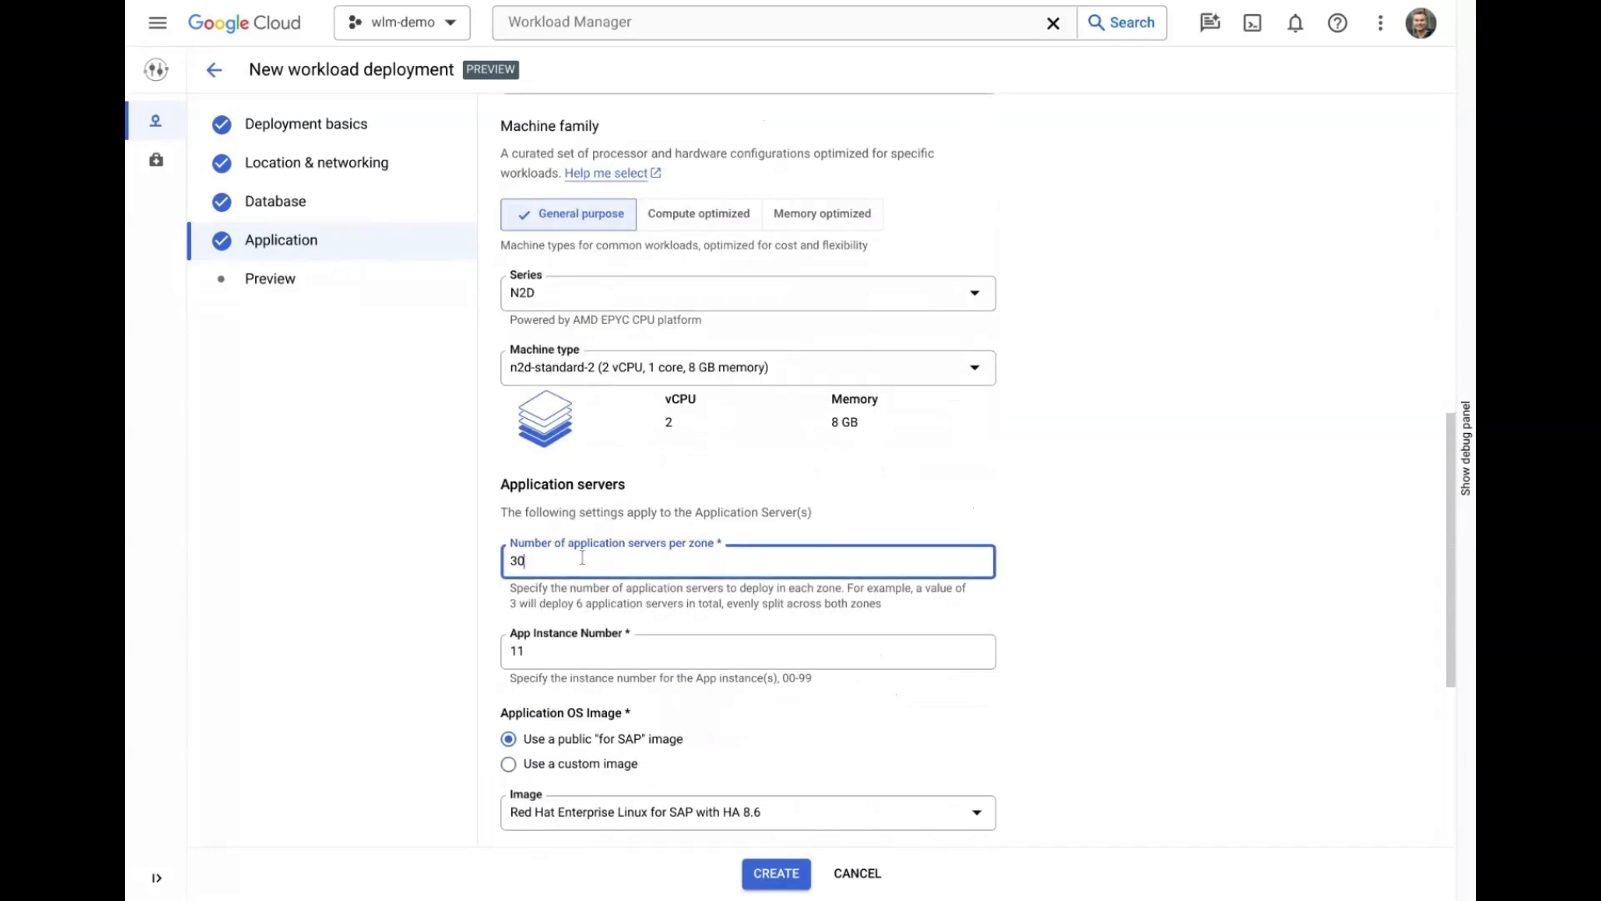
{"action": "left_click", "coordinate": [269, 278]}
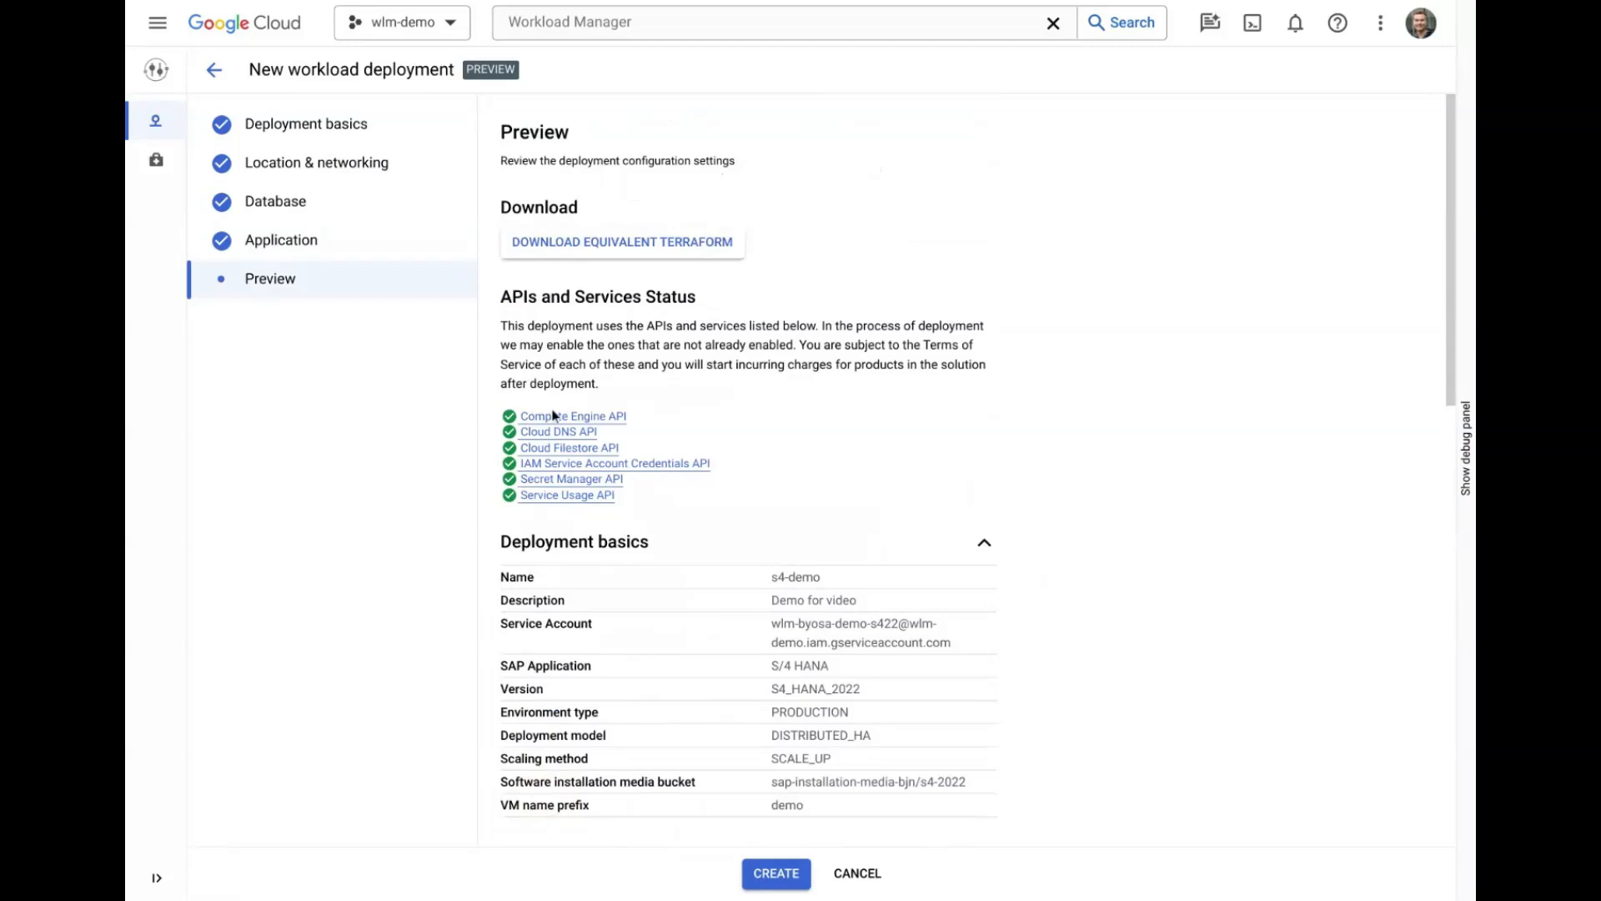
Download the equivalent Terraform from the preview and create the s4-demo deployment.
{"action": "scroll", "scroll_direction": "down", "scroll_amount": 3}
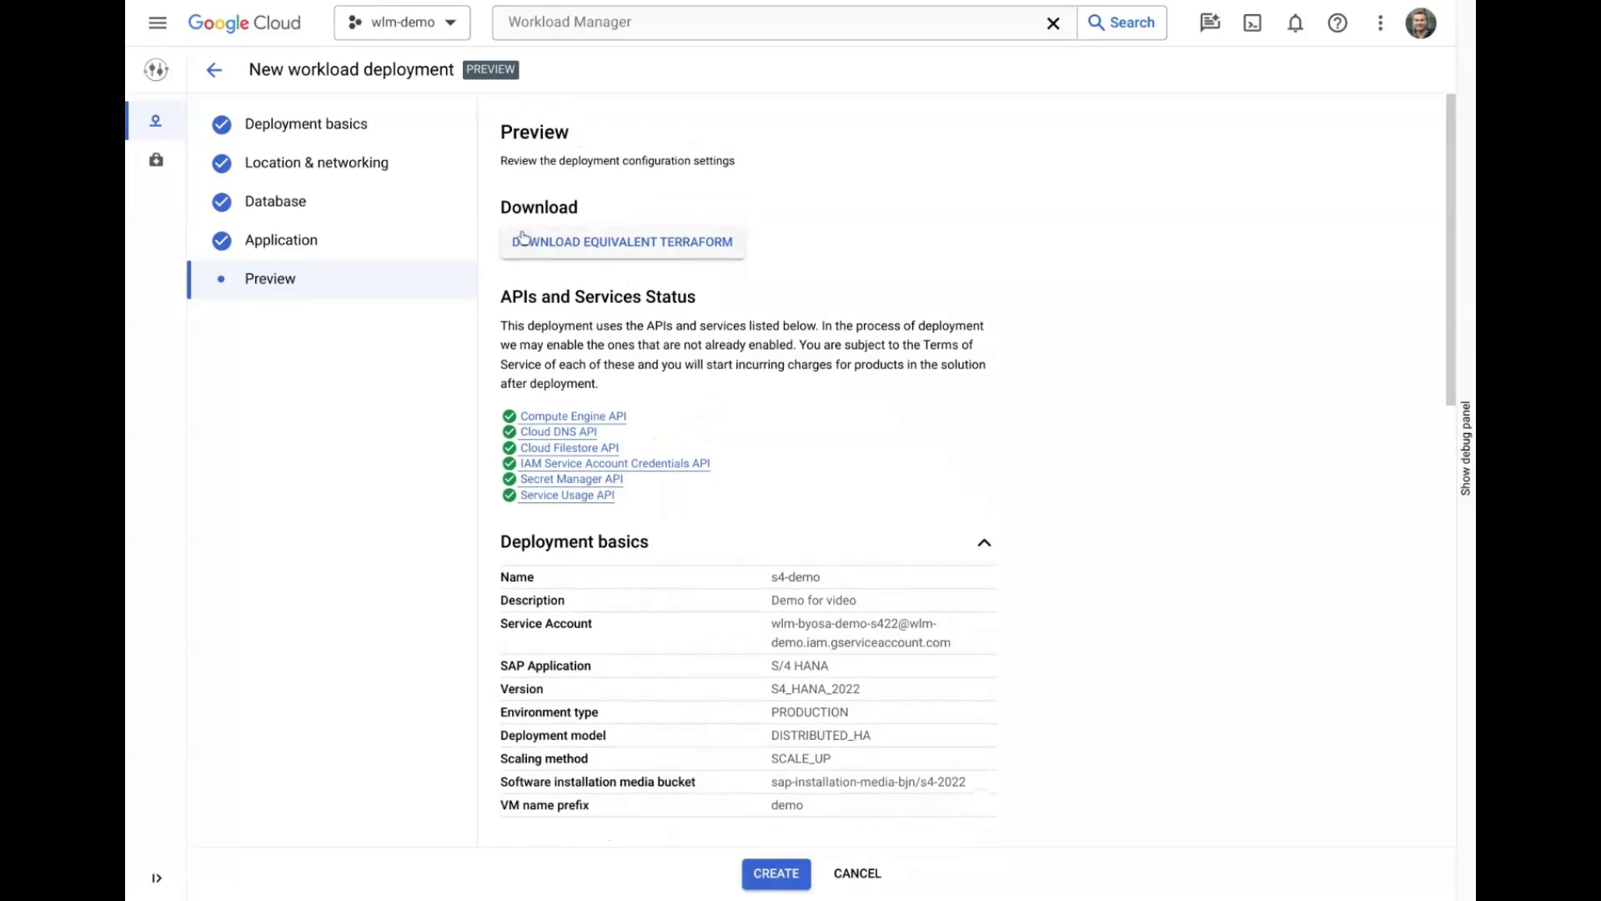
{"action": "left_click", "coordinate": [621, 241]}
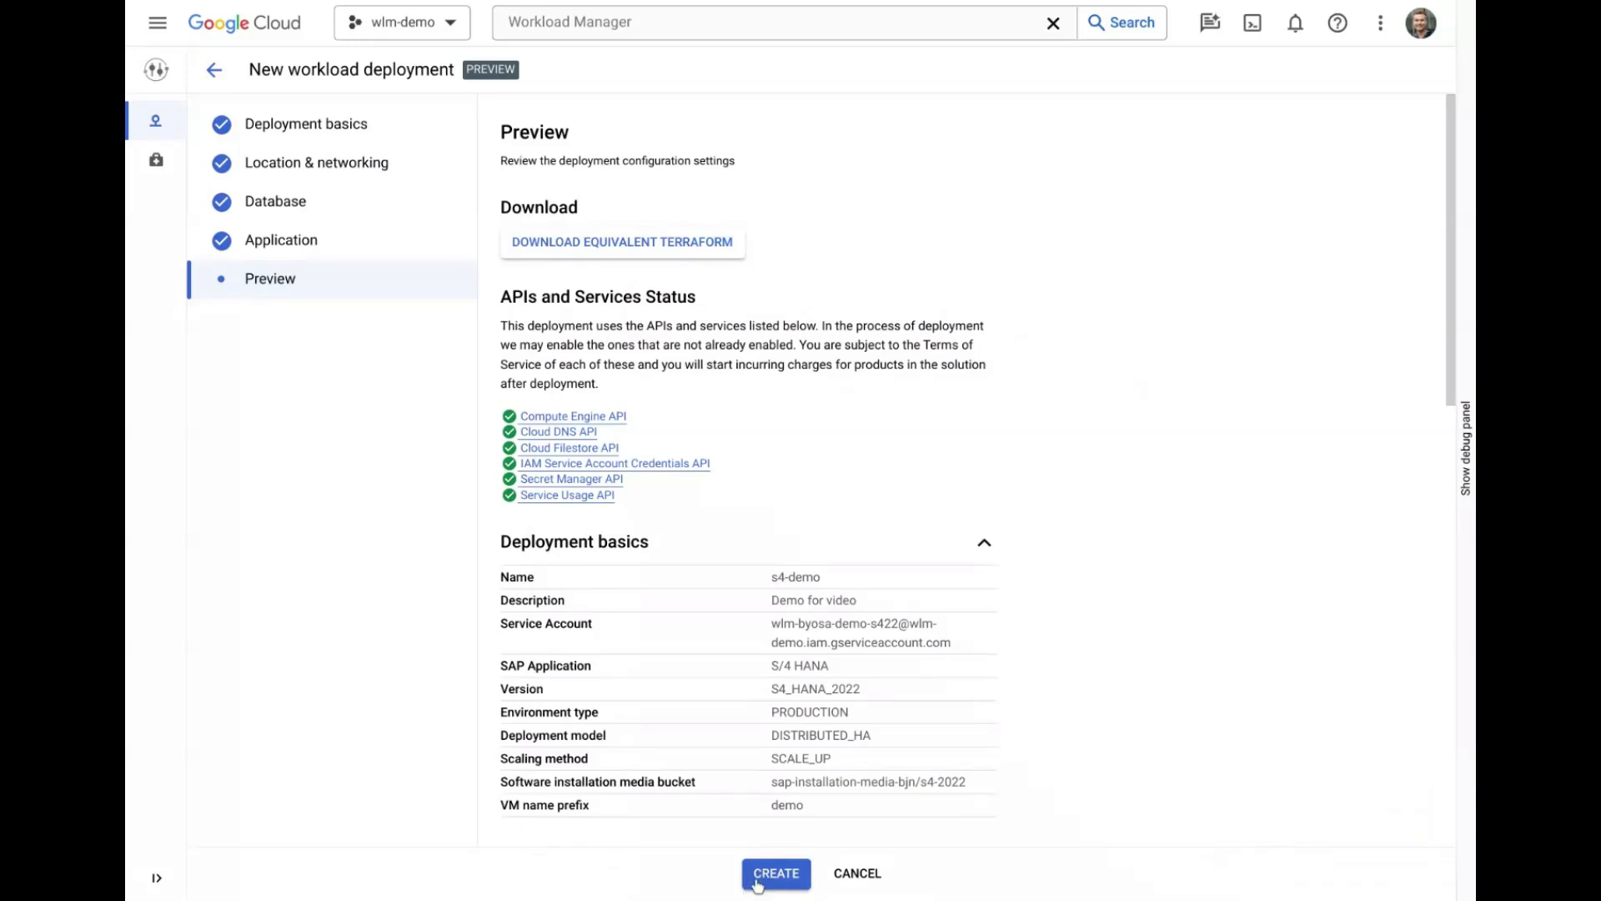
{"action": "left_click", "coordinate": [774, 874]}
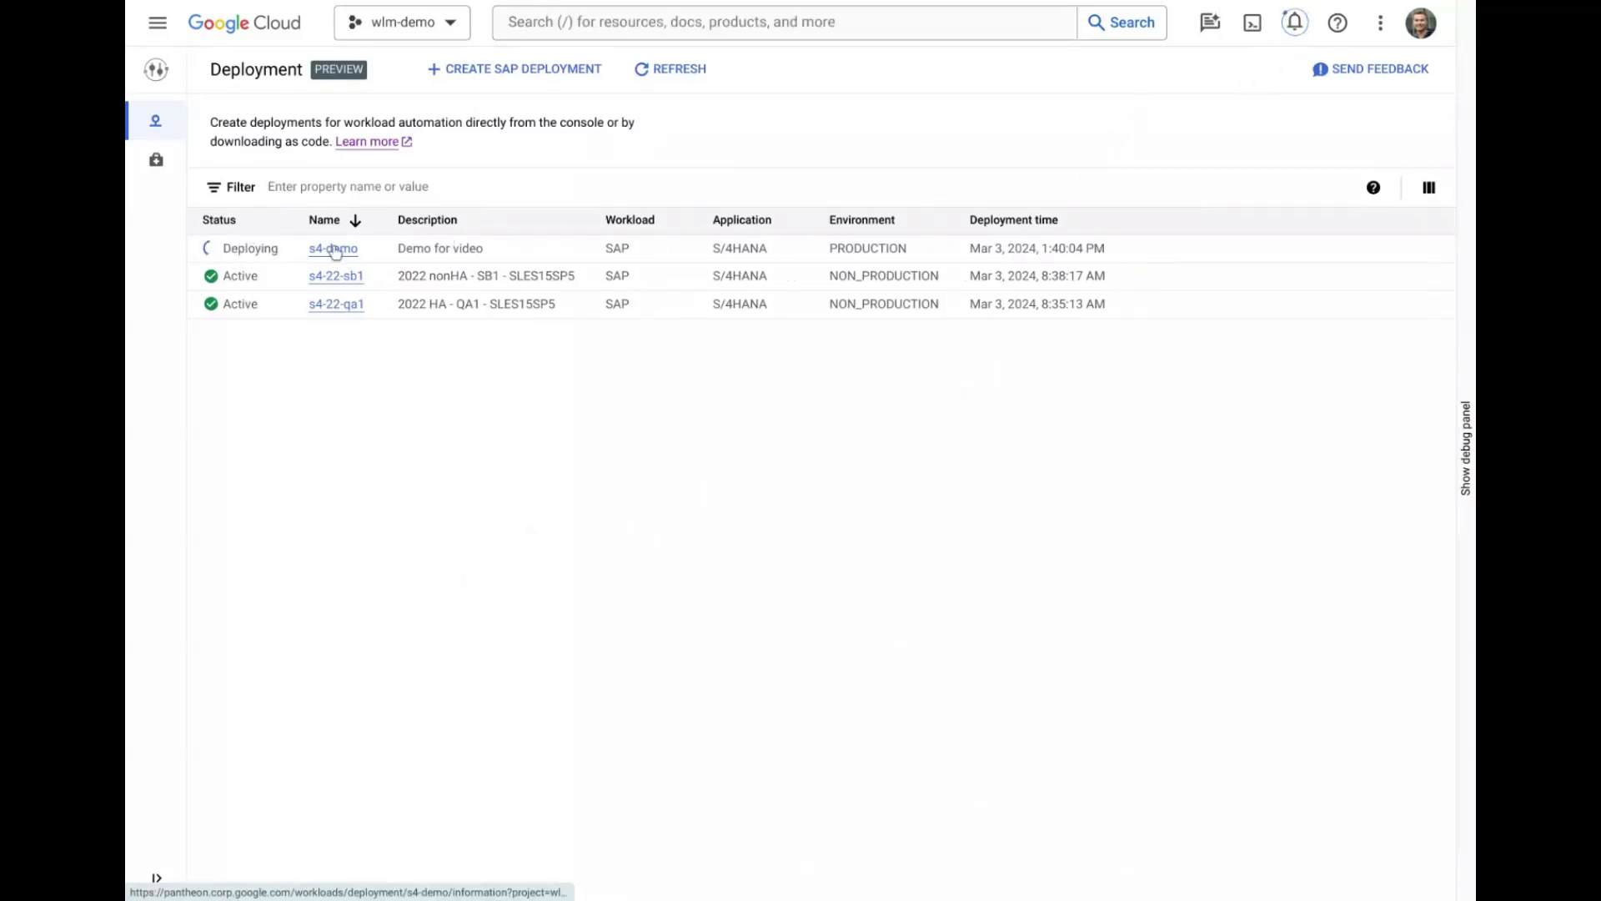
Open s4-demo's Cloud Build log, filter outputs to 'ansible', and open the Ansible log.
{"action": "left_click", "coordinate": [333, 249]}
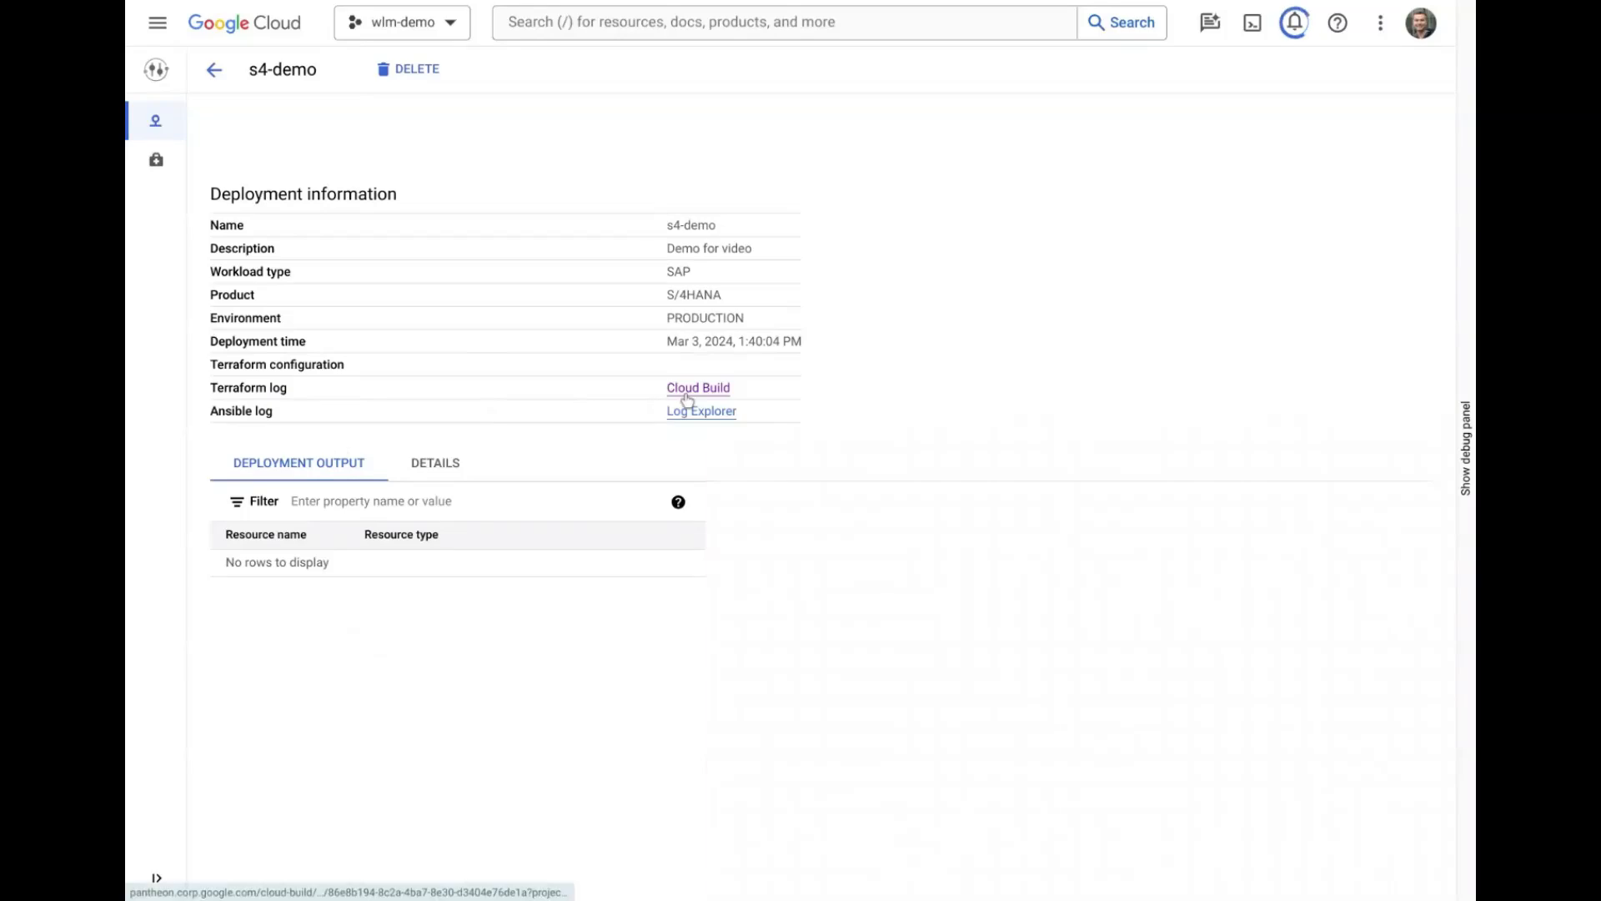
{"action": "left_click", "coordinate": [699, 387]}
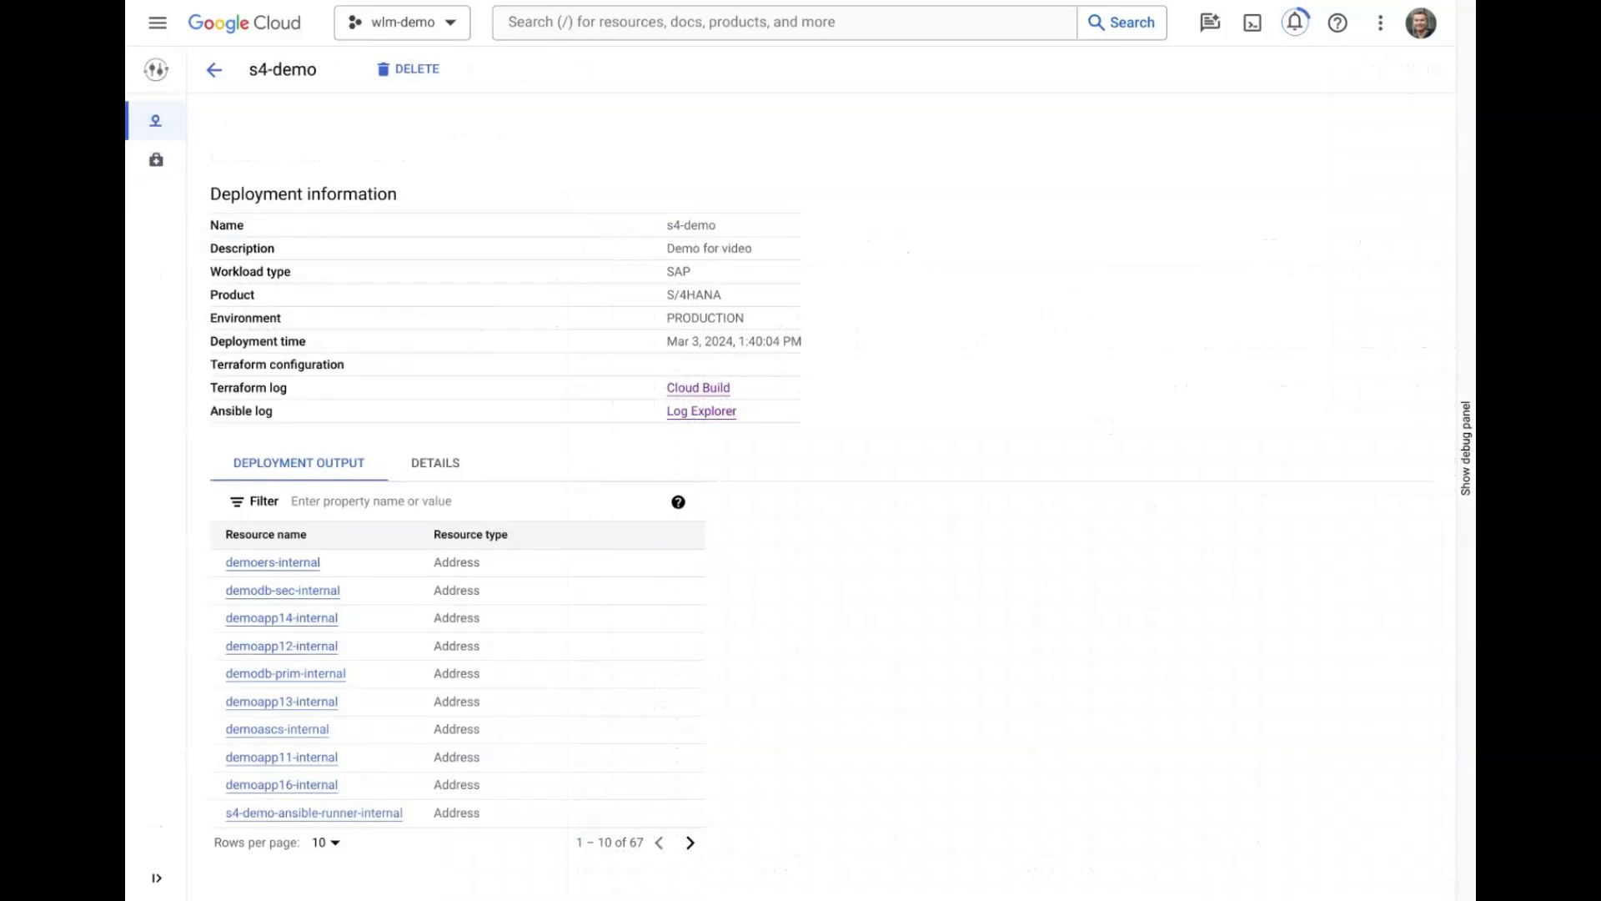
{"action": "type", "text": "ansibl"}
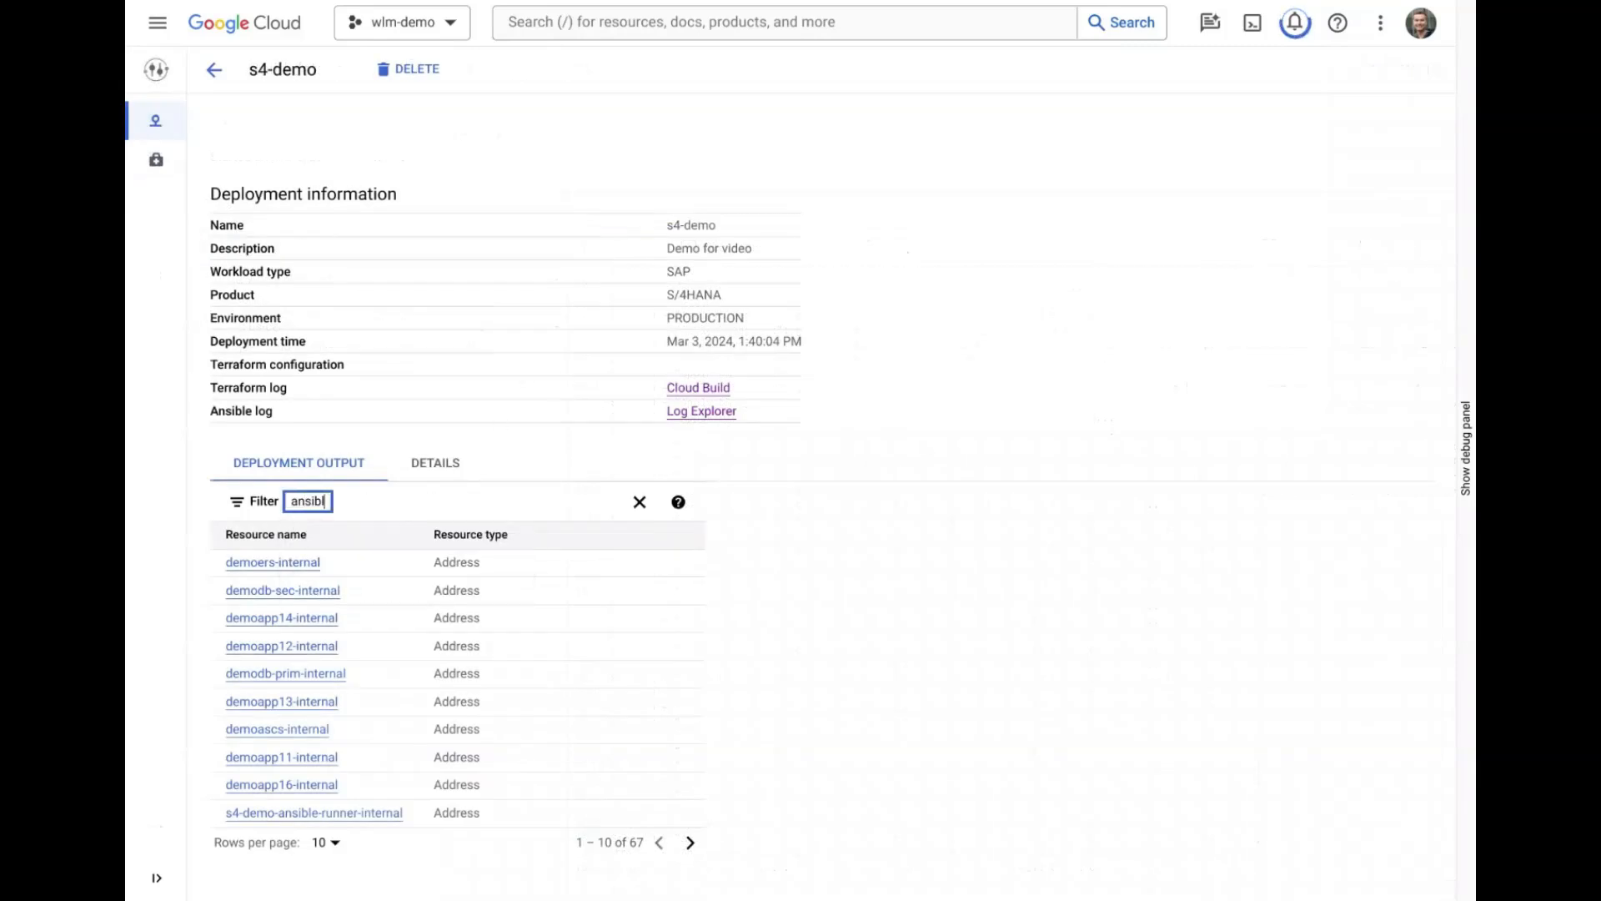
{"action": "key", "text": "Enter"}
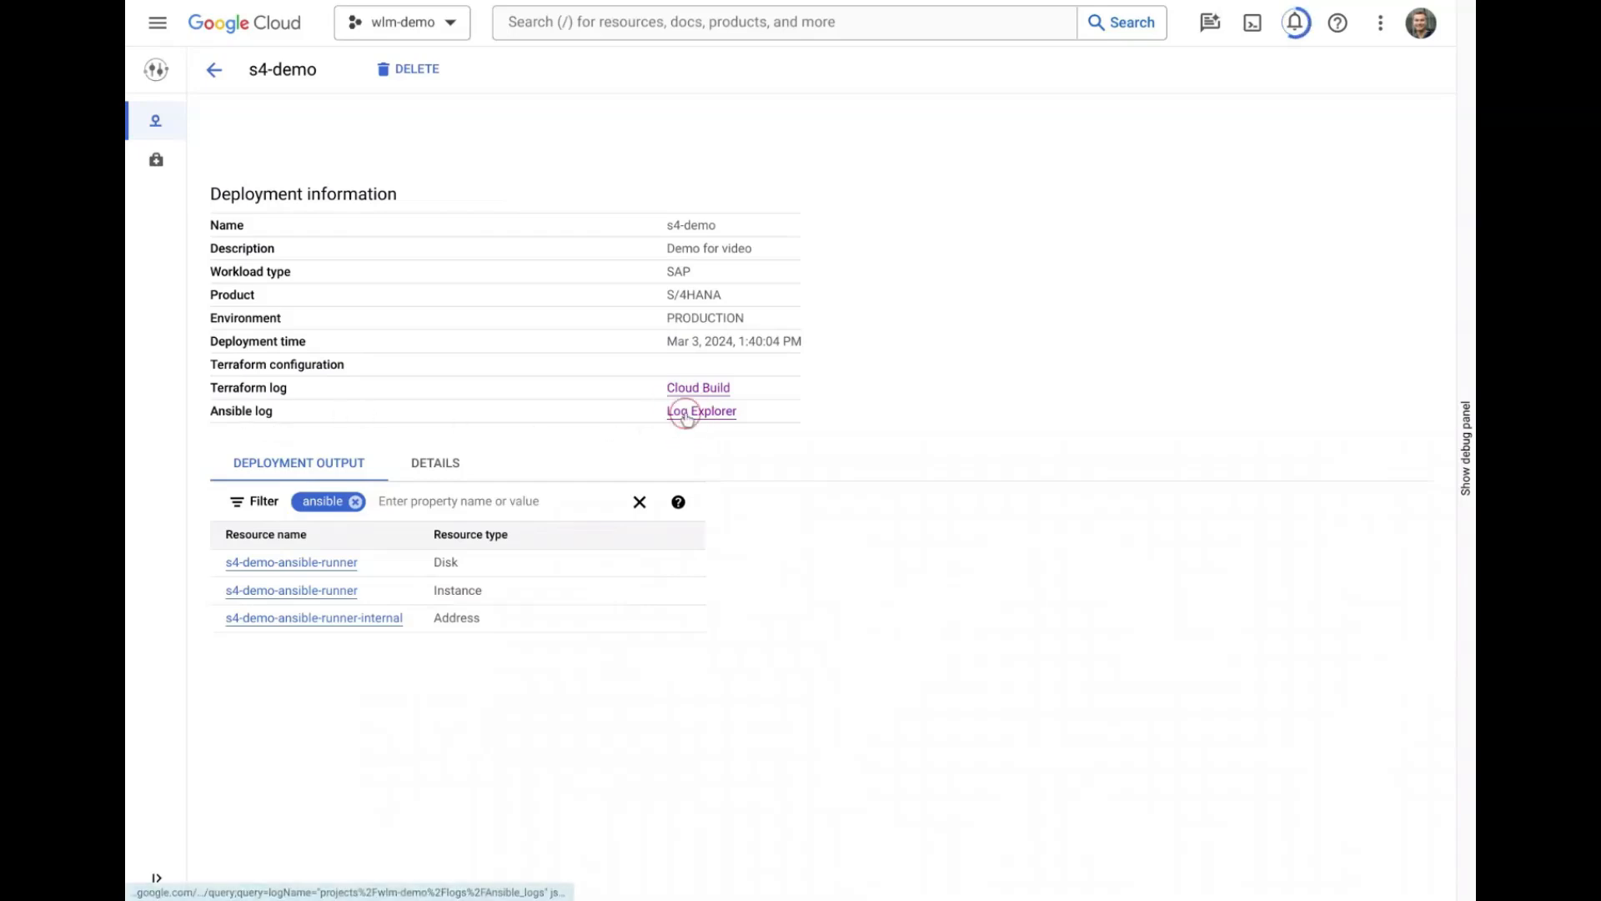
{"action": "left_click", "coordinate": [702, 410]}
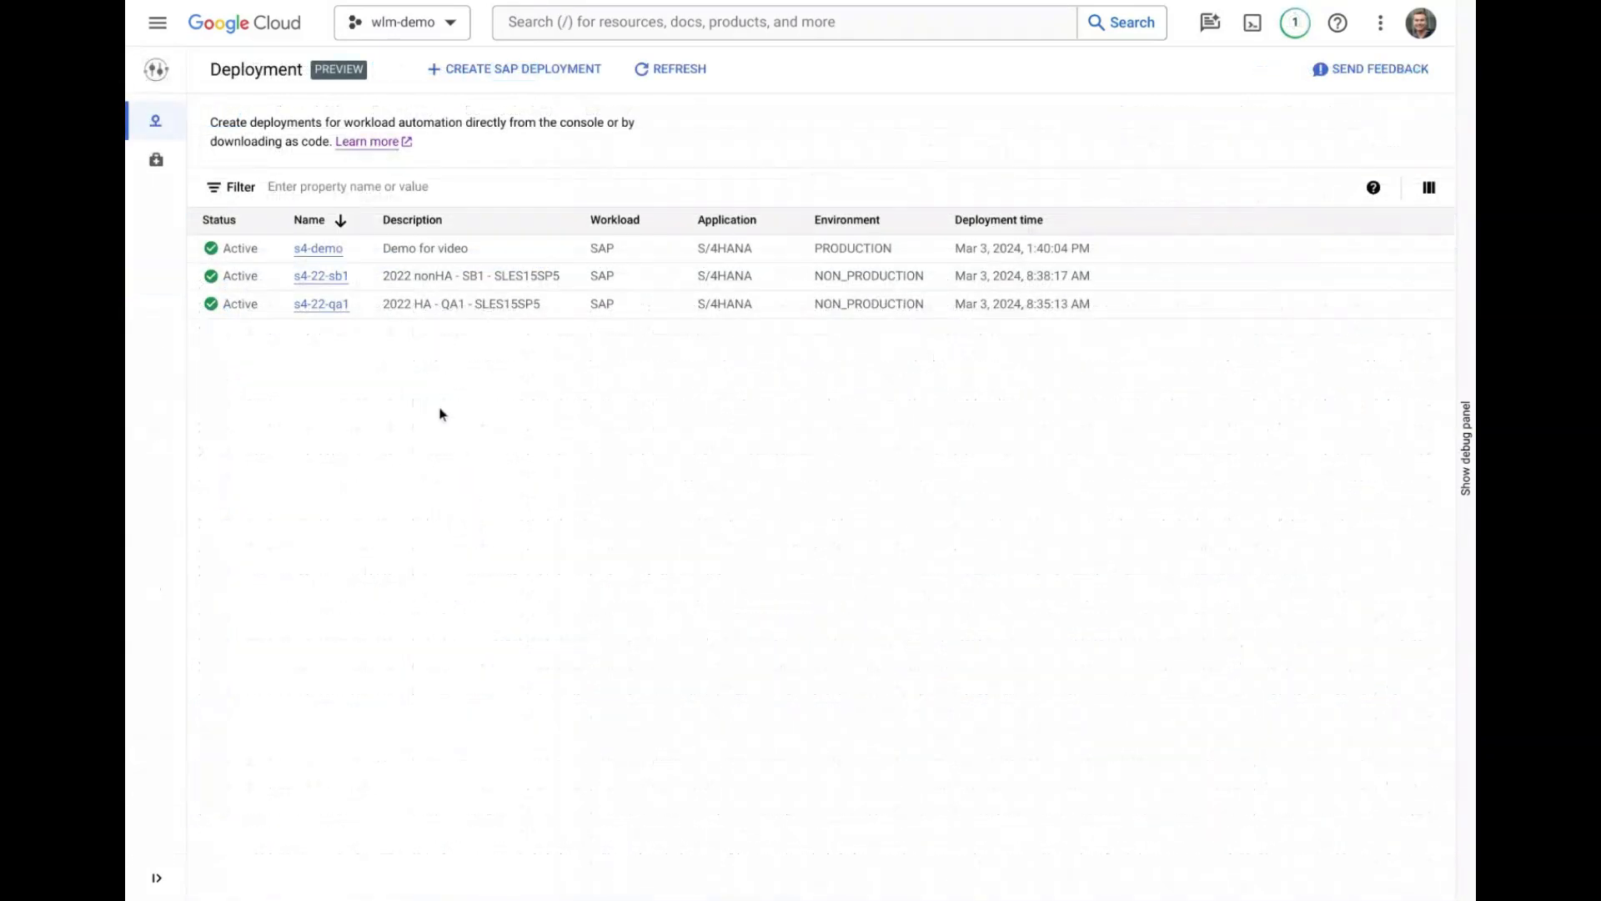
{"action": "mouse_move", "coordinate": [1294, 23]}
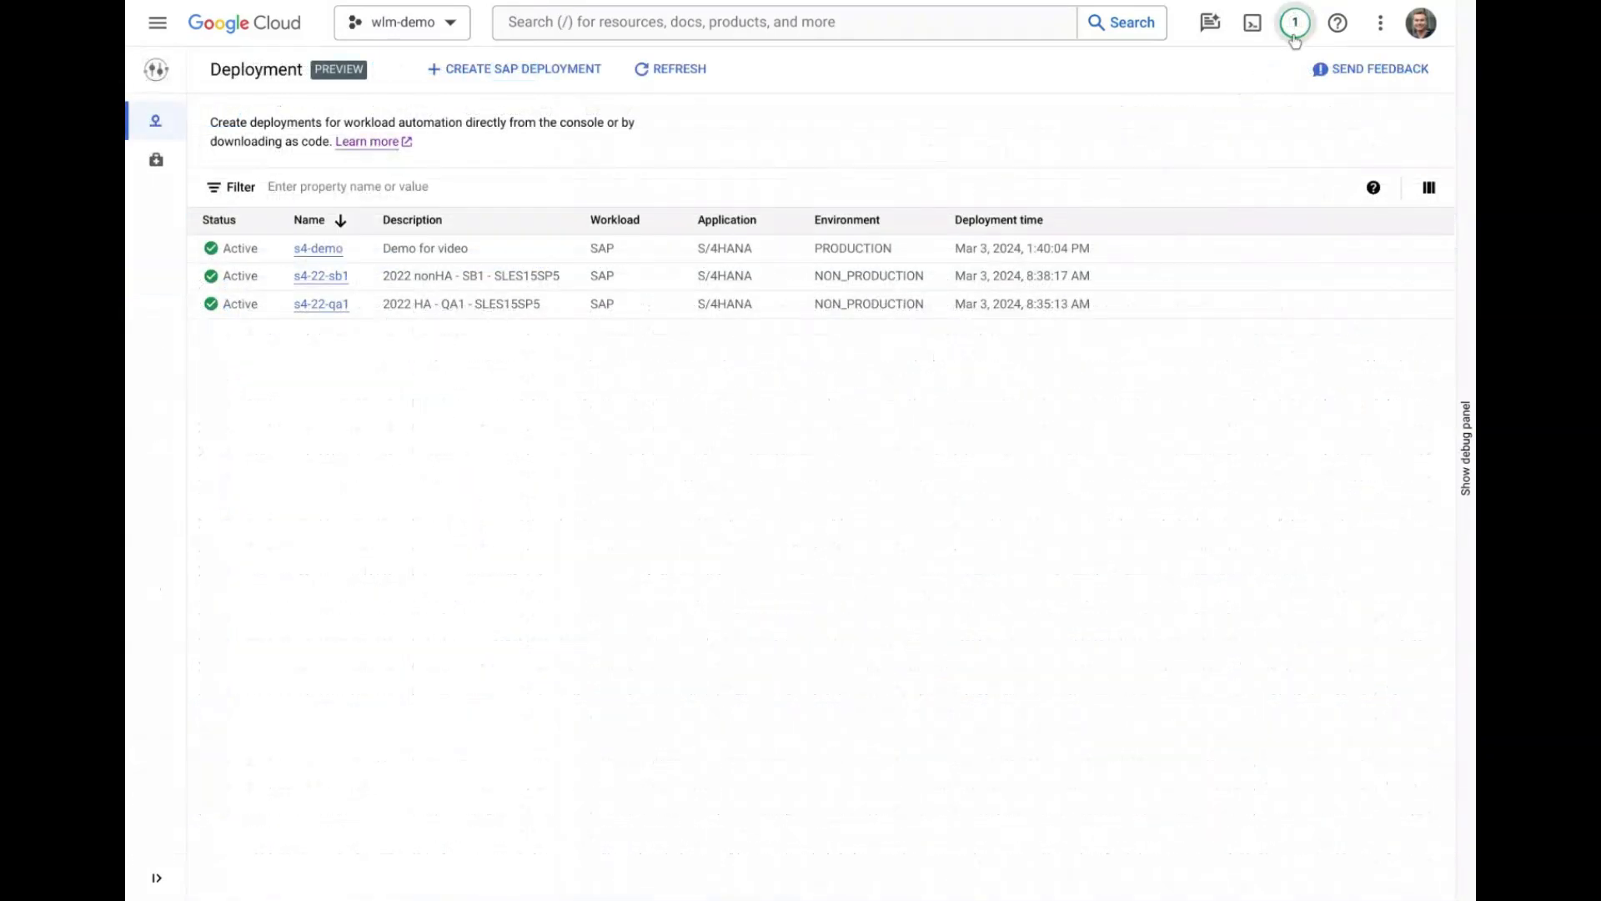
{"action": "left_click", "coordinate": [318, 248]}
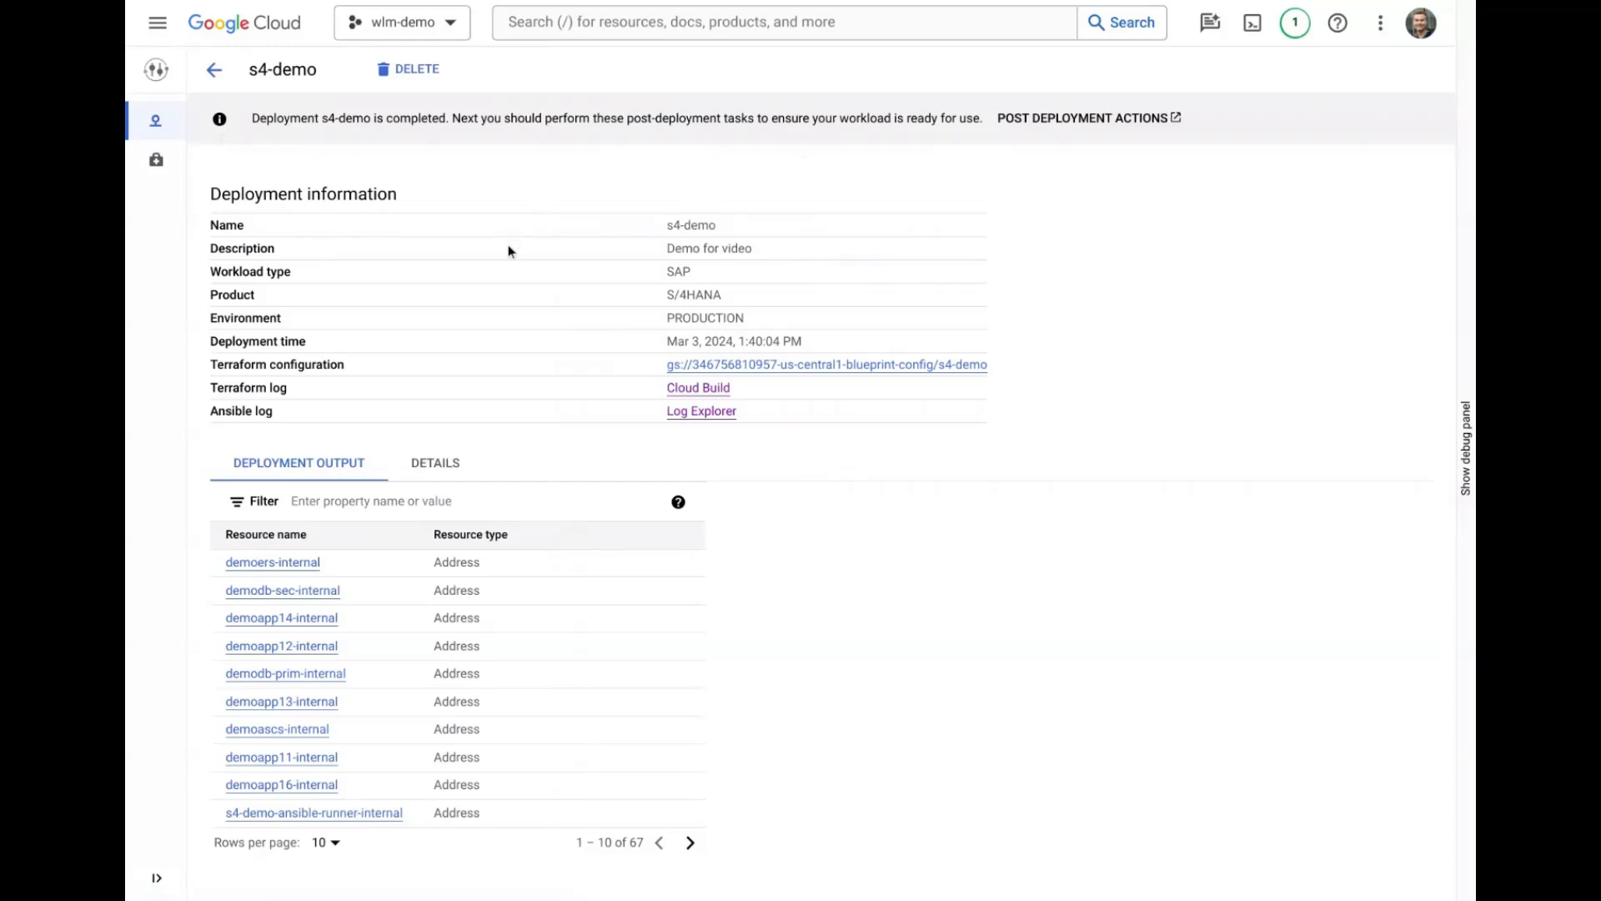
{"action": "mouse_move", "coordinate": [764, 365]}
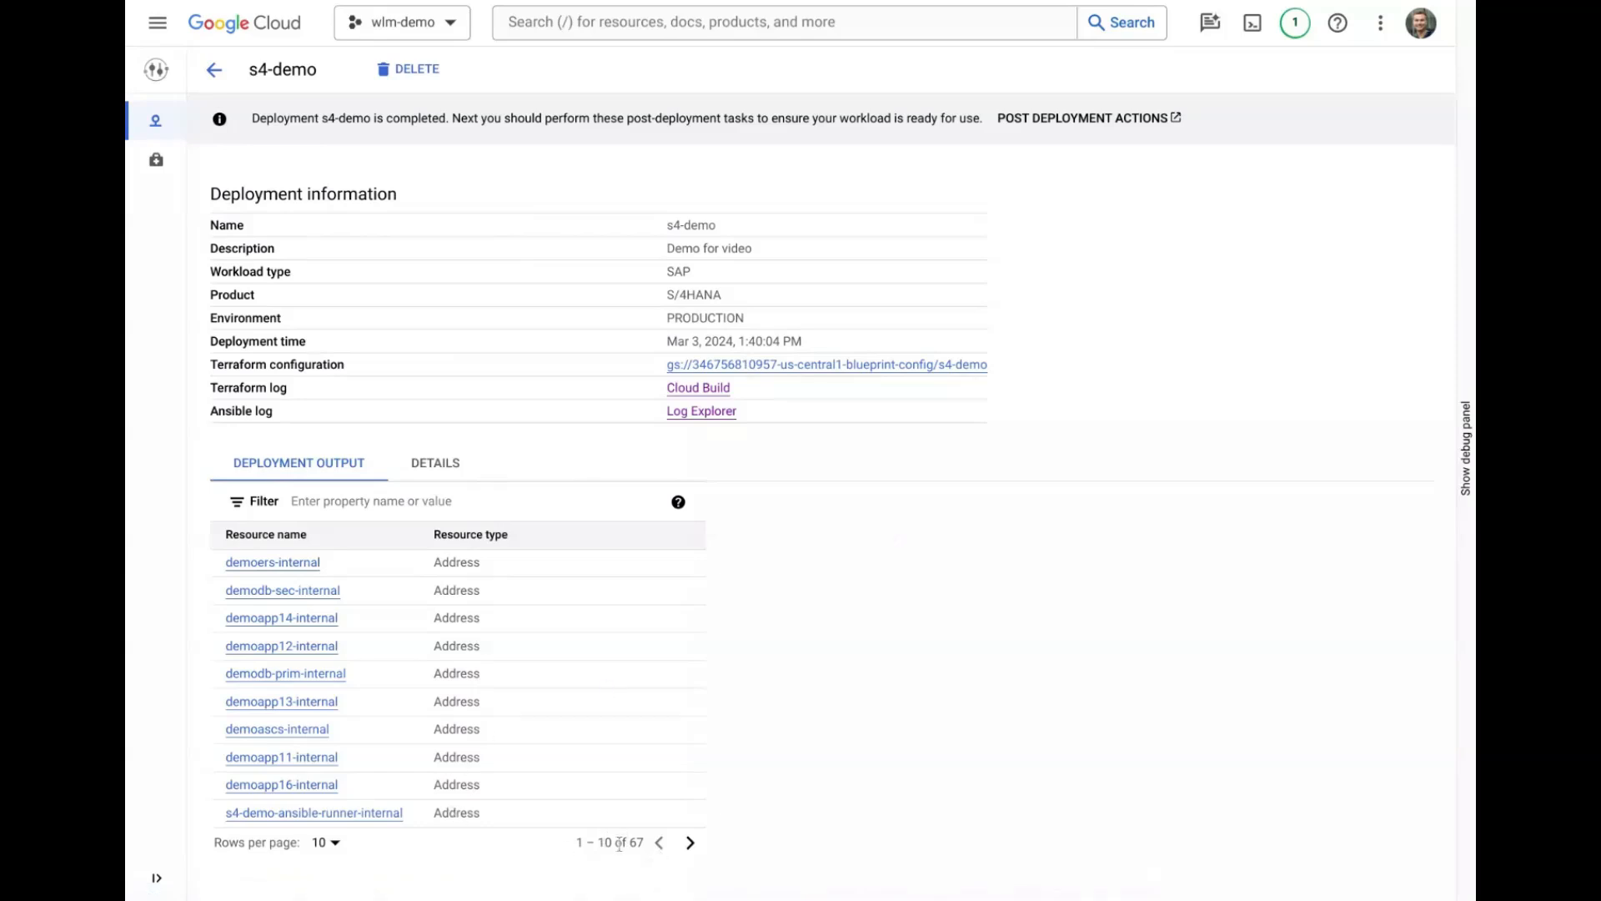
{"action": "scroll", "scroll_direction": "down", "scroll_amount": 3}
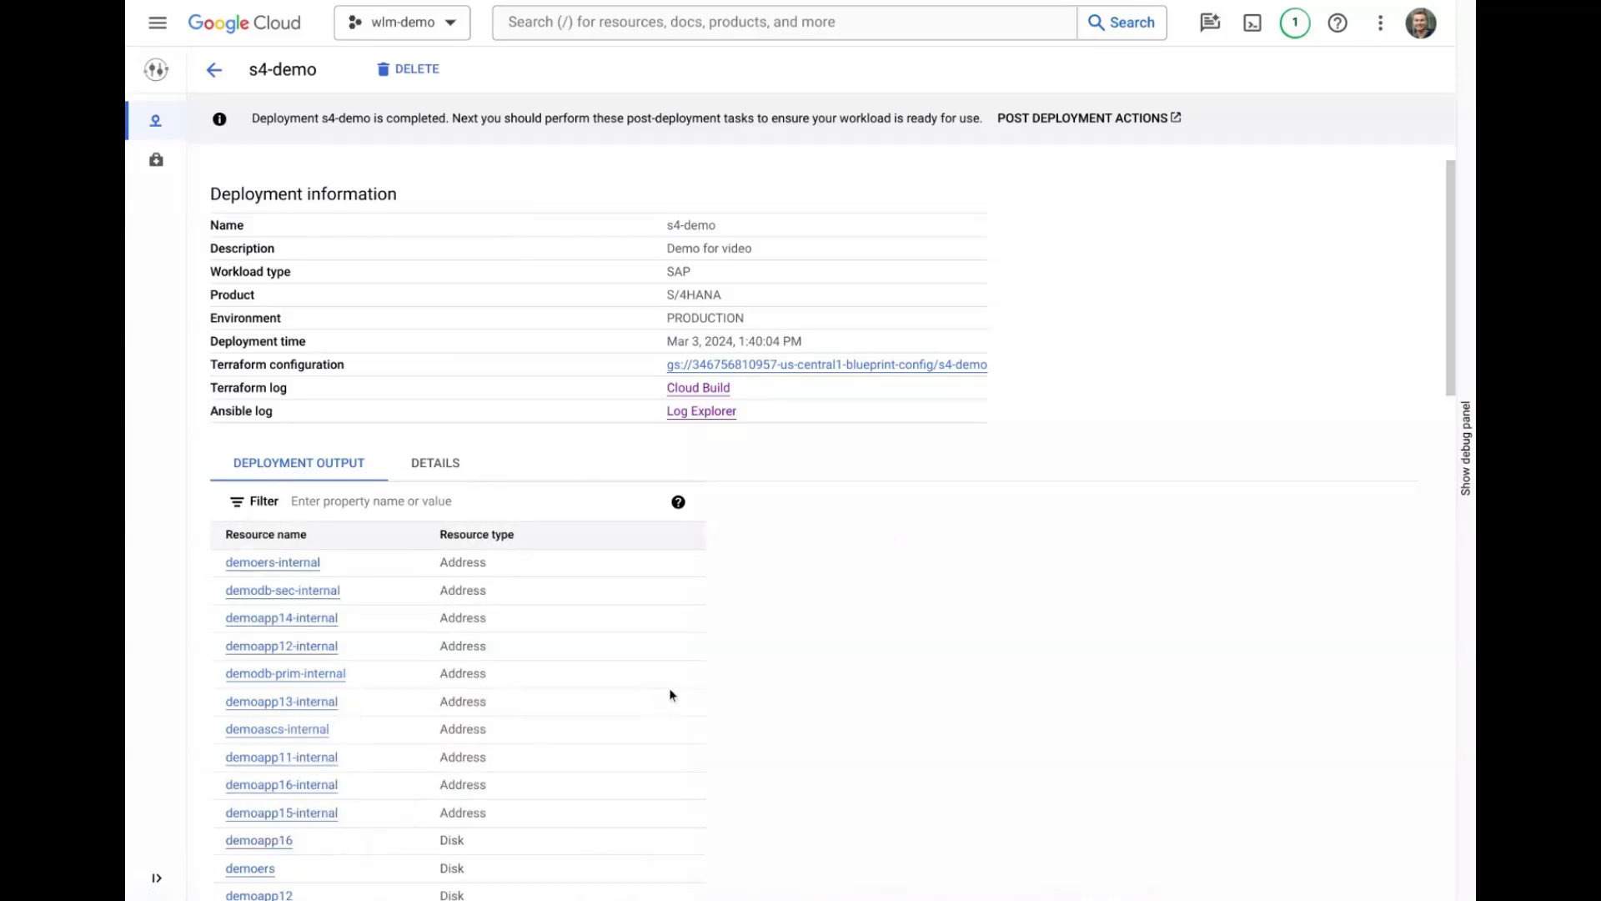
{"action": "scroll", "scroll_direction": "down", "scroll_amount": 3}
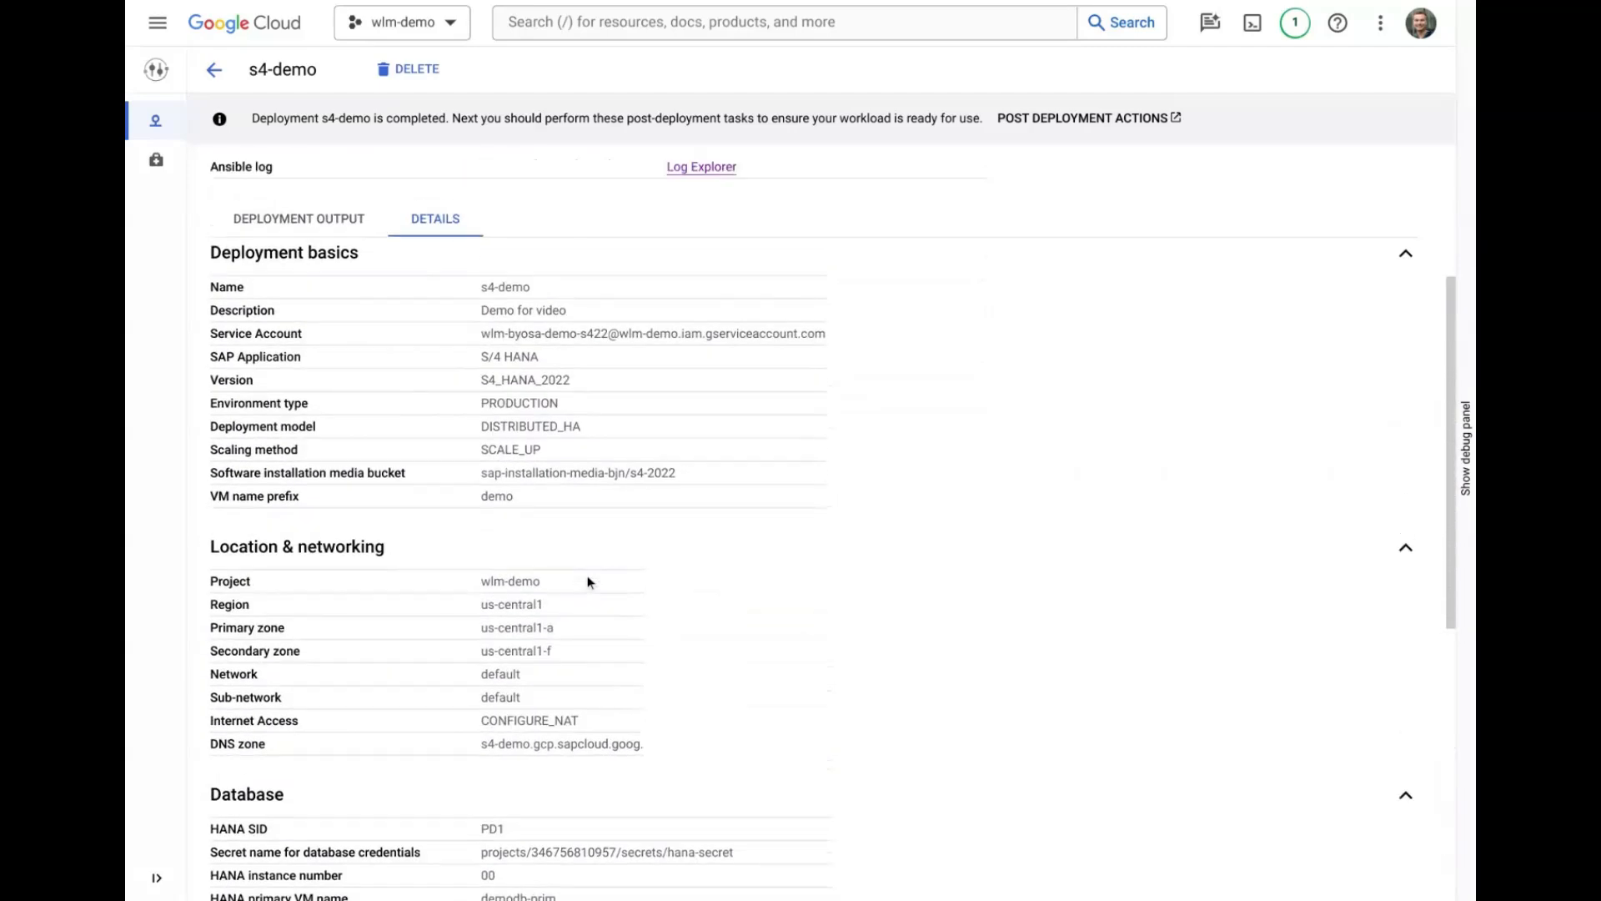
{"action": "left_click", "coordinate": [299, 218]}
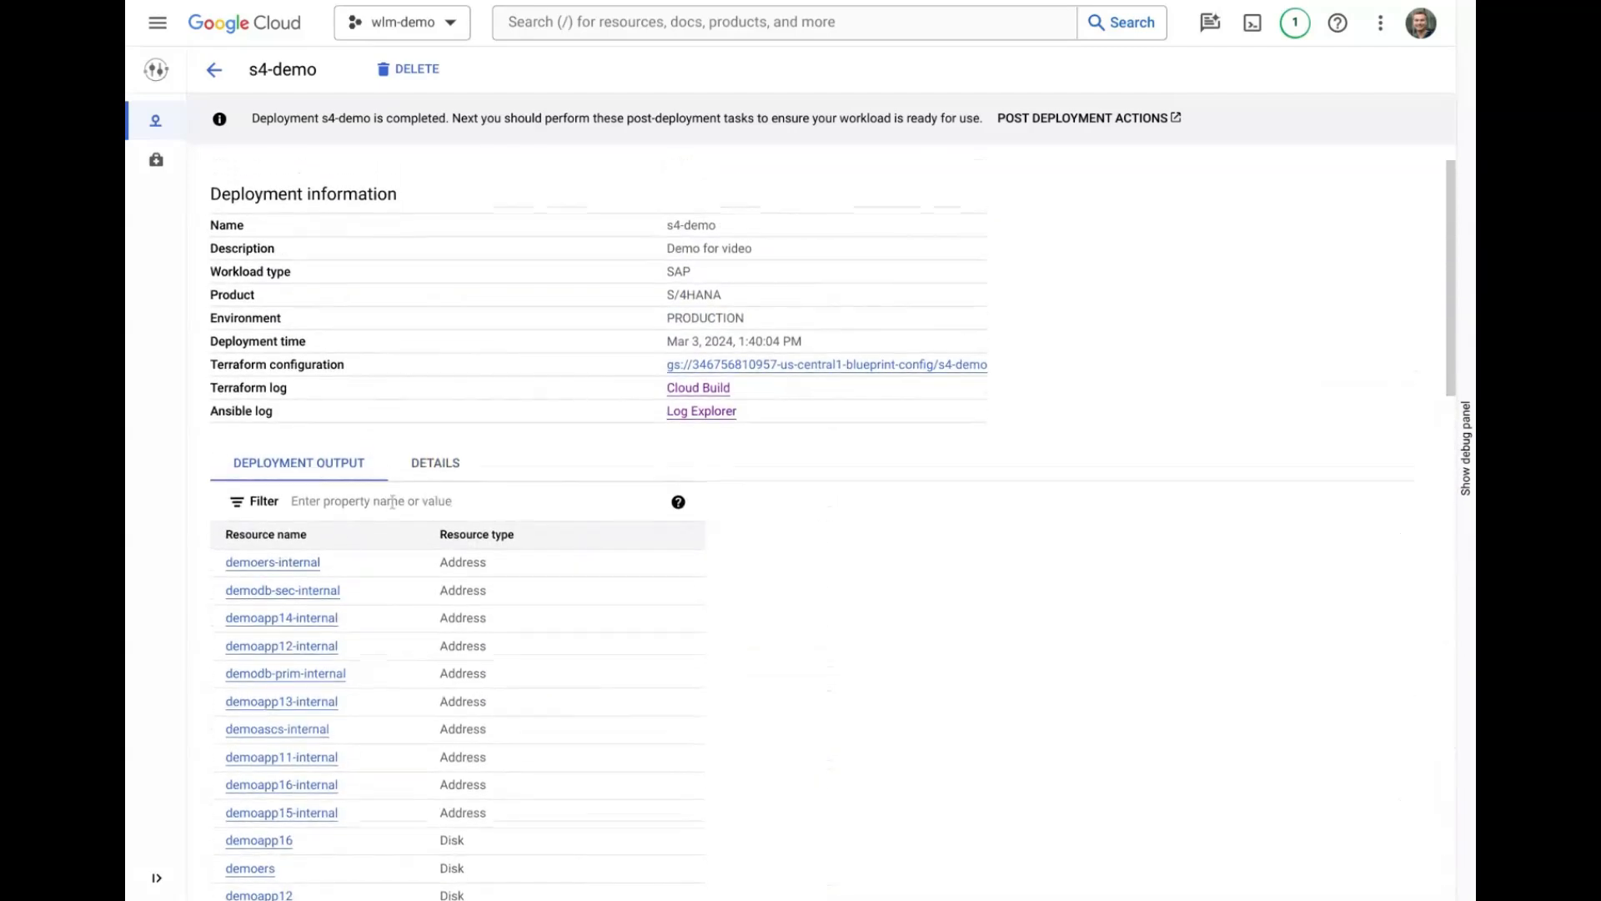
{"action": "left_click", "coordinate": [409, 500]}
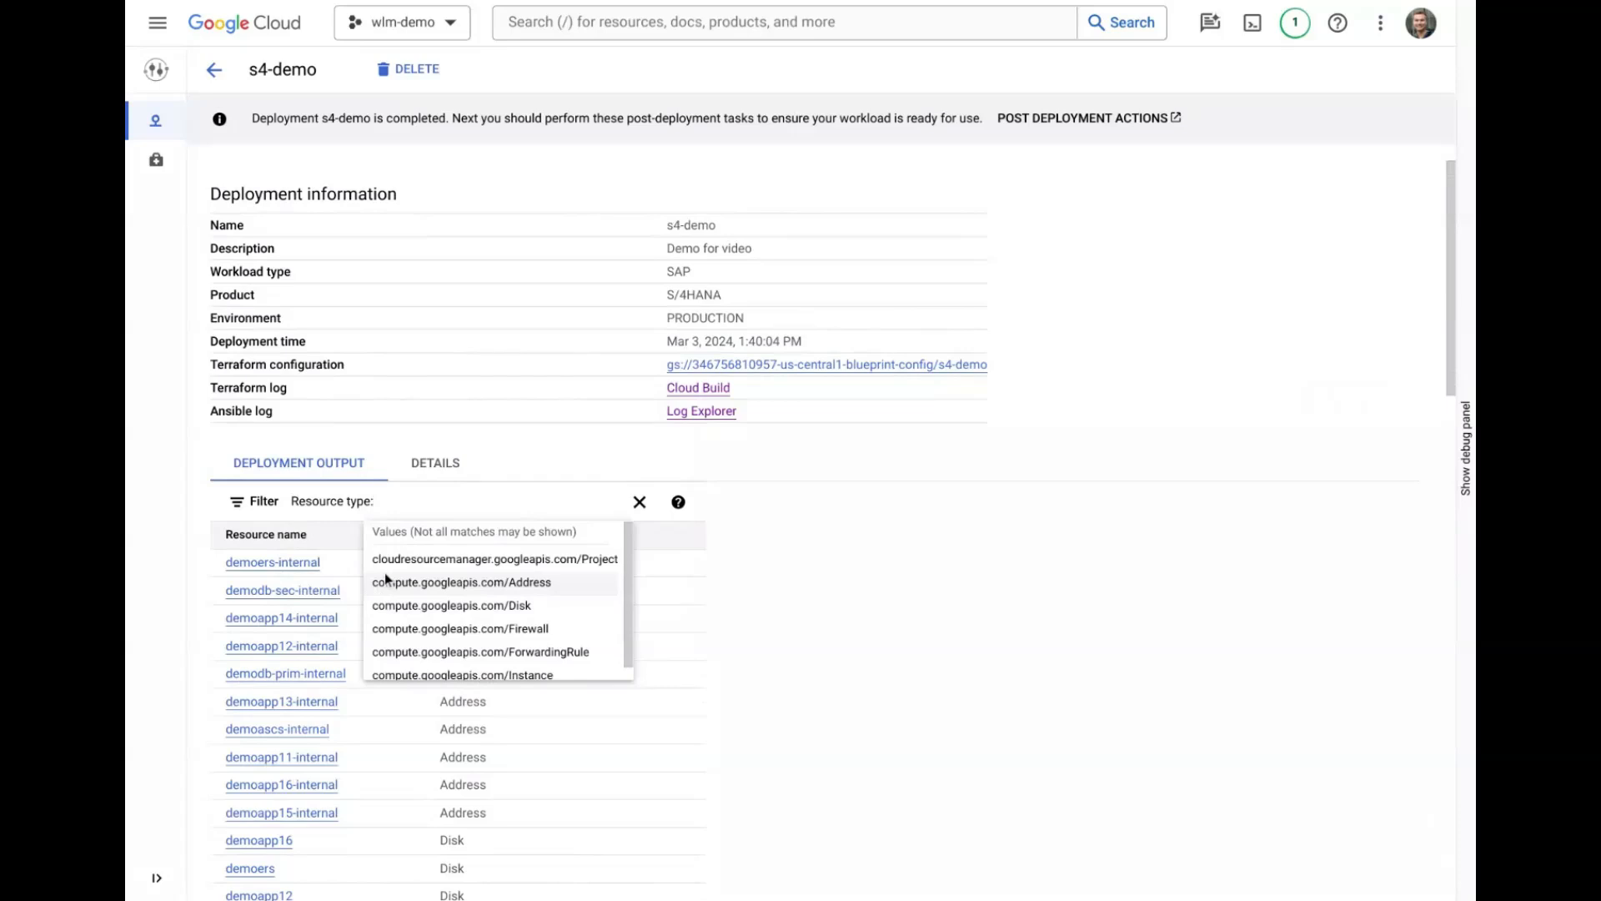
{"action": "left_click", "coordinate": [462, 675]}
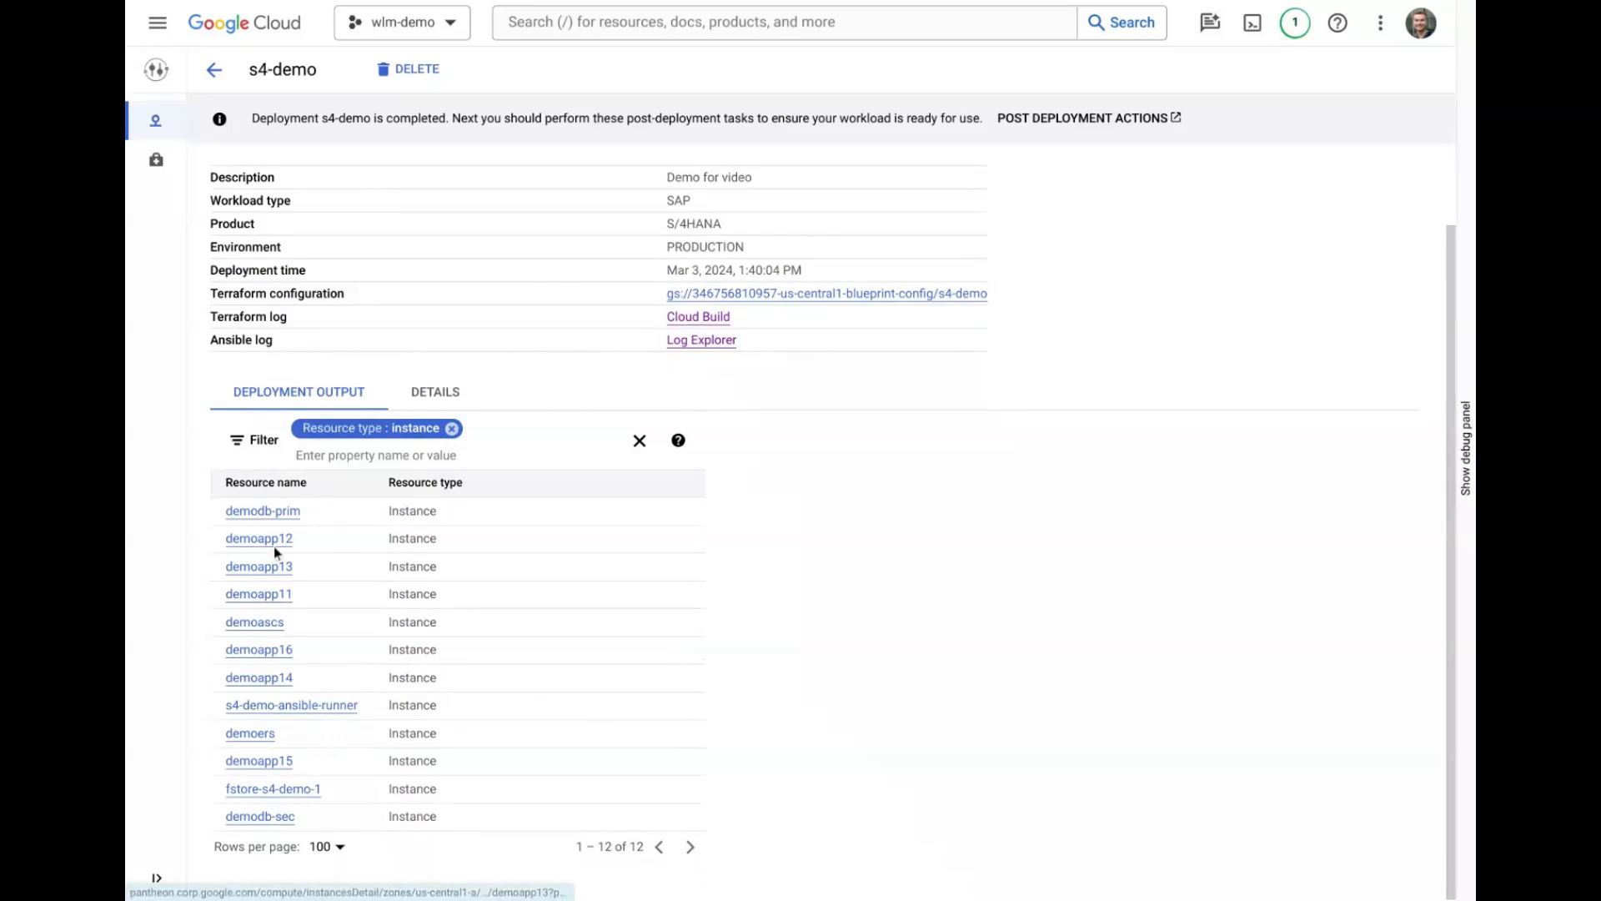
{"action": "mouse_move", "coordinate": [263, 510]}
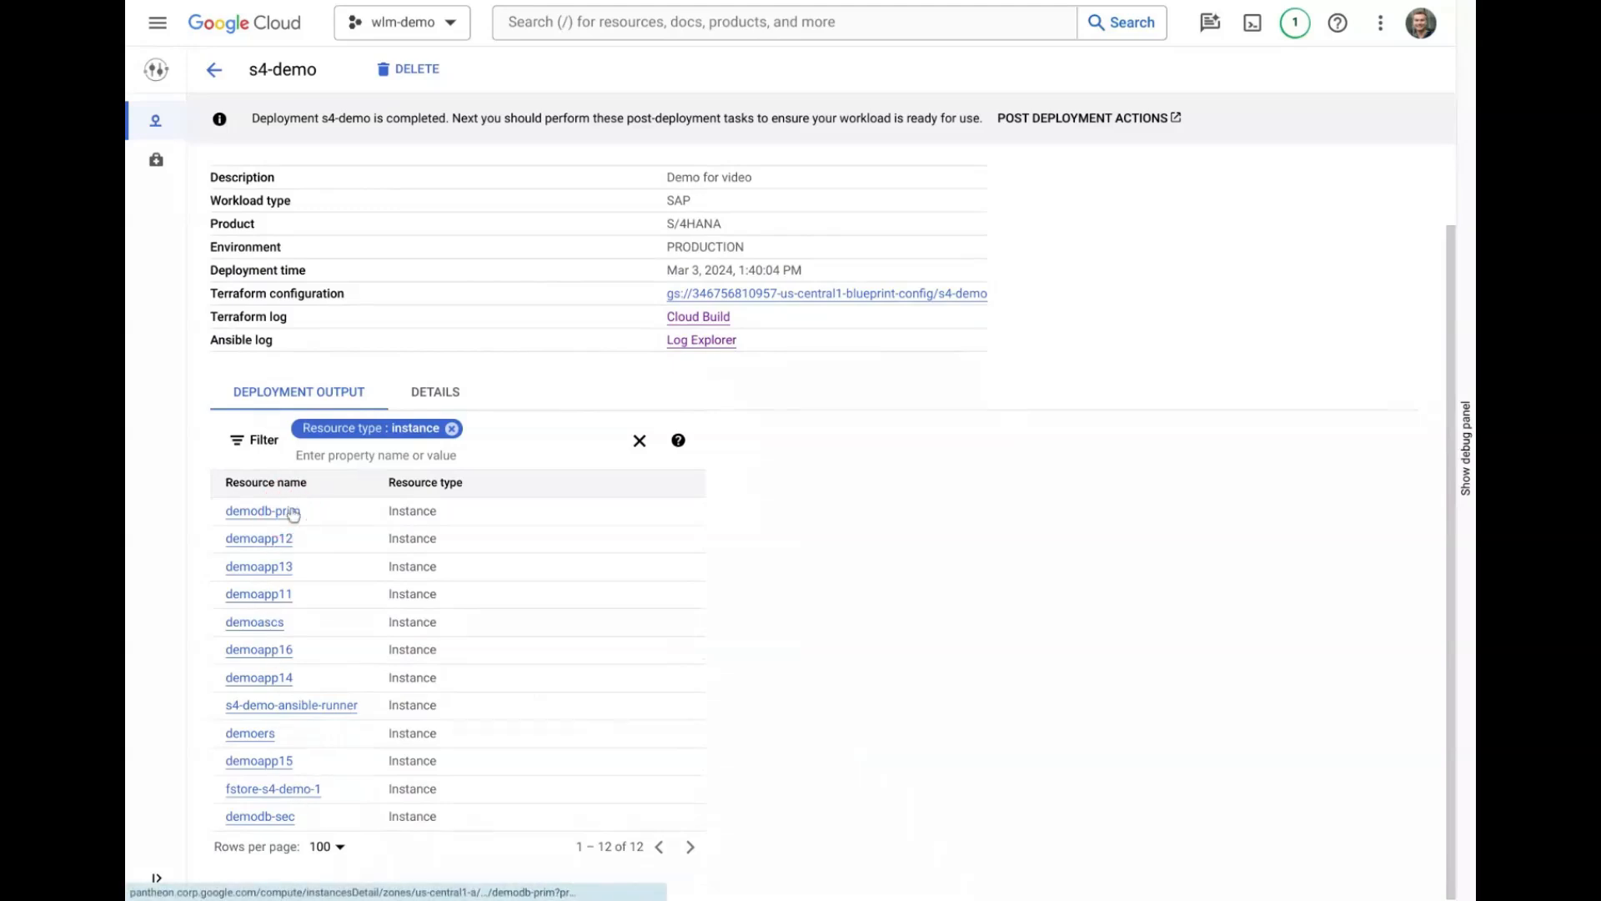
{"action": "left_click", "coordinate": [263, 511]}
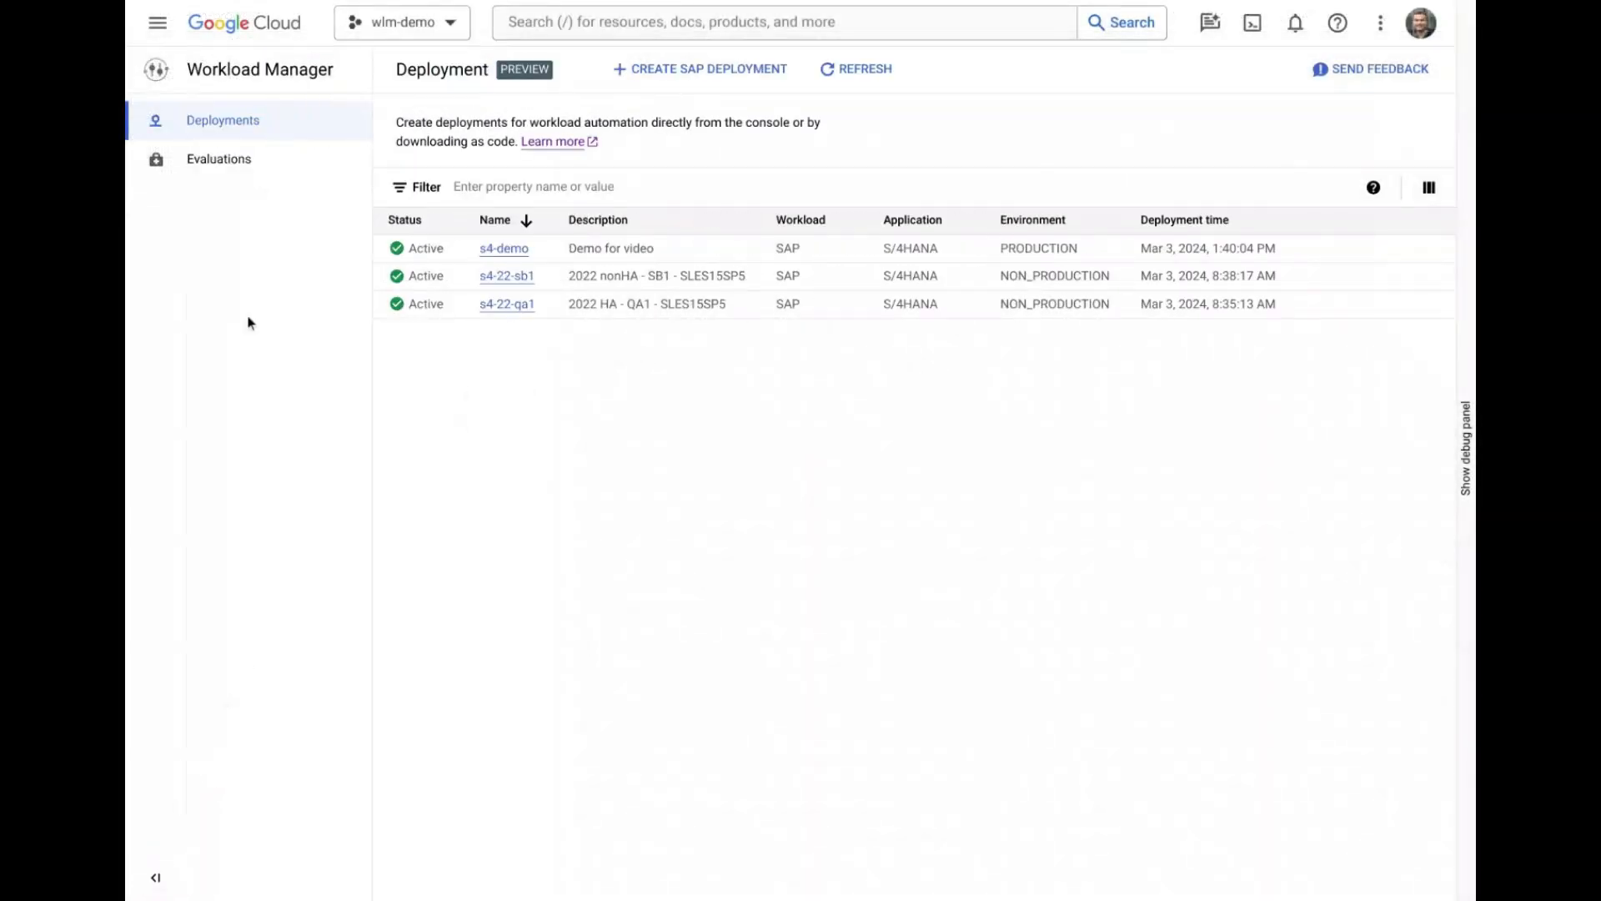
Open the demo-pd1 evaluation from Evaluations and scroll through its 125 passing checks.
{"action": "left_click", "coordinate": [219, 159]}
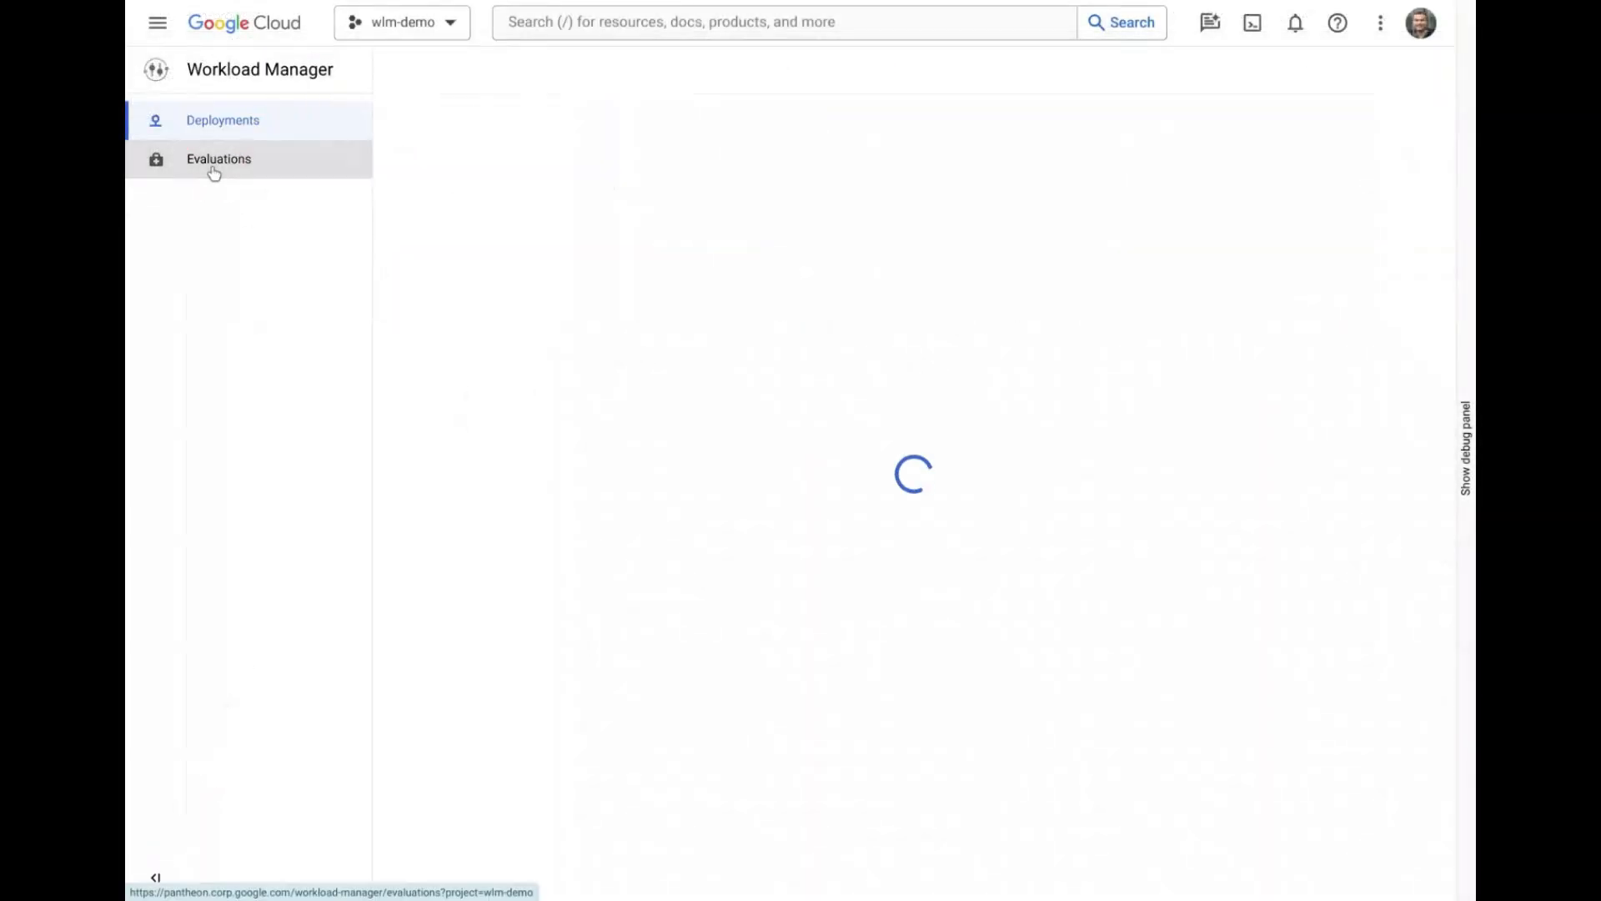
{"action": "left_click", "coordinate": [219, 158]}
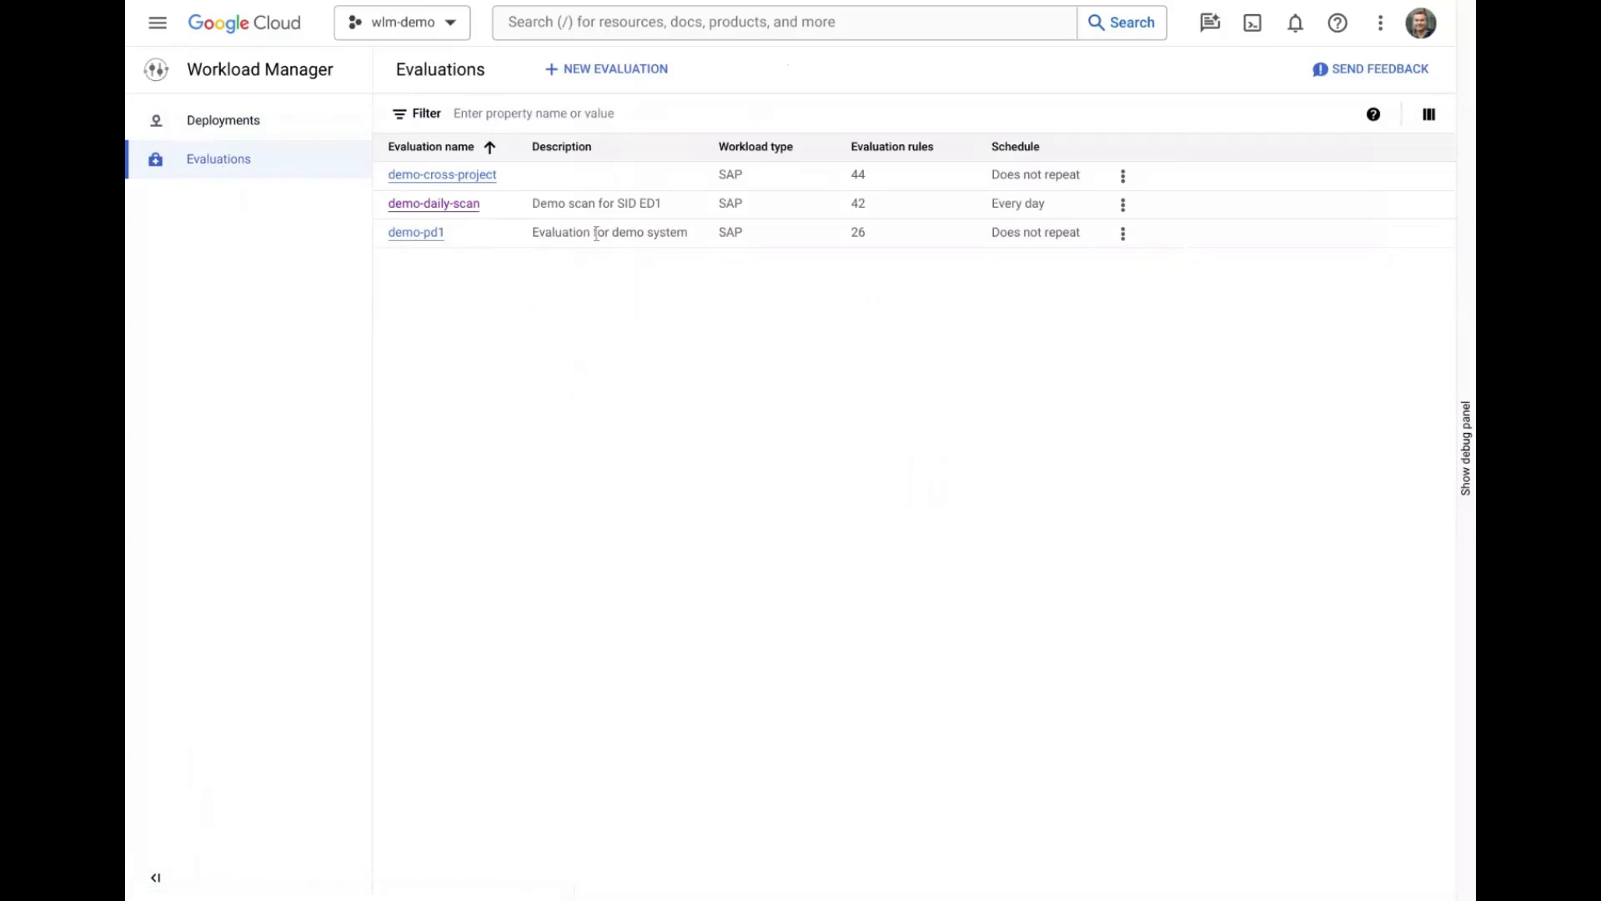
{"action": "left_click", "coordinate": [416, 232]}
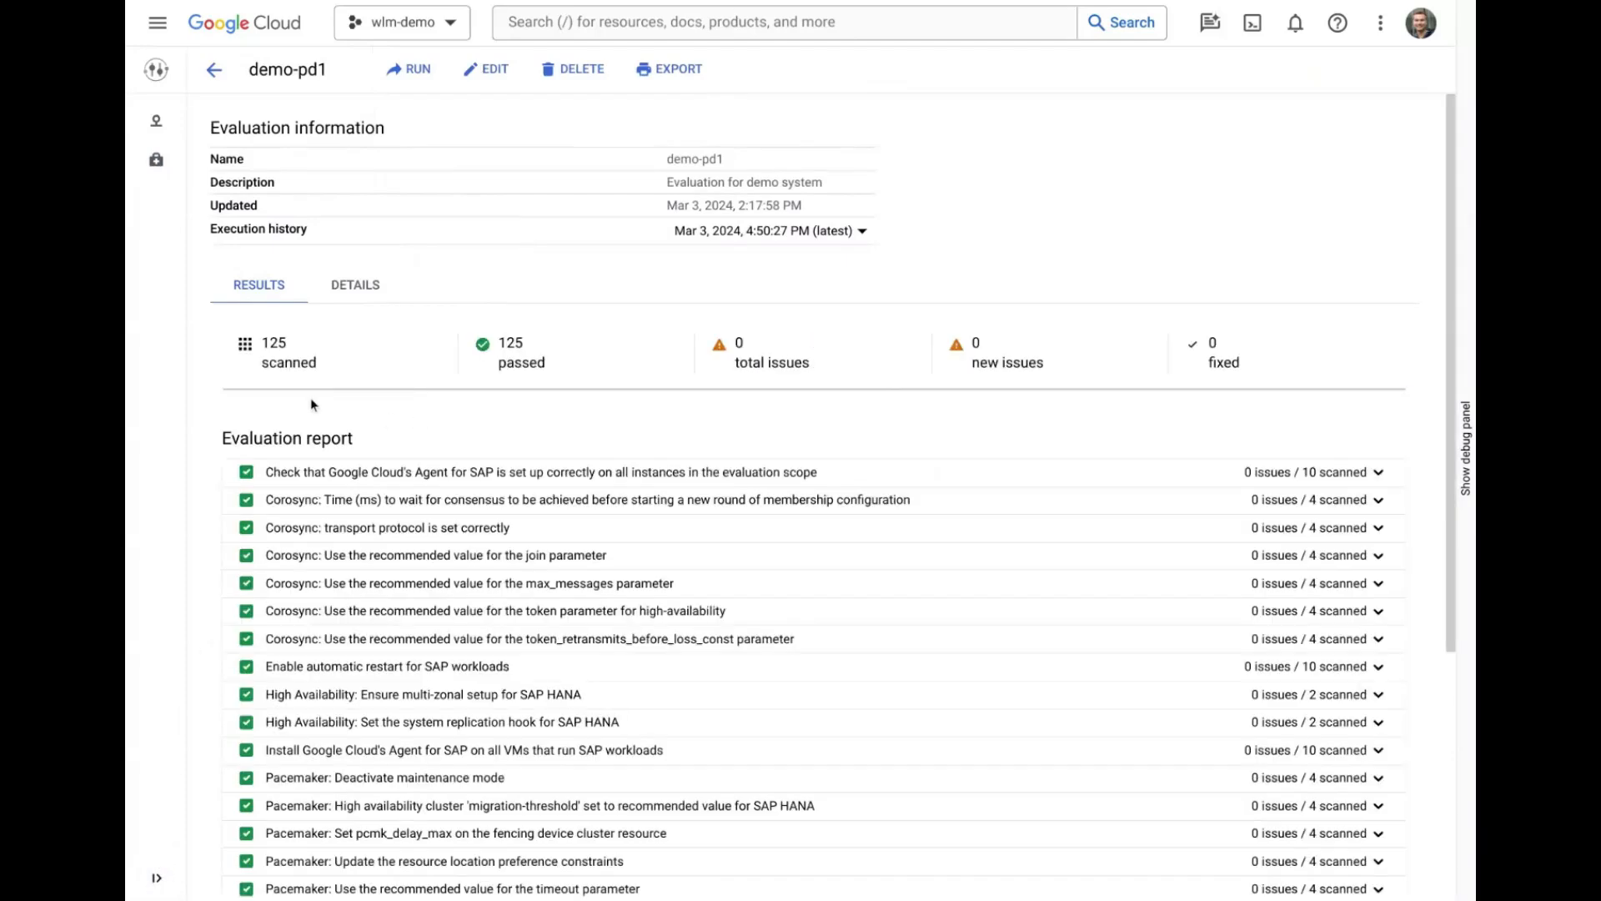
{"action": "scroll", "scroll_direction": "down", "scroll_amount": 3}
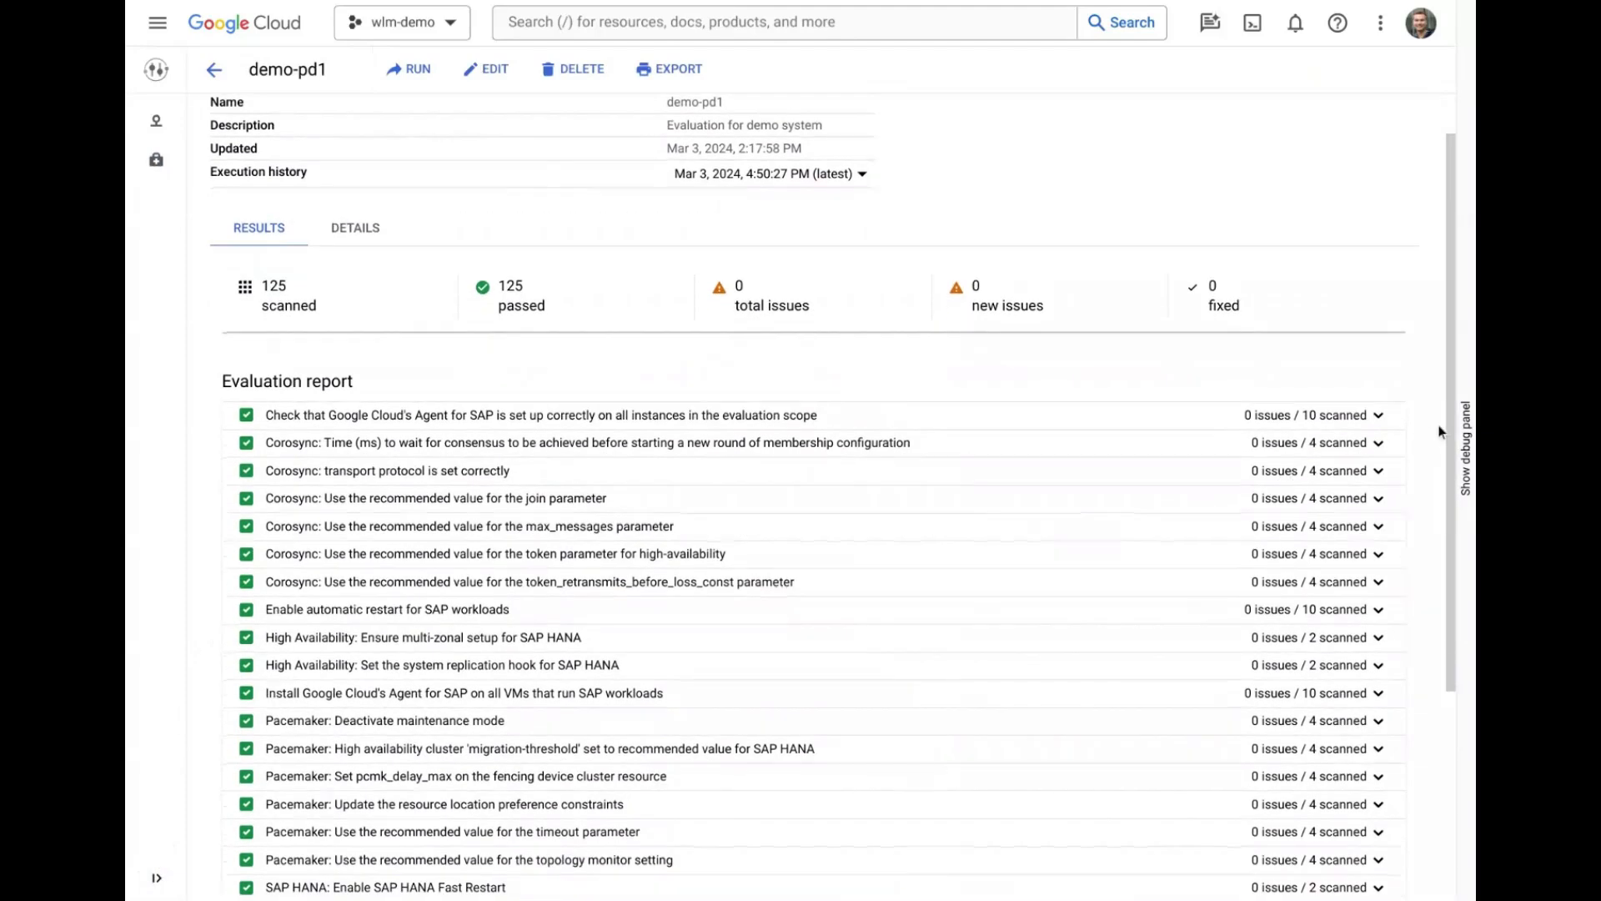
{"action": "scroll", "scroll_direction": "down", "scroll_amount": 3}
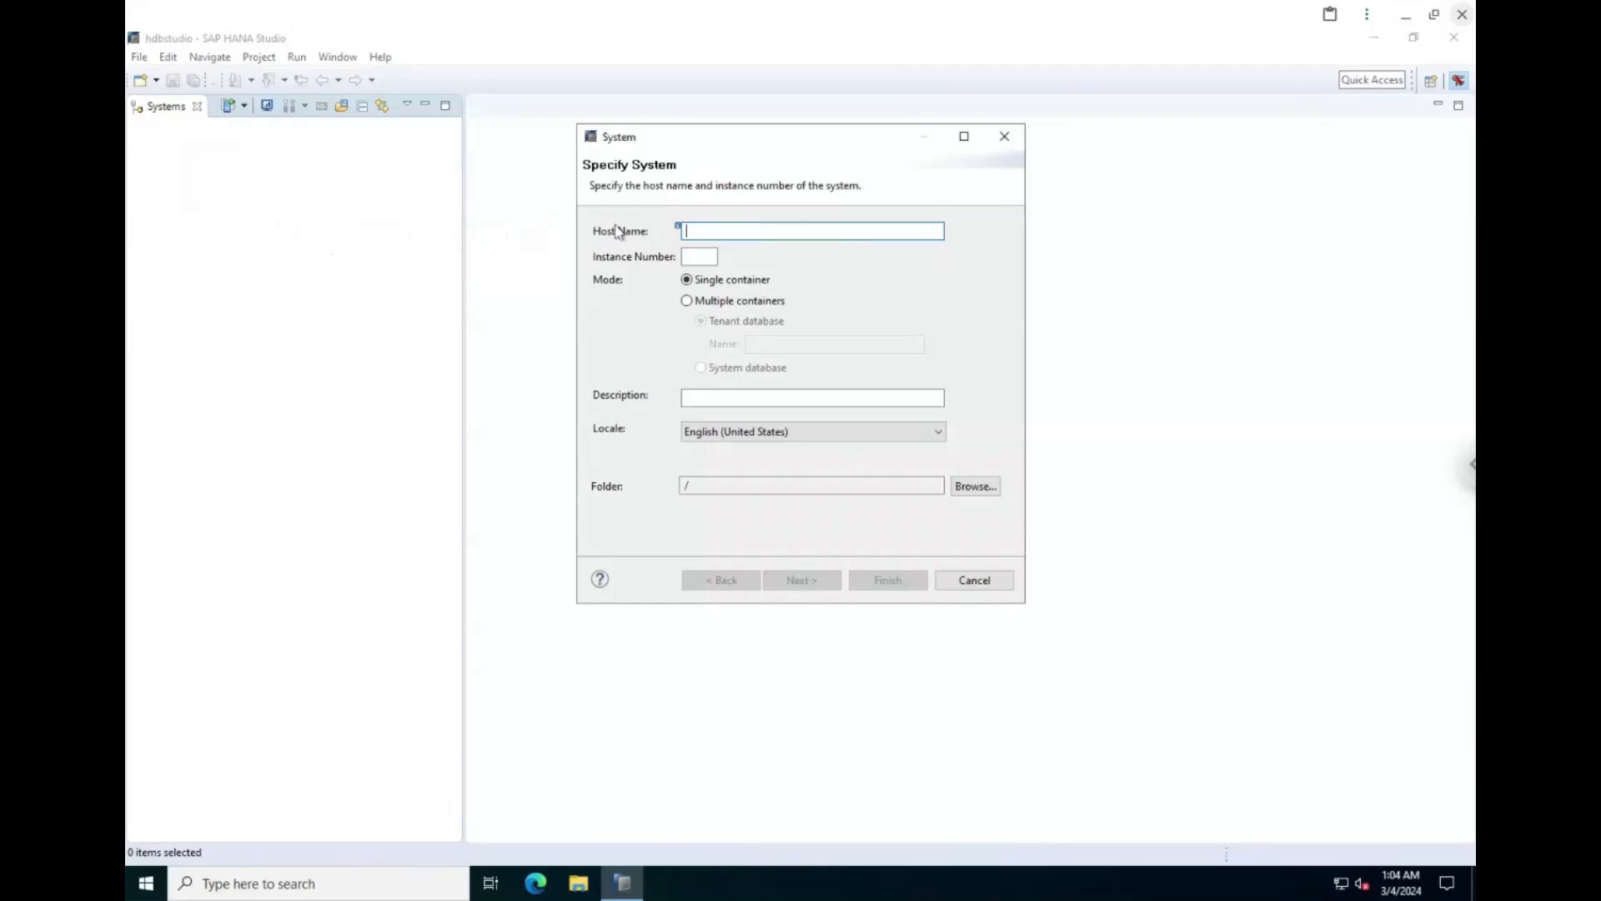
Add the PD1 system with instance number 00, connecting to the system database.
{"action": "type", "text": "00"}
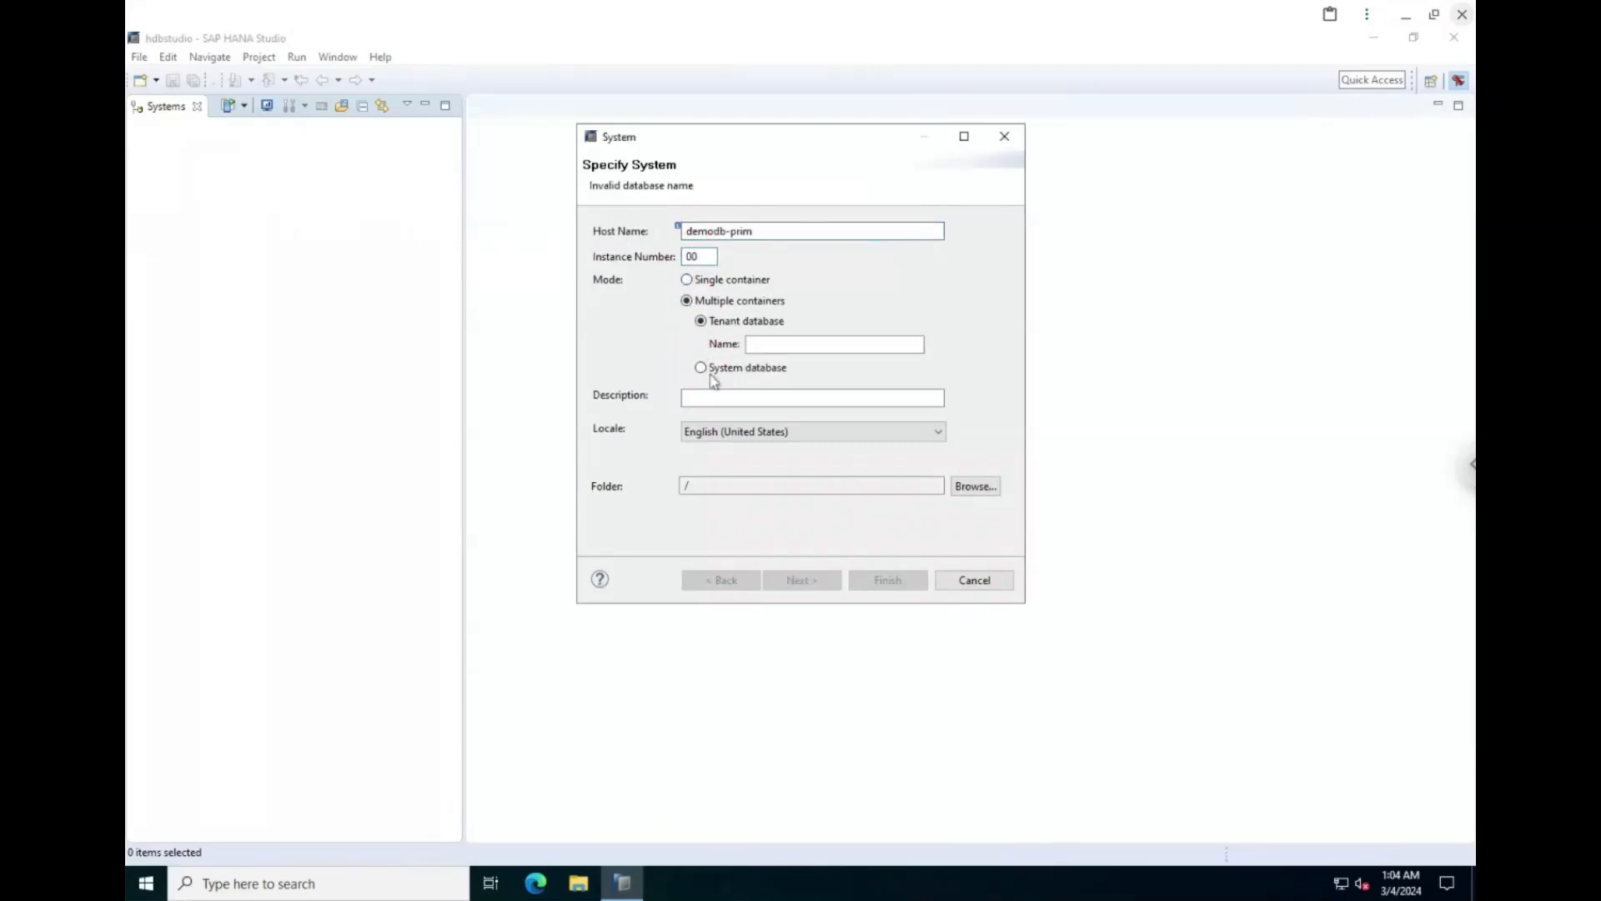
{"action": "left_click", "coordinate": [802, 581]}
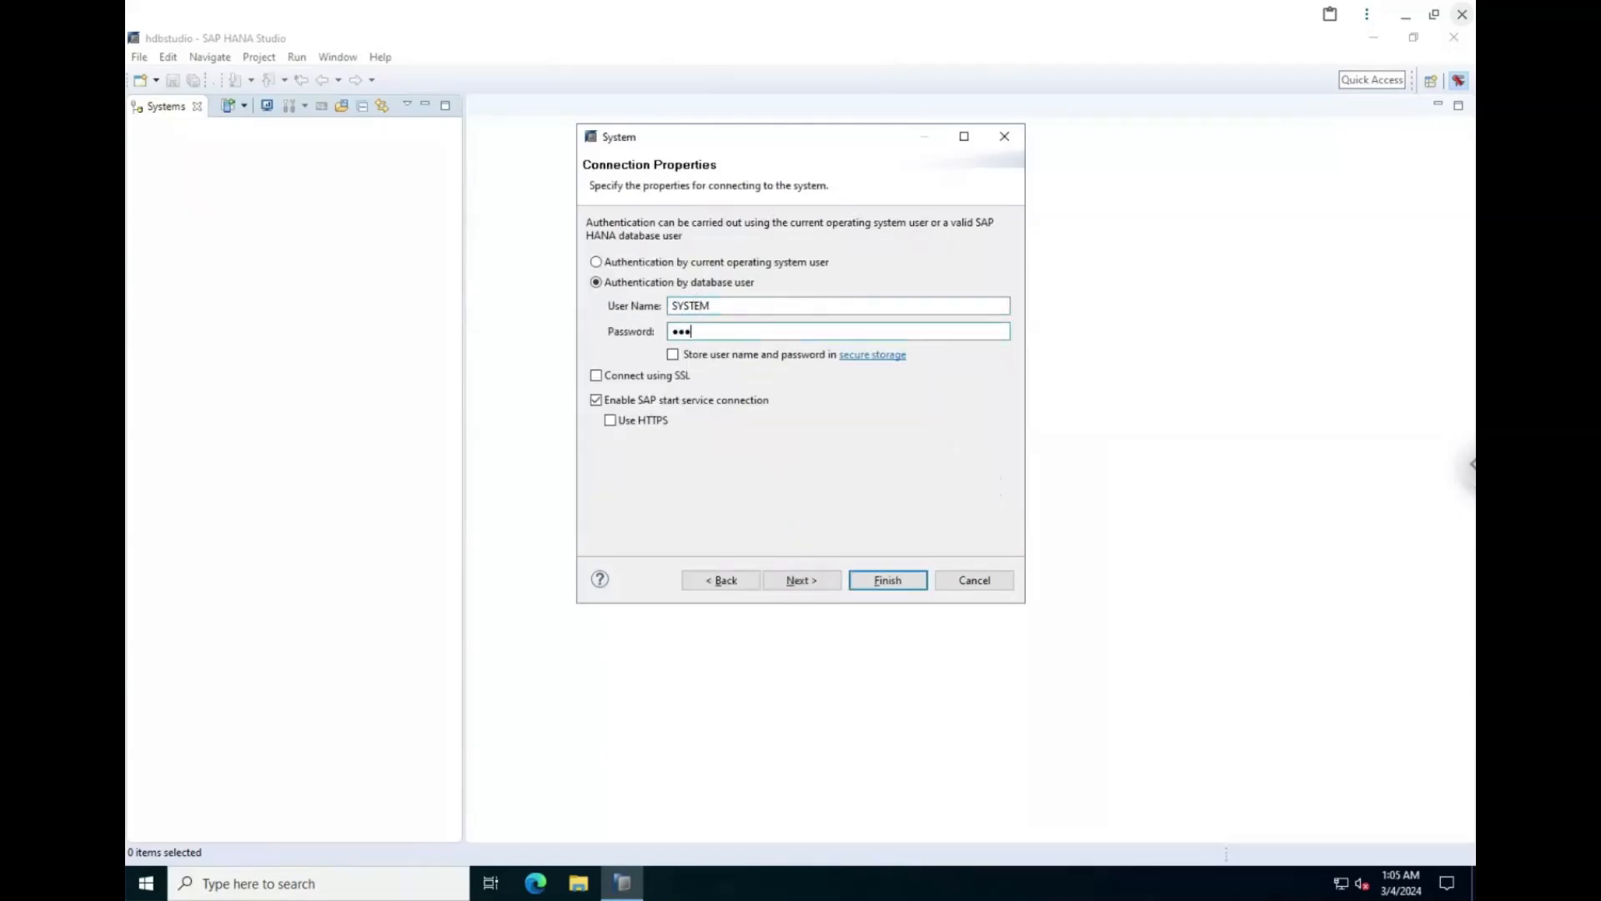
{"action": "left_click", "coordinate": [886, 581]}
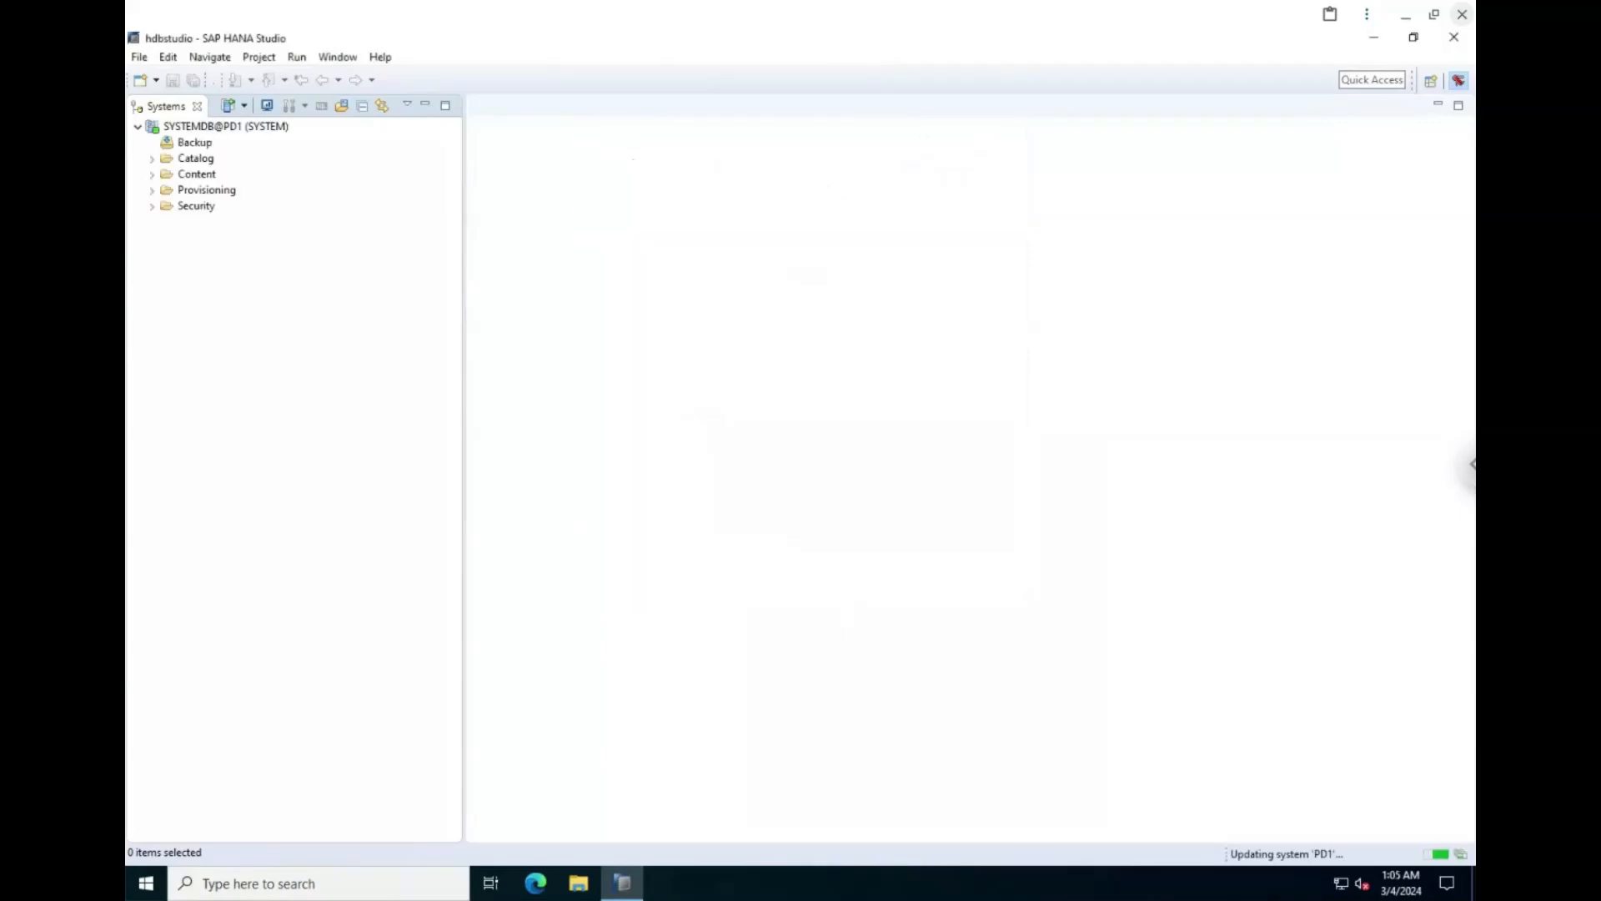
Open SYSTEMDB@PD1 and check its landscape services and system replication status.
{"action": "left_click", "coordinate": [225, 126]}
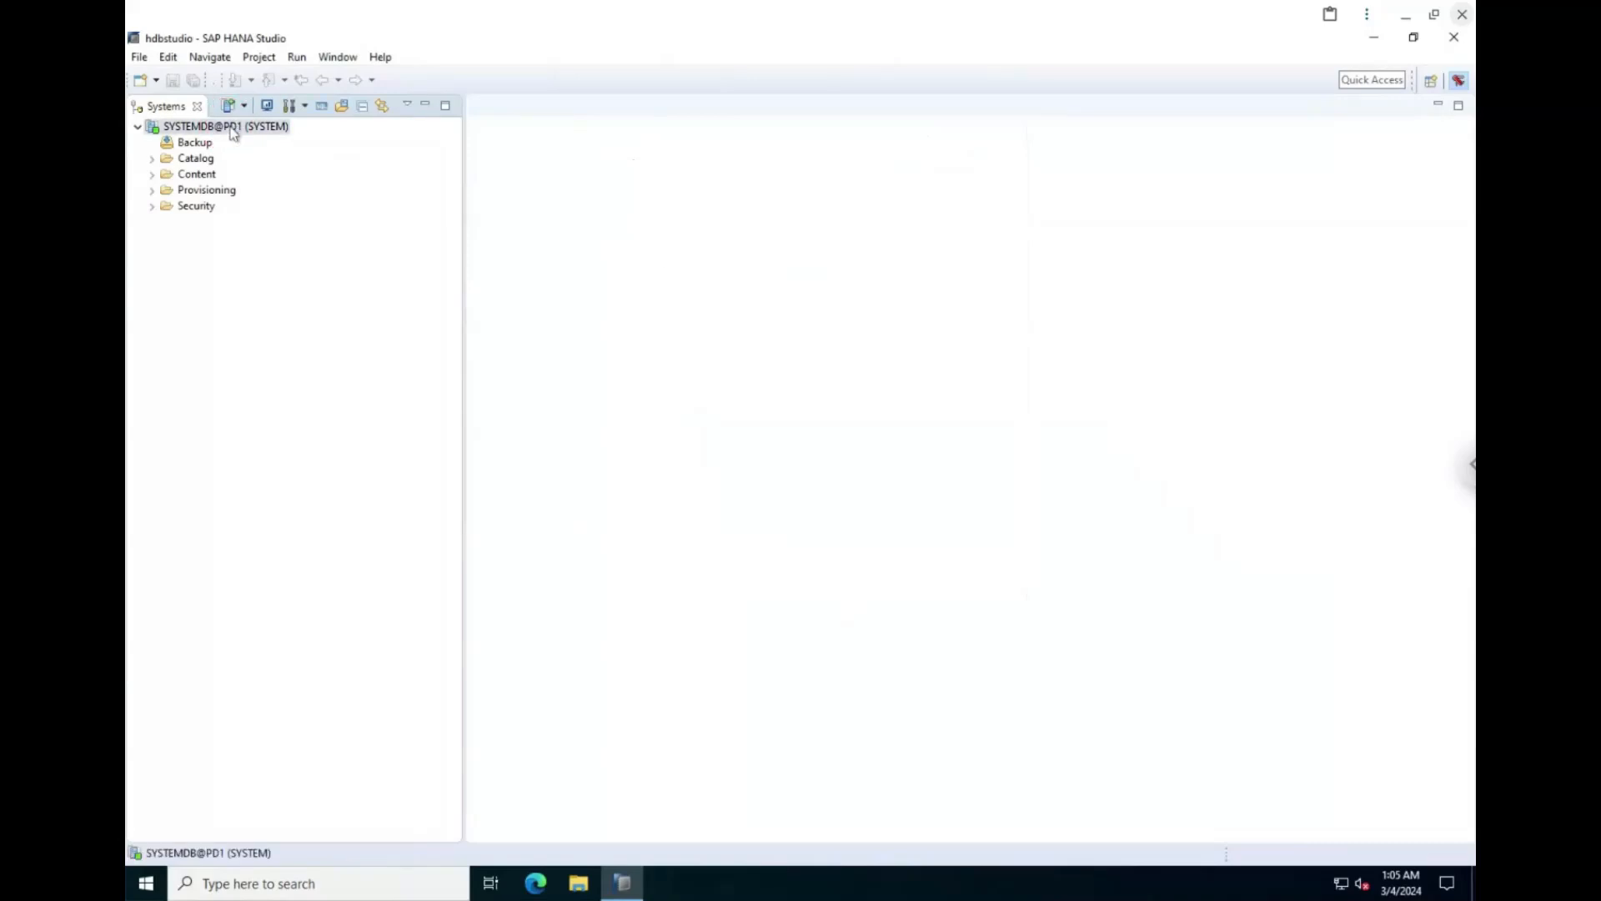
{"action": "double_click", "coordinate": [225, 126]}
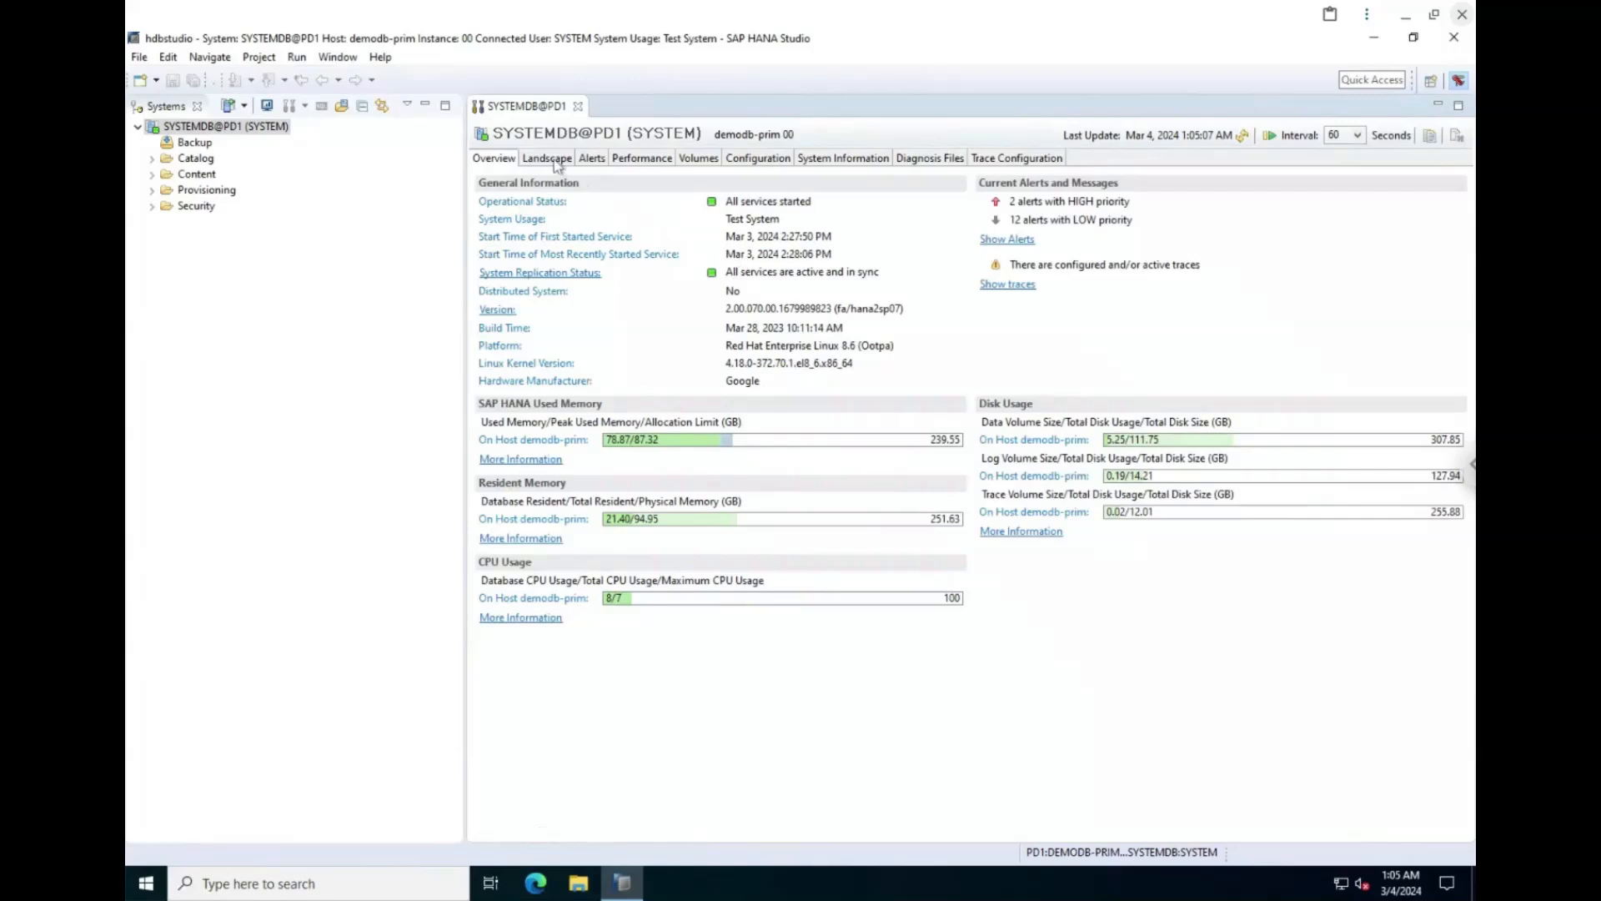
{"action": "left_click", "coordinate": [546, 157]}
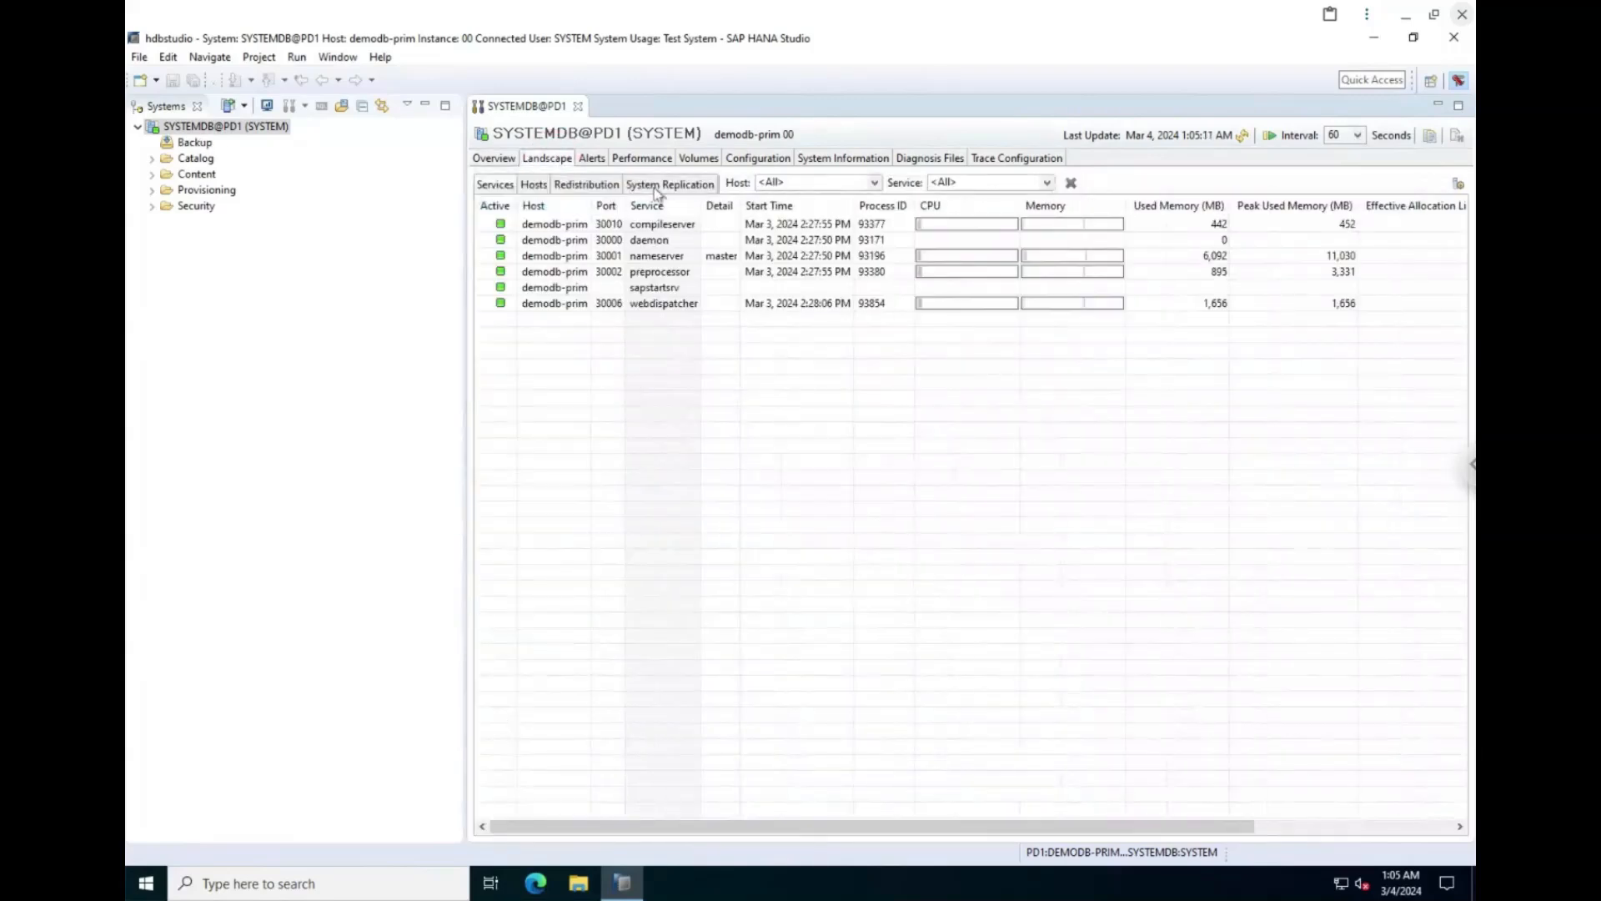
{"action": "left_click", "coordinate": [670, 183]}
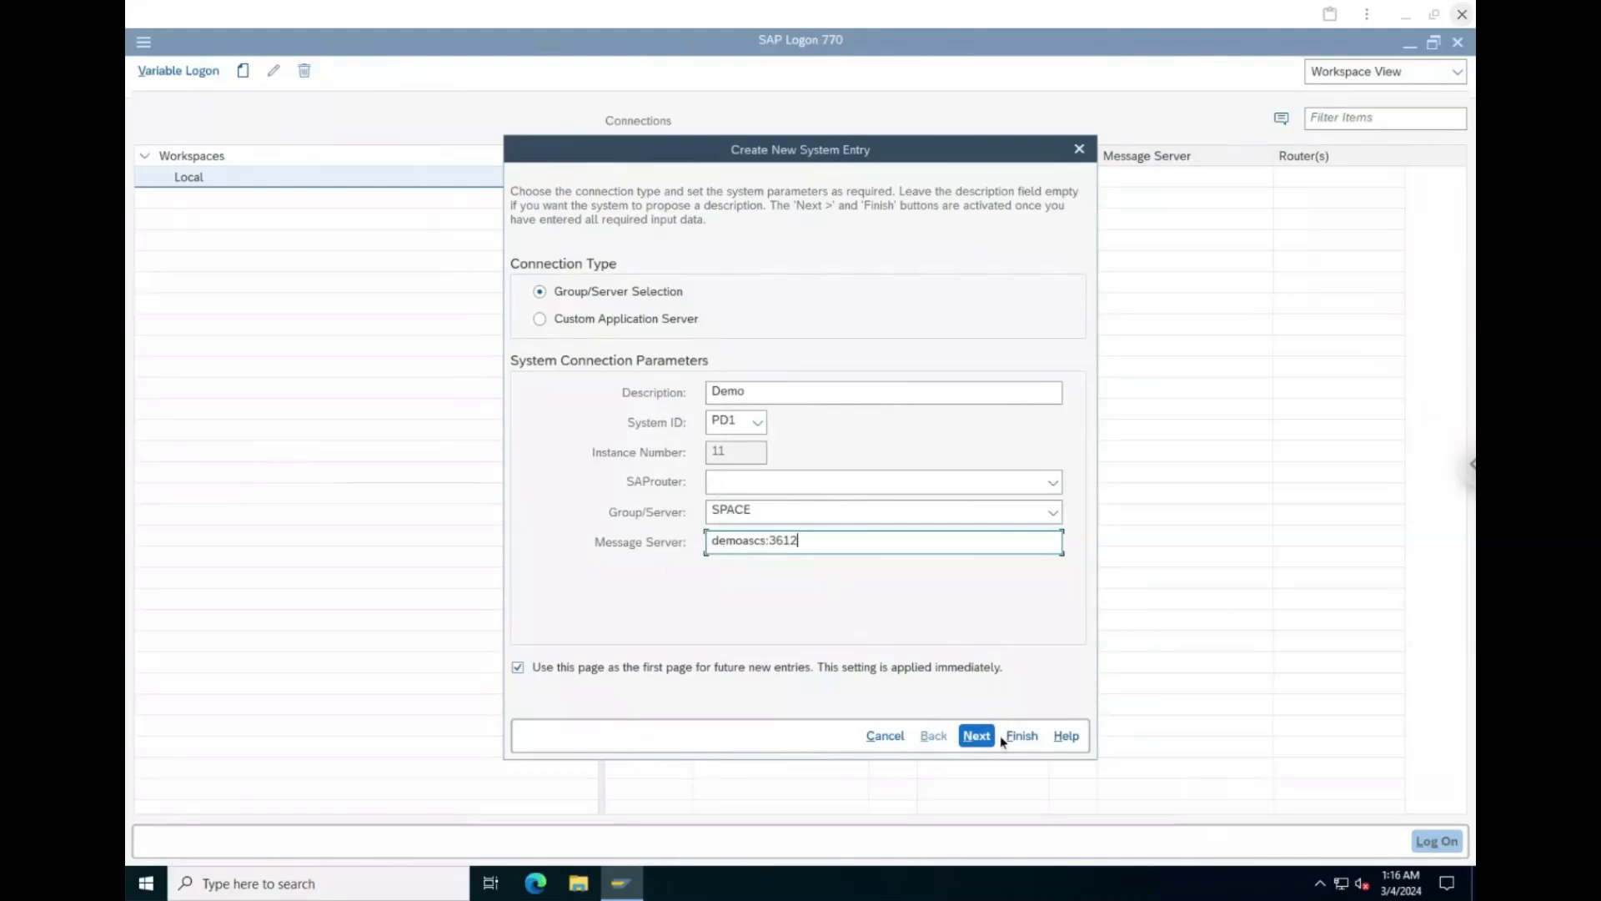
Save the Demo entry for PD1 (SPACE, demoascs:3612) and log on to PD1.
{"action": "left_click", "coordinate": [1021, 736]}
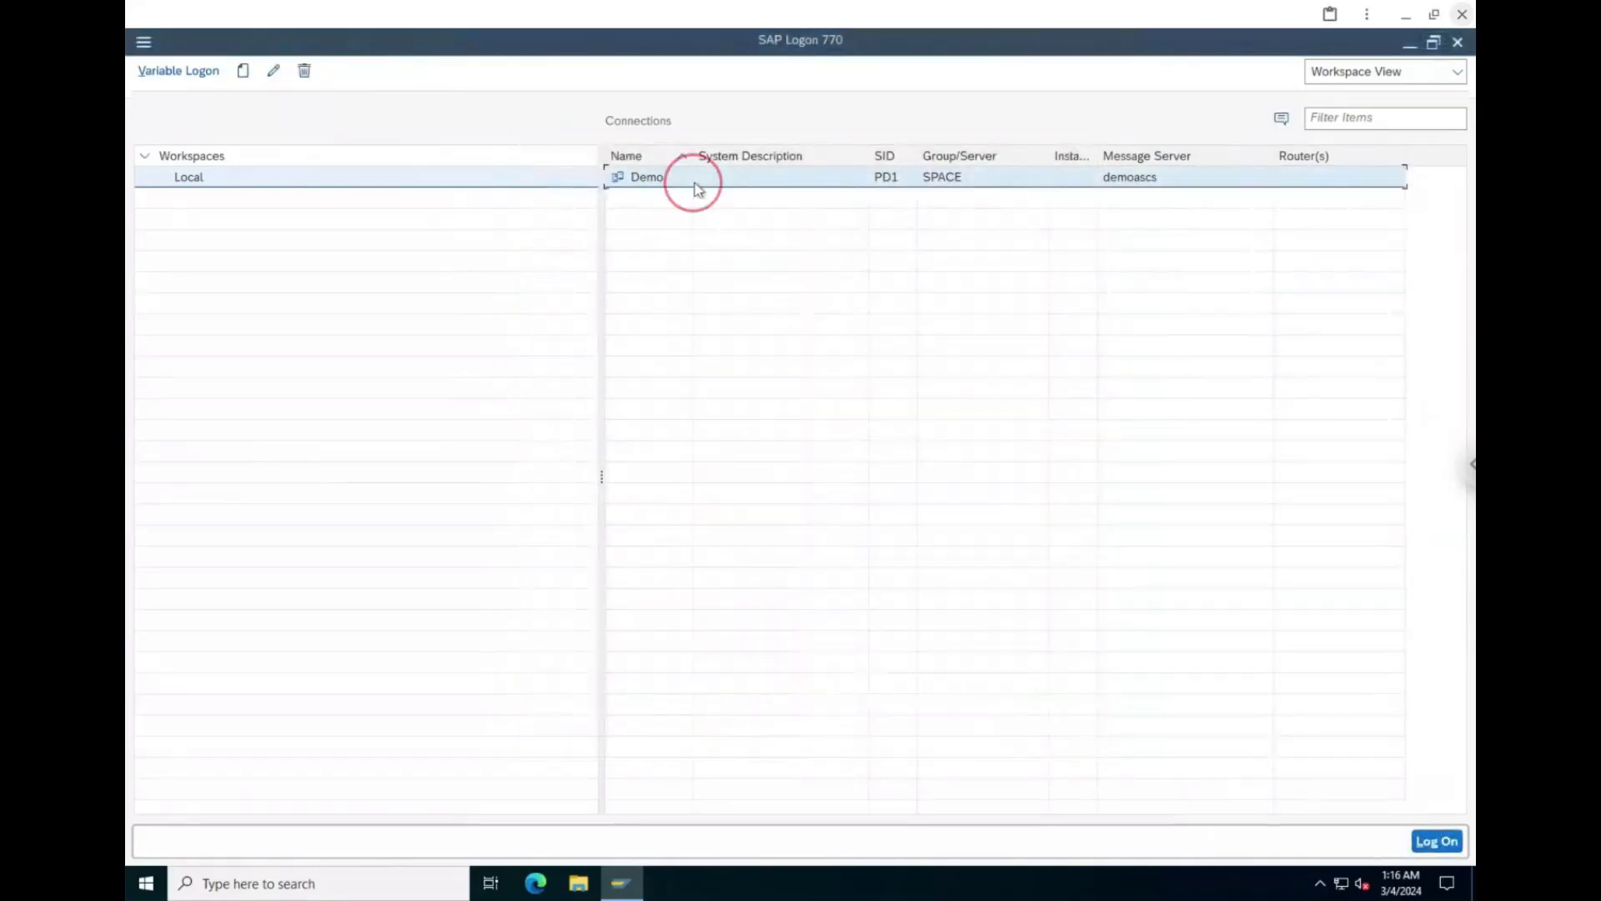
{"action": "double_click", "coordinate": [646, 176]}
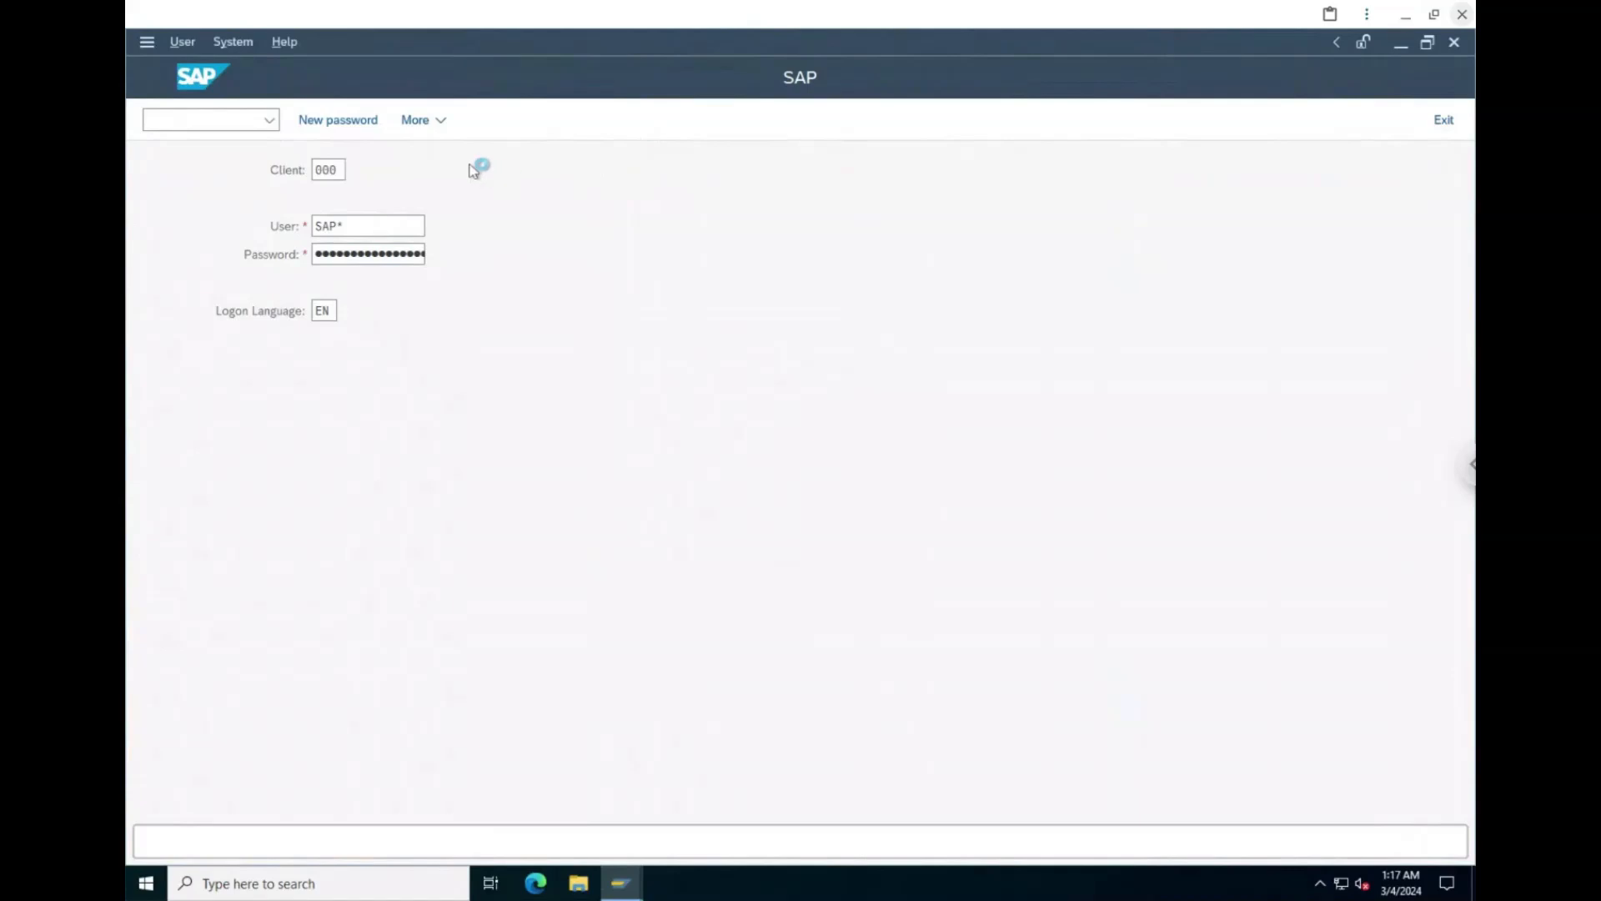
{"action": "key", "text": "Enter"}
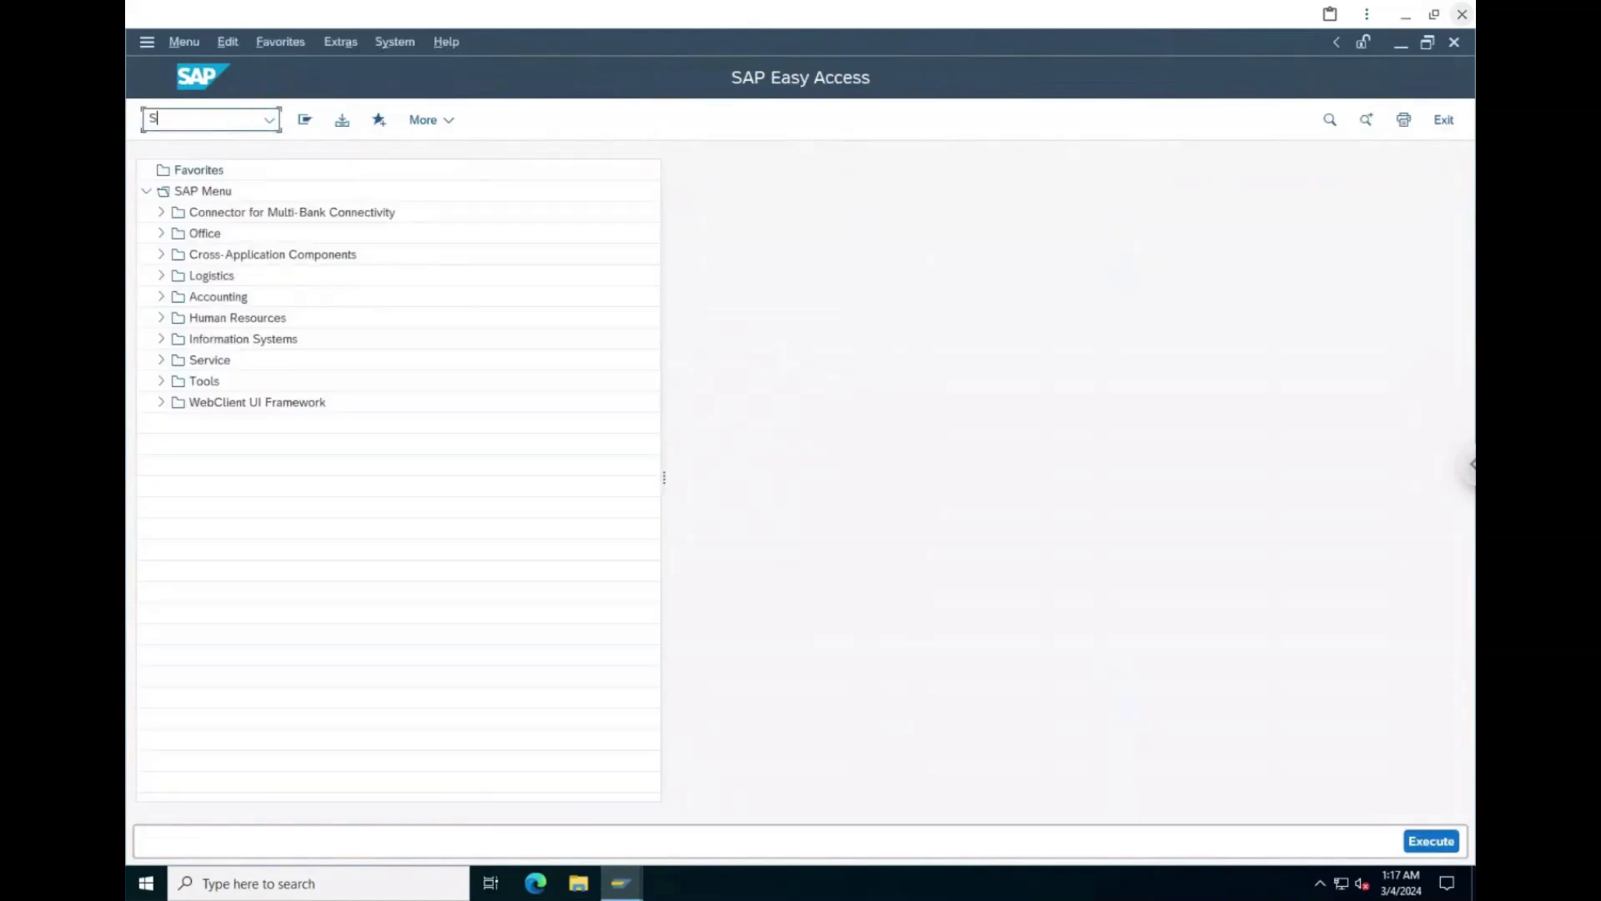
Show the Operating System Monitor snapshot for demoapp14_PD1_11, entering transaction /NSM51.
{"action": "key", "text": "Enter"}
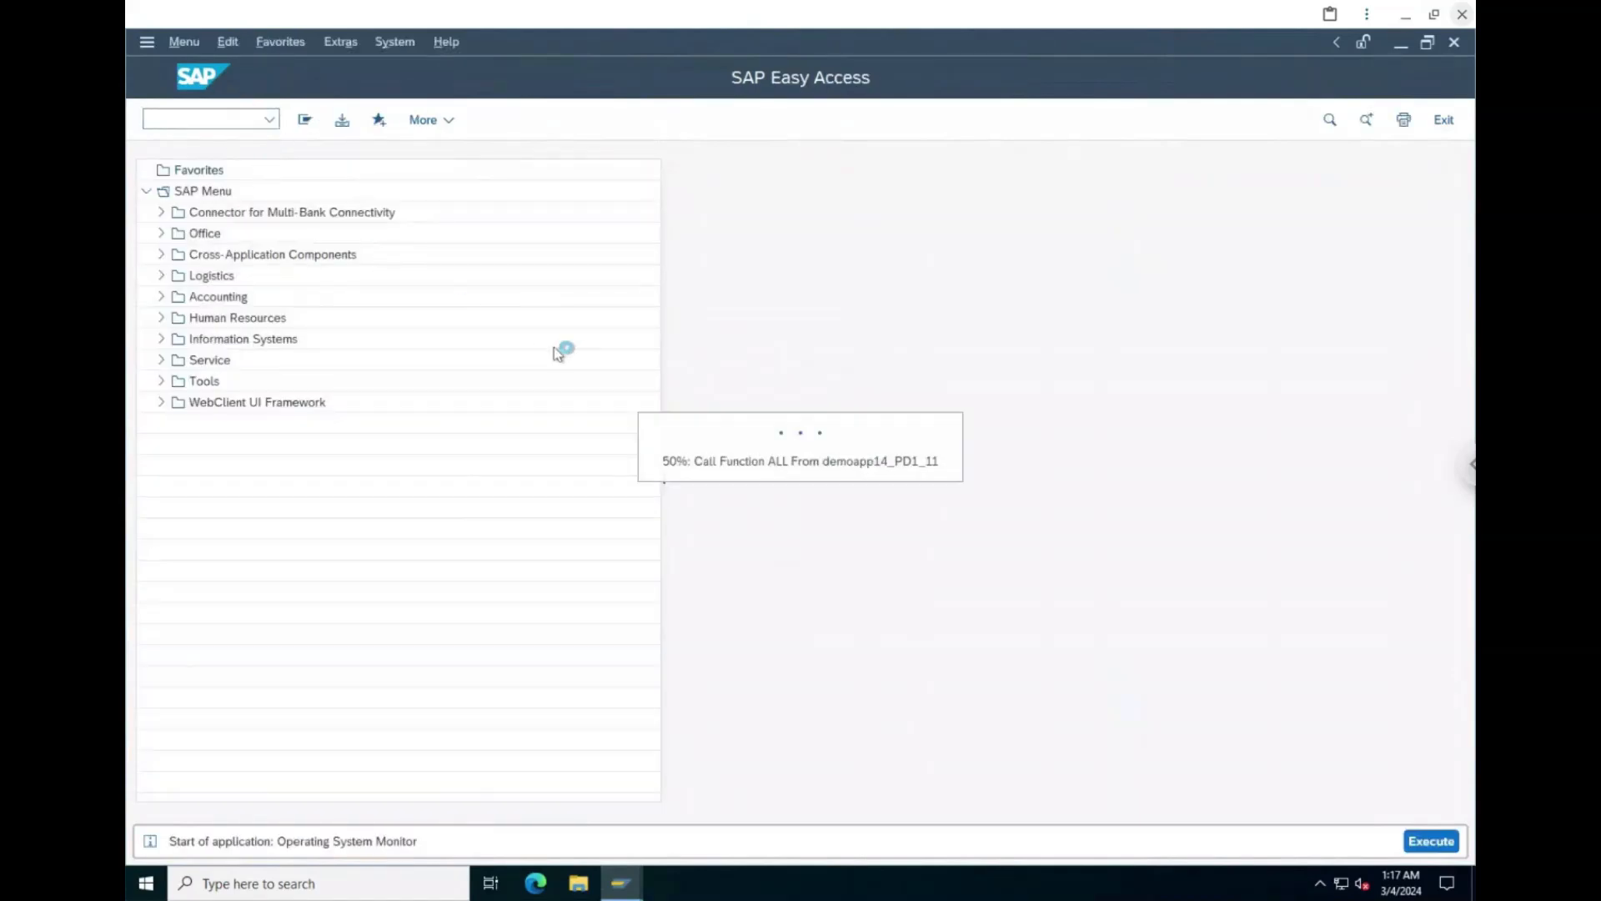
{"action": "left_click", "coordinate": [1429, 841]}
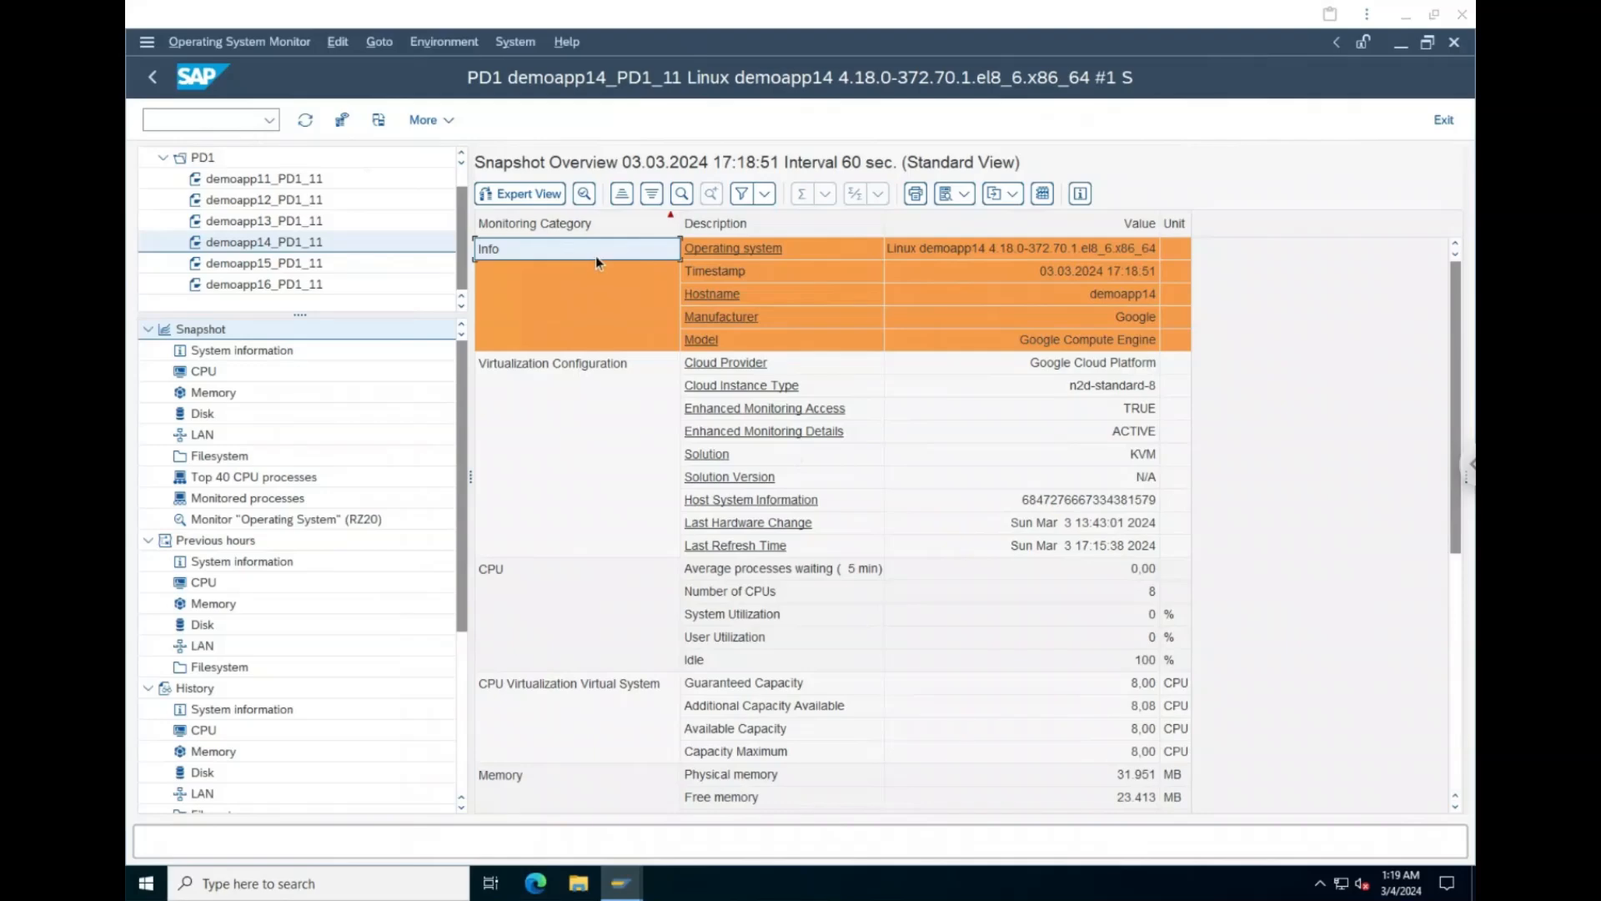
{"action": "type", "text": "/NSM51"}
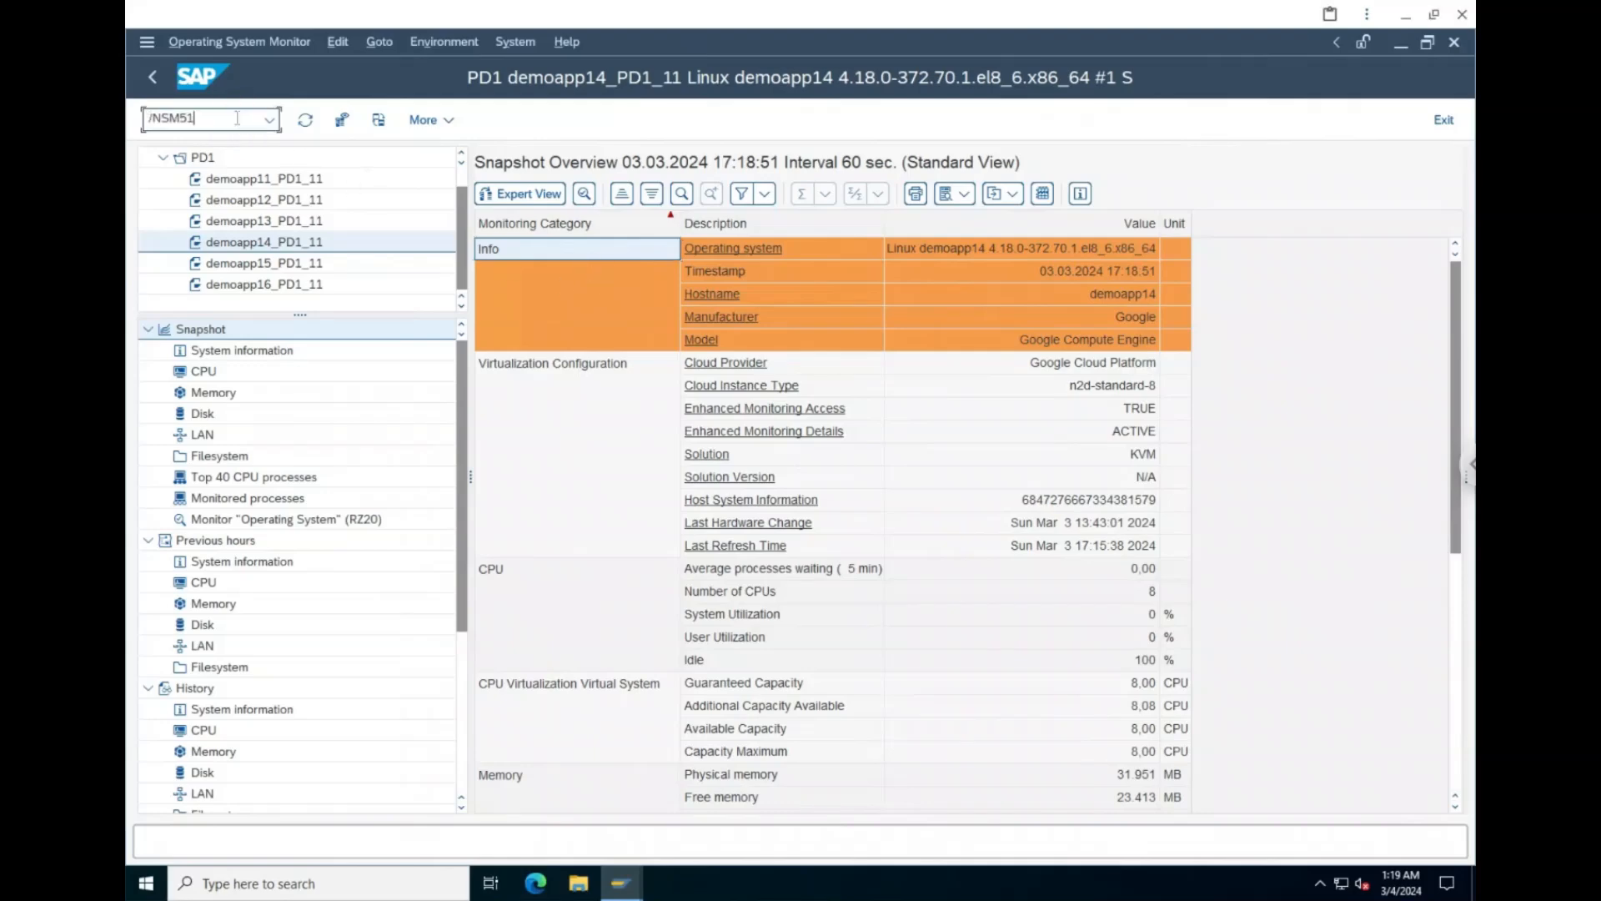